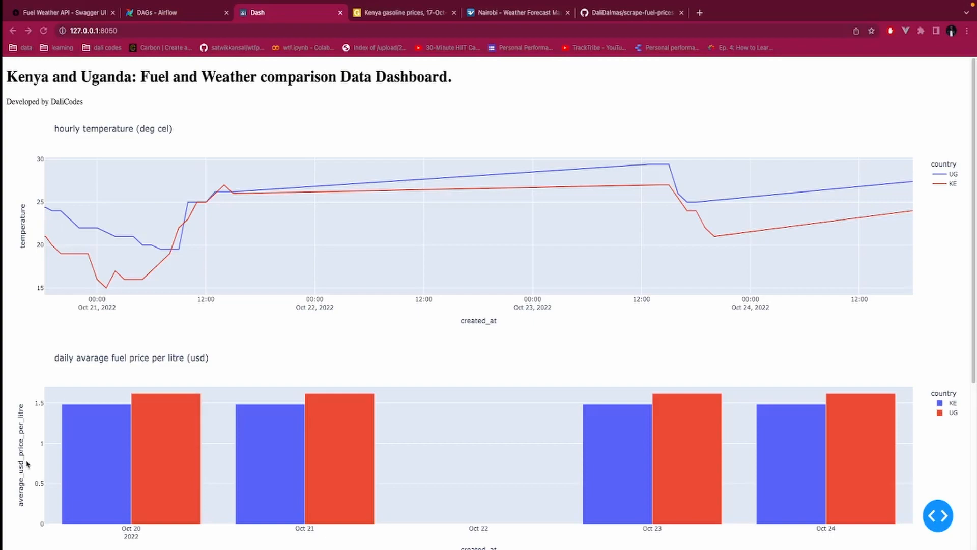
pyautogui.moveTo(298, 428)
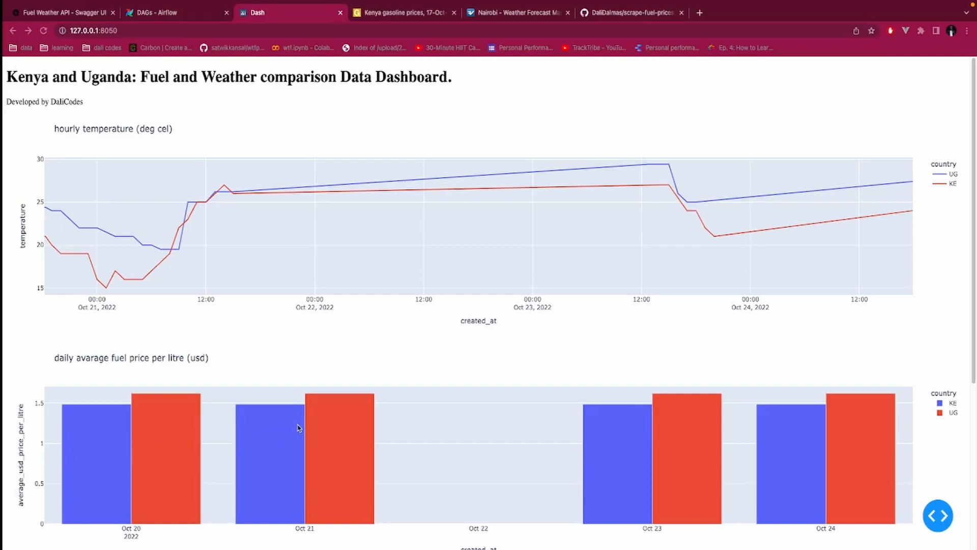
pyautogui.moveTo(301, 427)
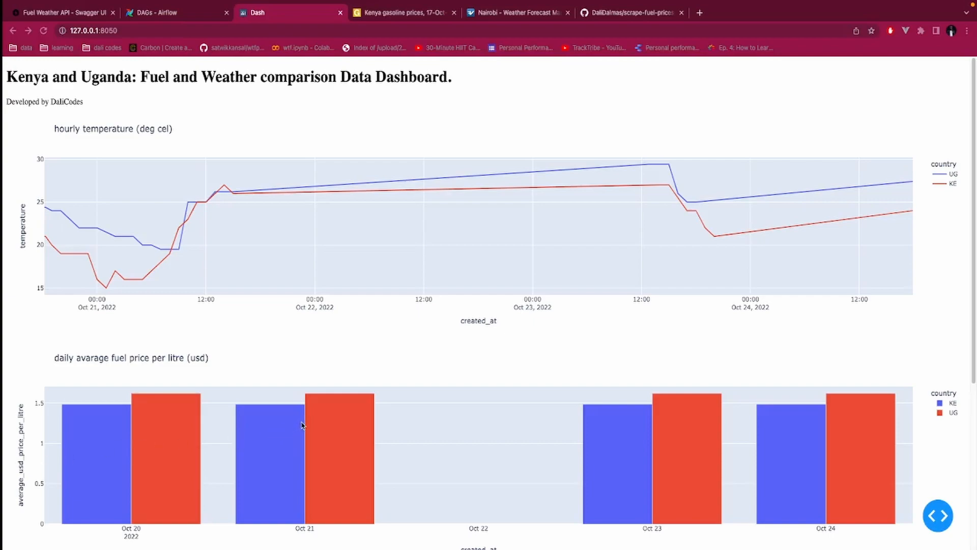
pyautogui.moveTo(509, 315)
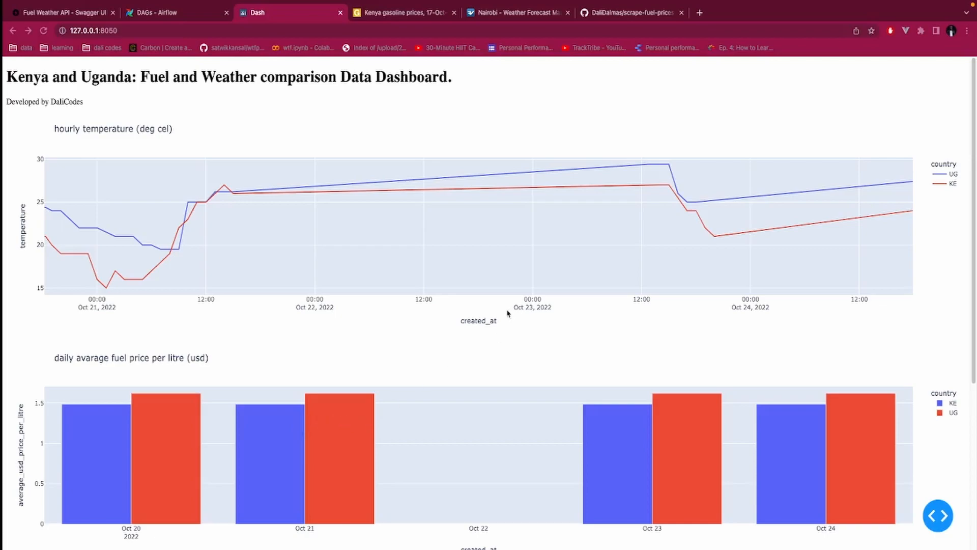
# Scroll up and down through the current page to review its contents.
pyautogui.scroll(-3)
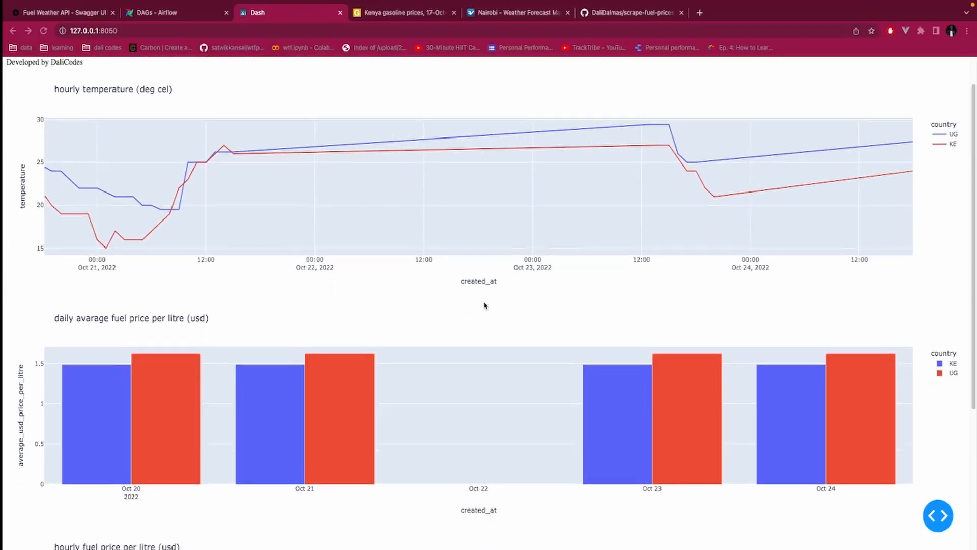
pyautogui.scroll(3)
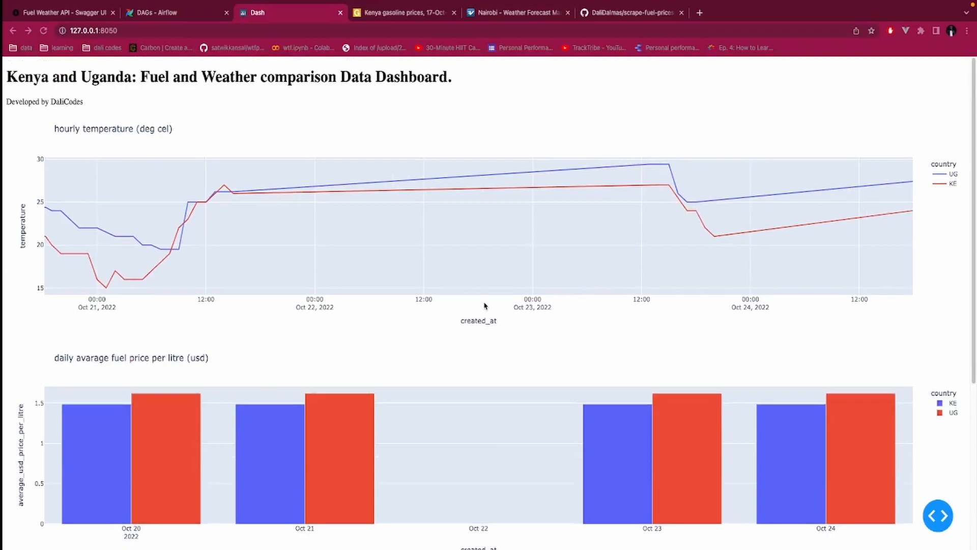
pyautogui.scroll(-3)
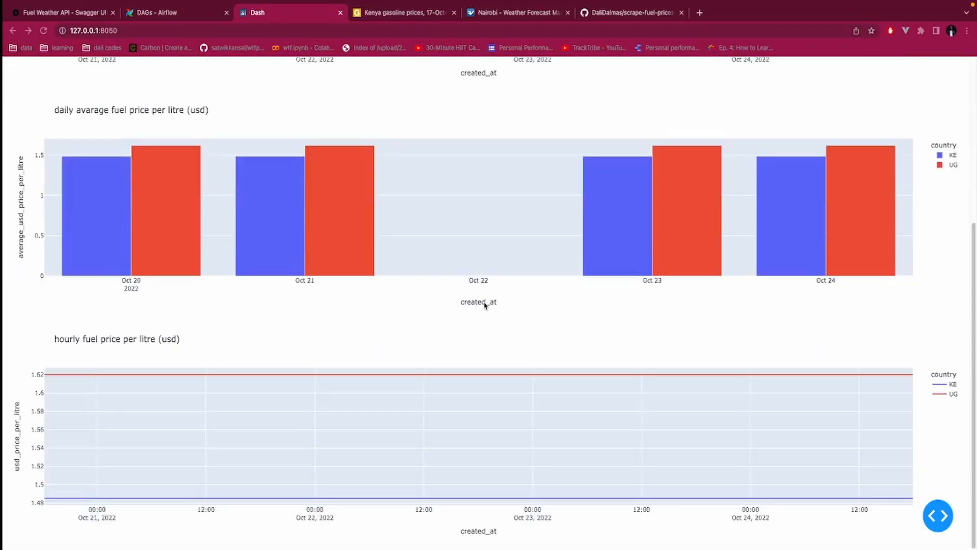
pyautogui.scroll(3)
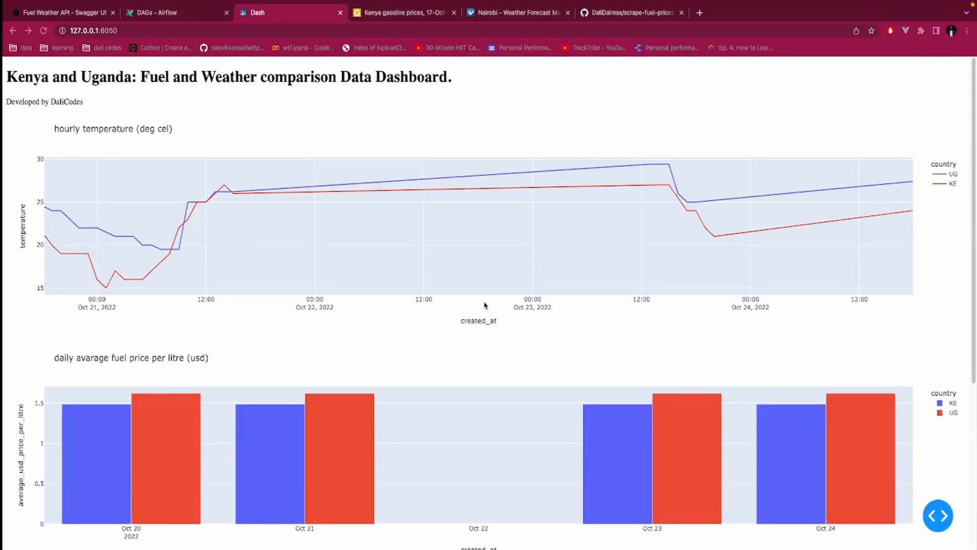
pyautogui.scroll(-3)
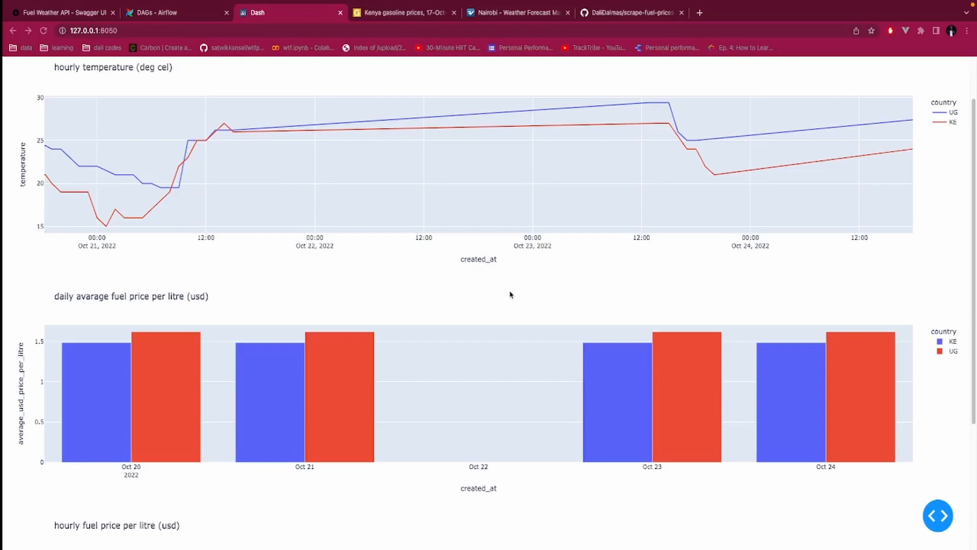
pyautogui.scroll(3)
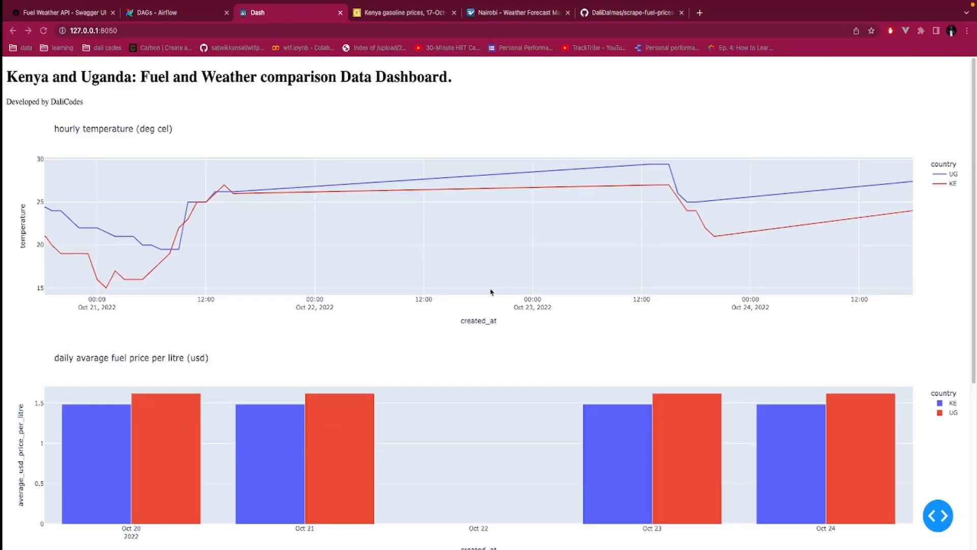
pyautogui.moveTo(91, 129)
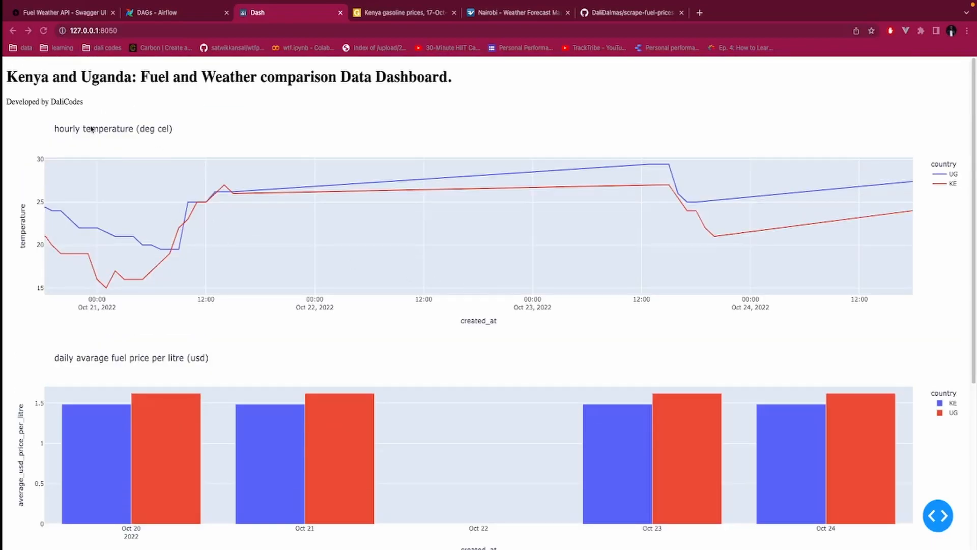
pyautogui.moveTo(935, 192)
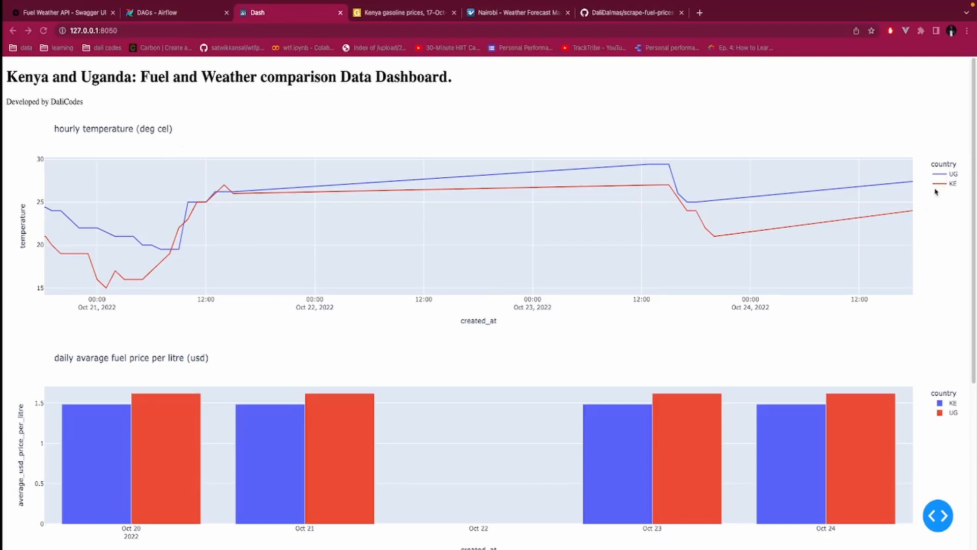
pyautogui.scroll(-3)
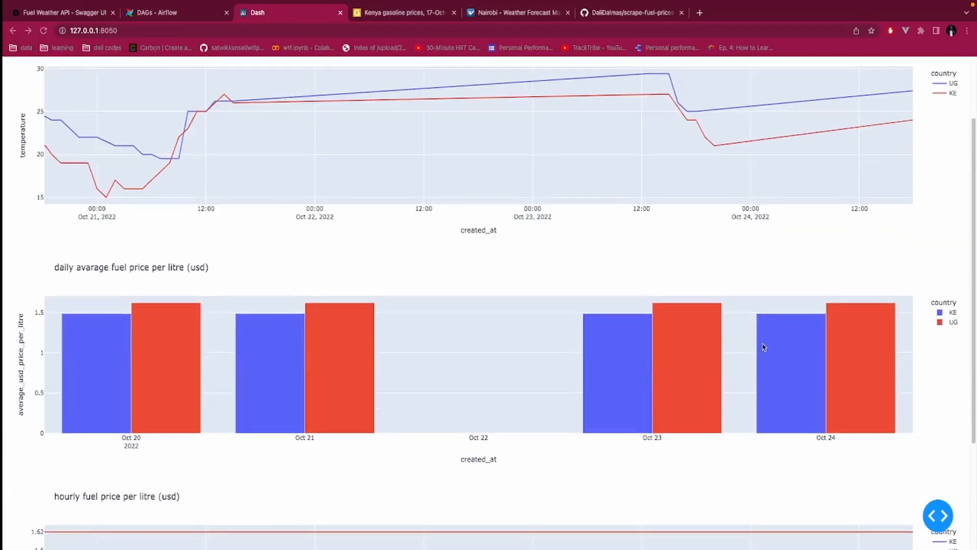
pyautogui.moveTo(782, 334)
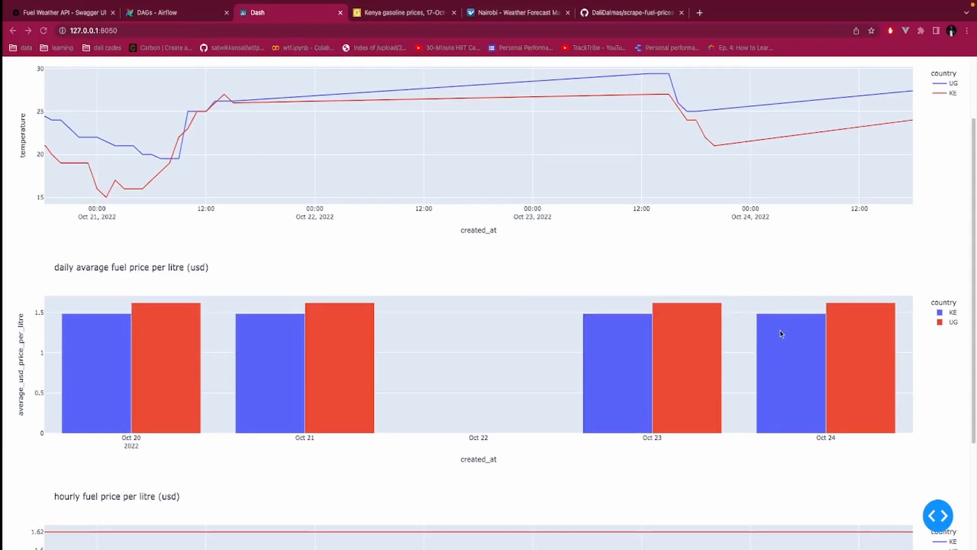
pyautogui.scroll(-3)
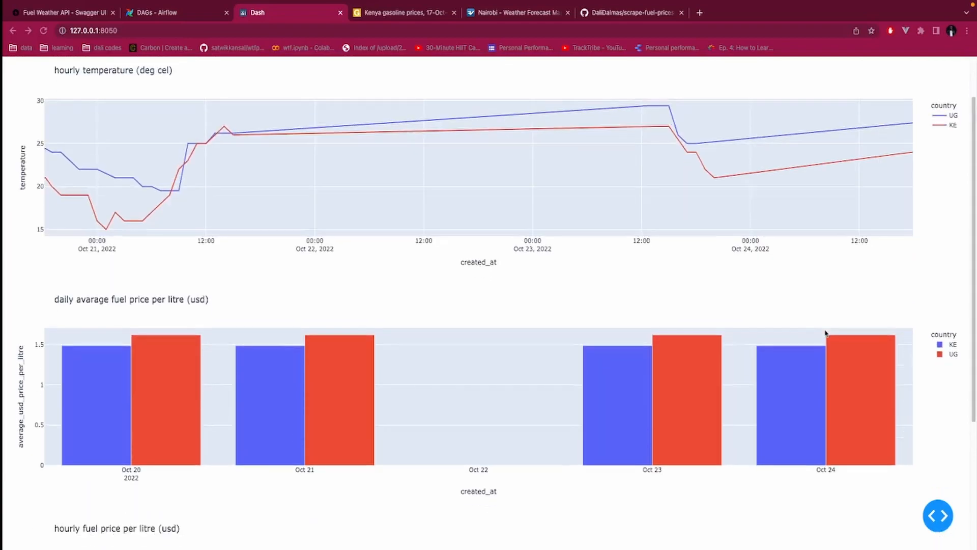
pyautogui.moveTo(221, 308)
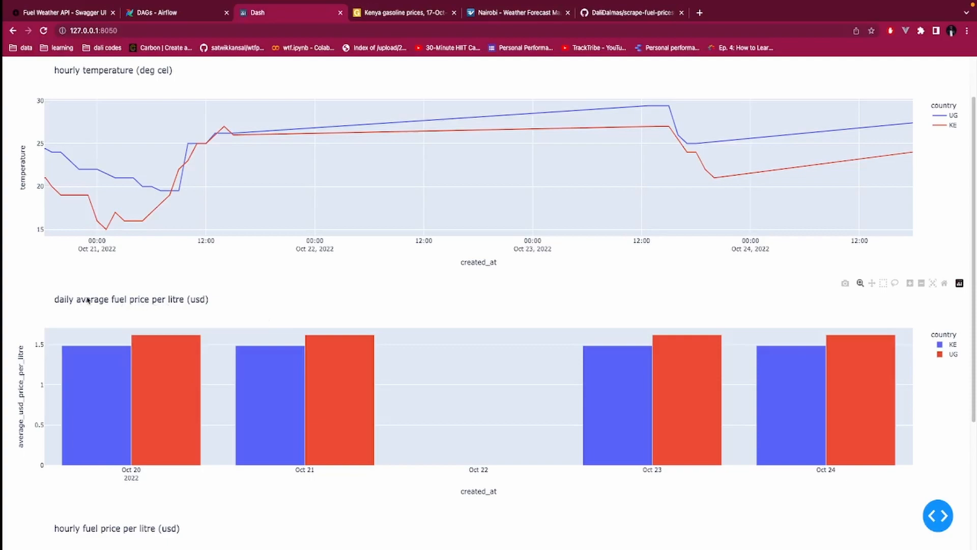
pyautogui.moveTo(776, 407)
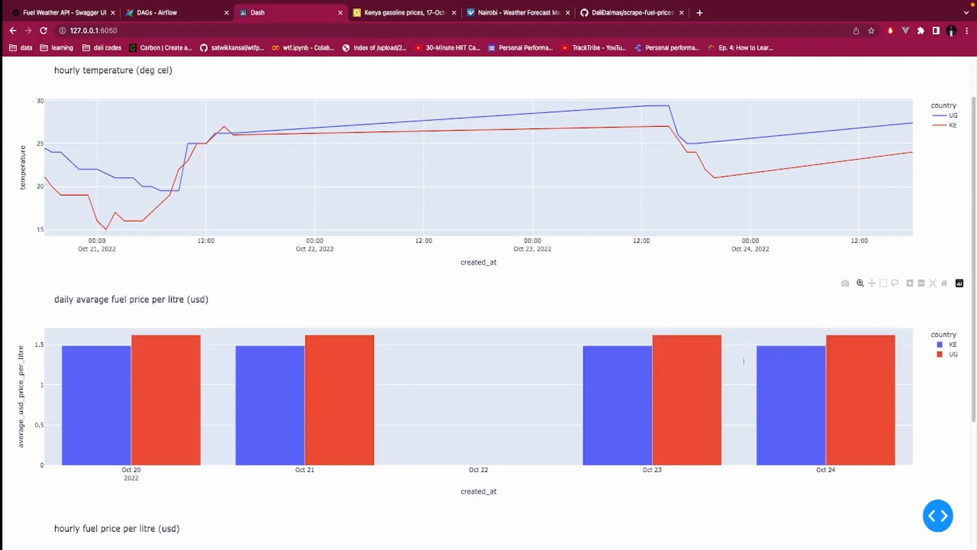
pyautogui.scroll(3)
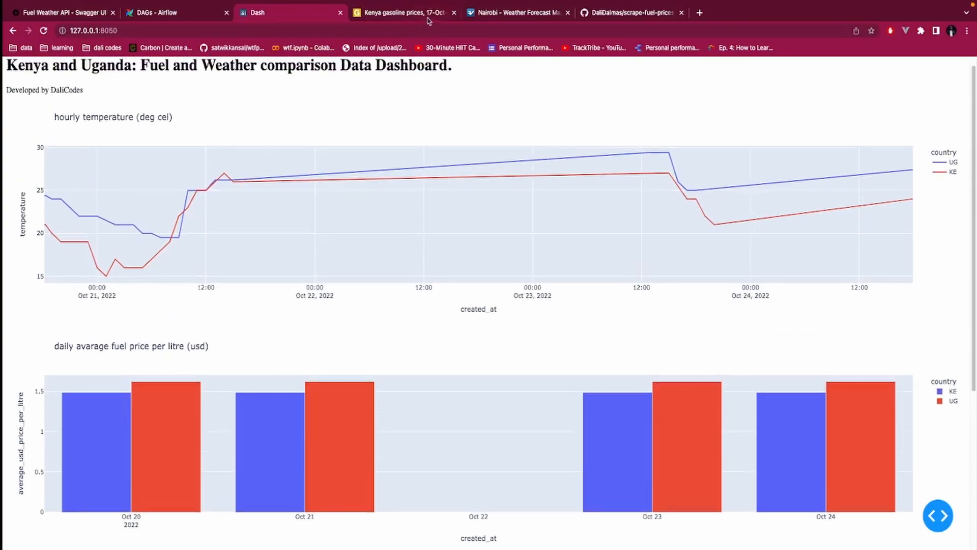
# Alternate between the Kenya gasoline prices and Nairobi weather forecast pages to compare them.
pyautogui.click(405, 13)
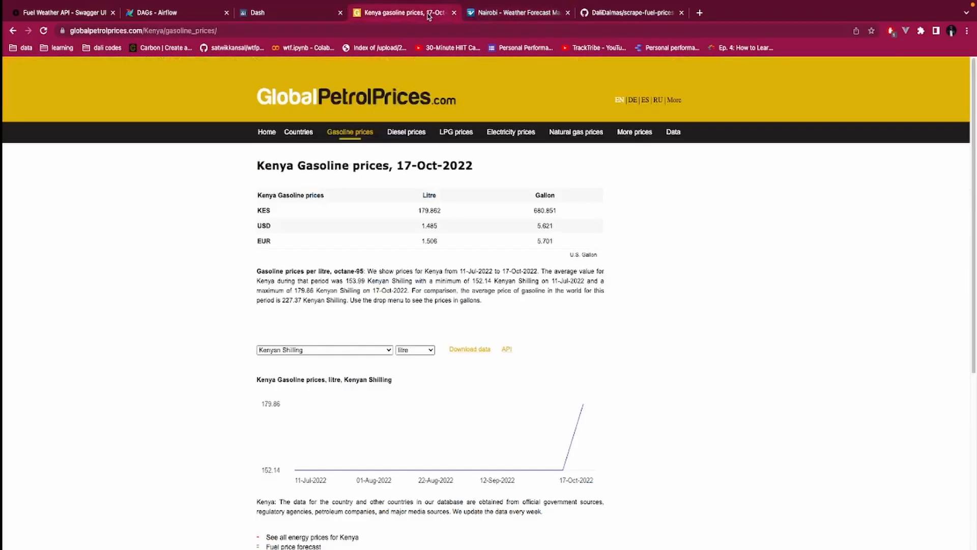
pyautogui.click(518, 12)
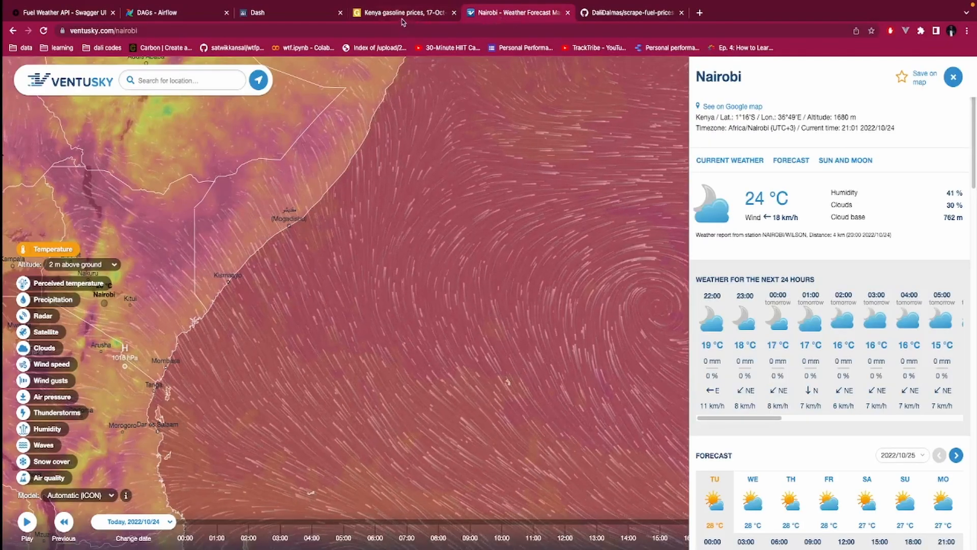
pyautogui.click(404, 13)
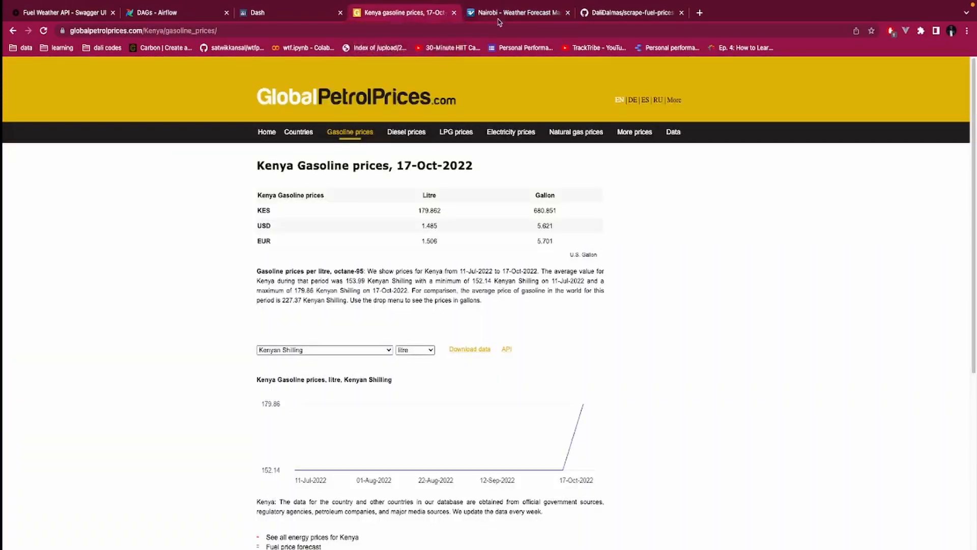
pyautogui.click(516, 12)
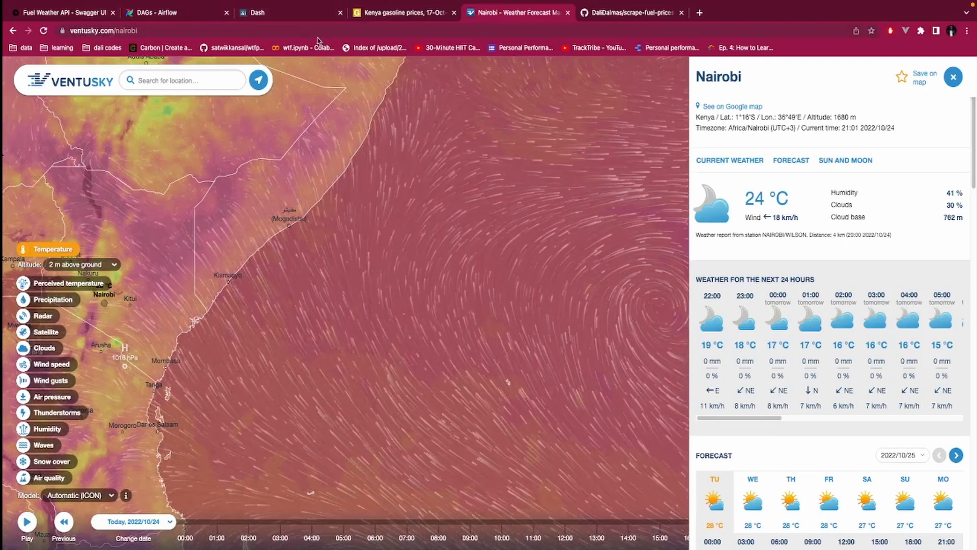
pyautogui.click(404, 12)
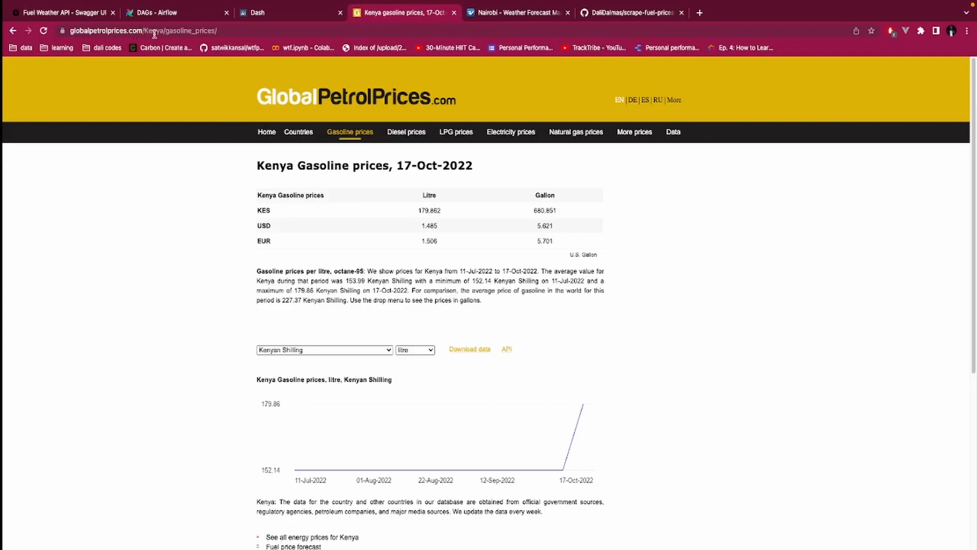
pyautogui.click(516, 12)
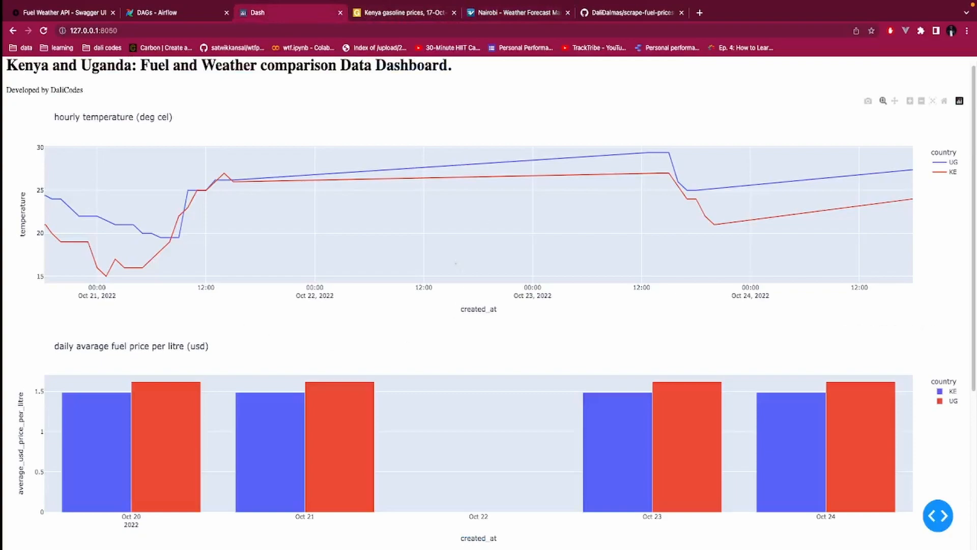
pyautogui.moveTo(431, 257)
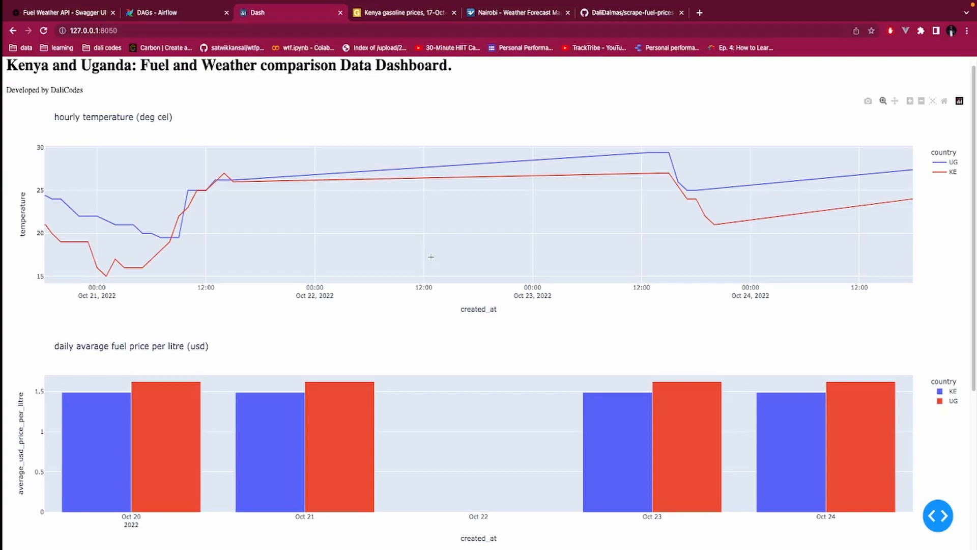
pyautogui.moveTo(407, 244)
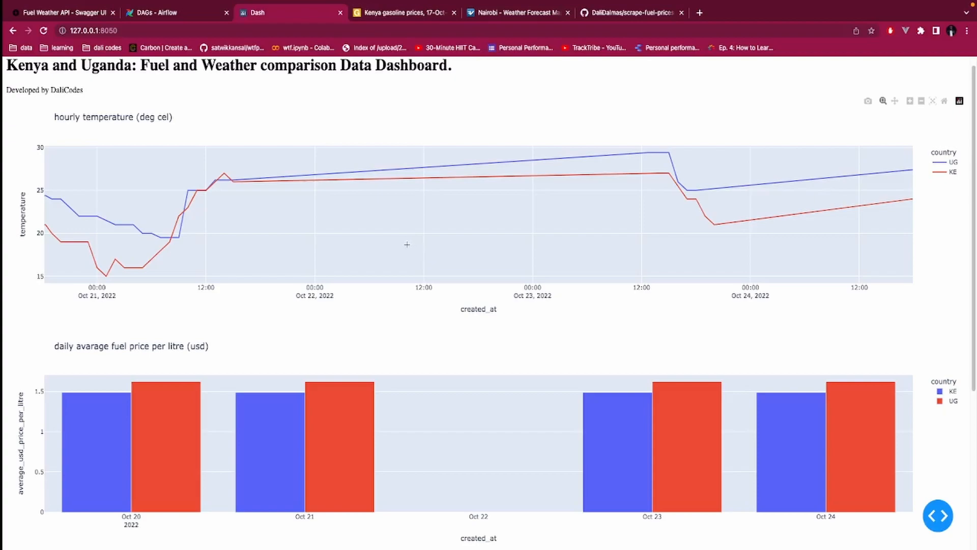
pyautogui.moveTo(329, 134)
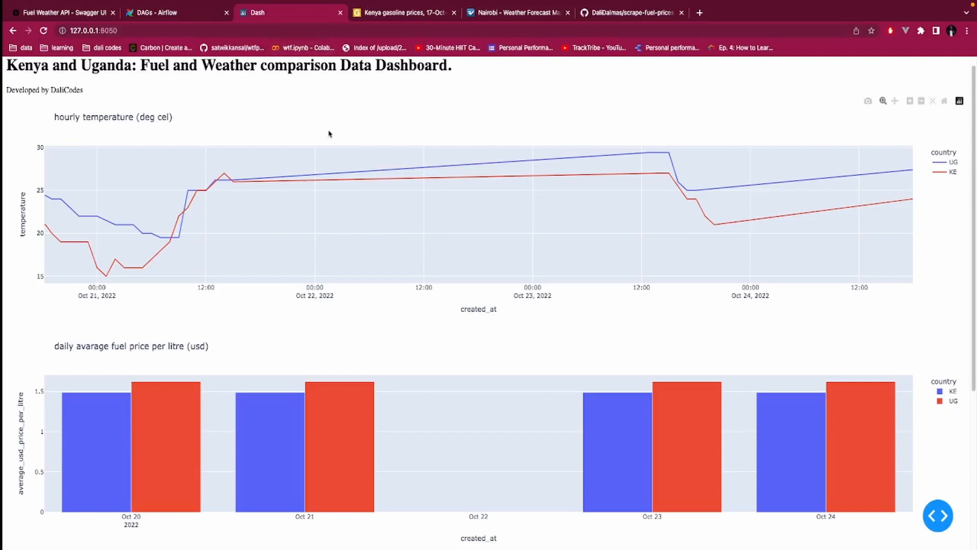
pyautogui.moveTo(391, 67)
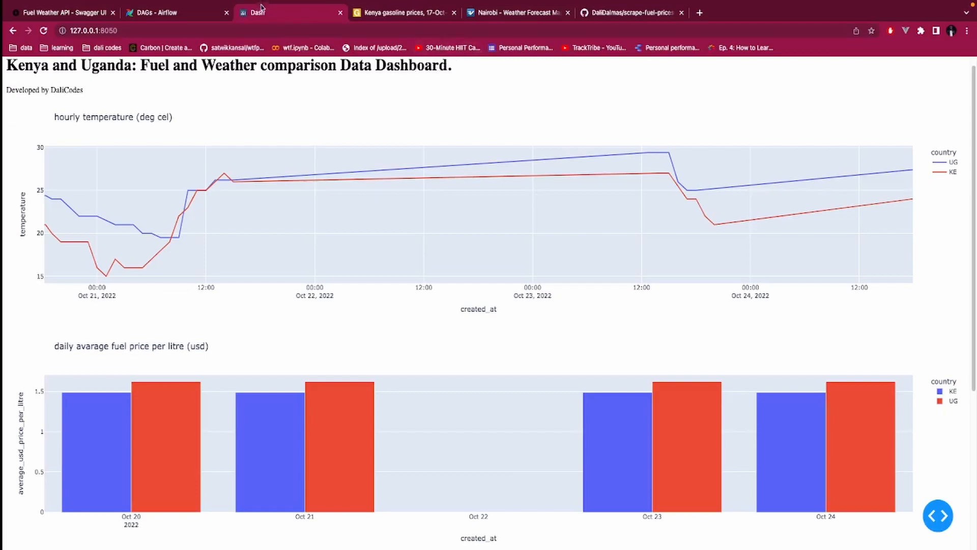
# Browse the dashboard's temperature and fuel price charts, briefly checking the Nairobi weather page.
pyautogui.scroll(-3)
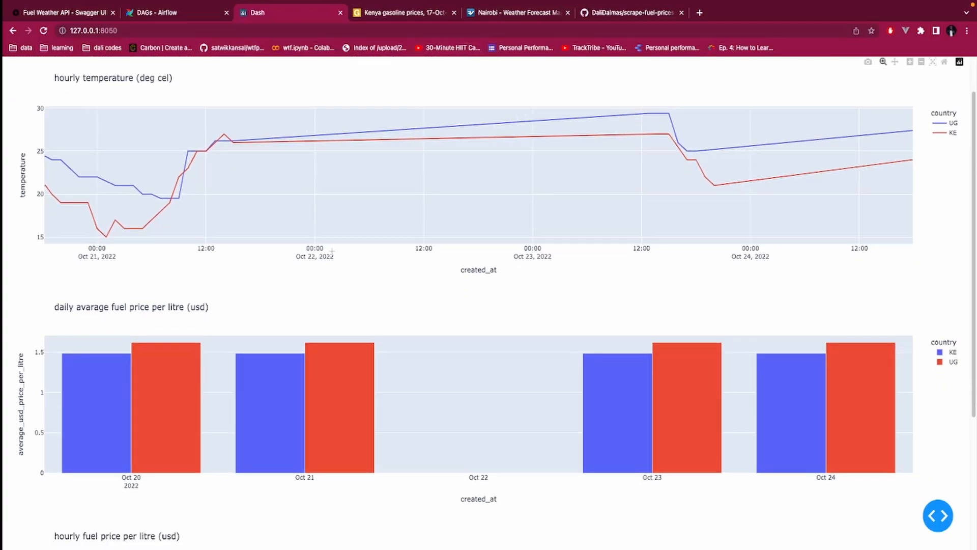
pyautogui.scroll(-3)
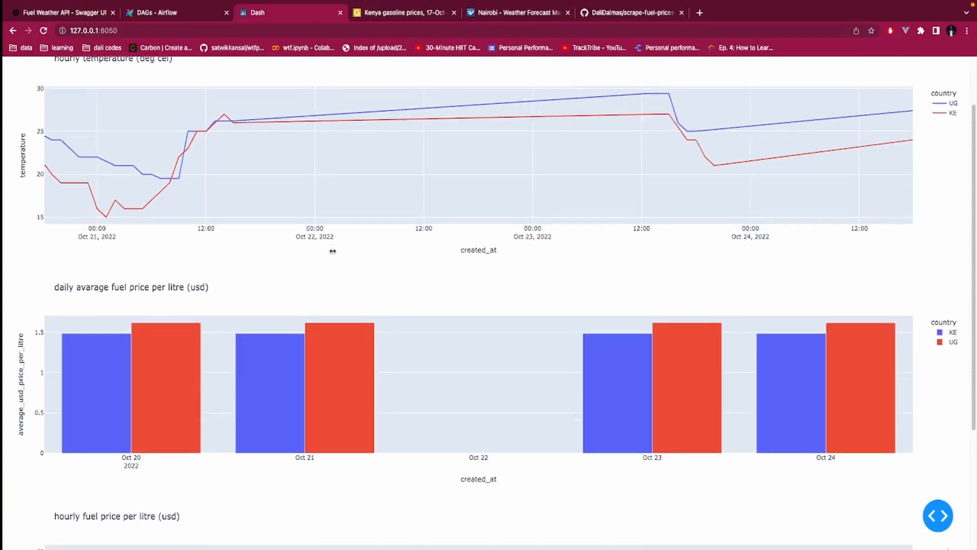
pyautogui.scroll(-3)
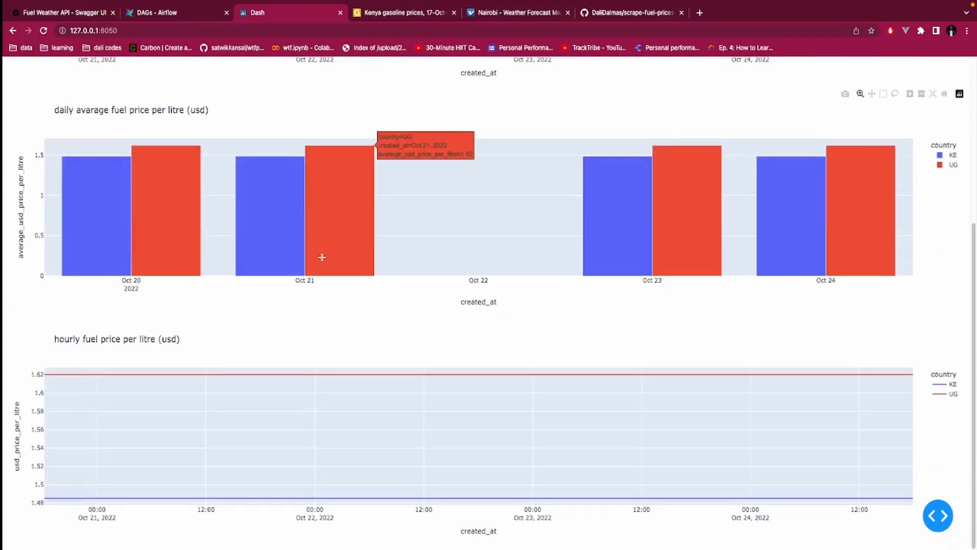
pyautogui.scroll(3)
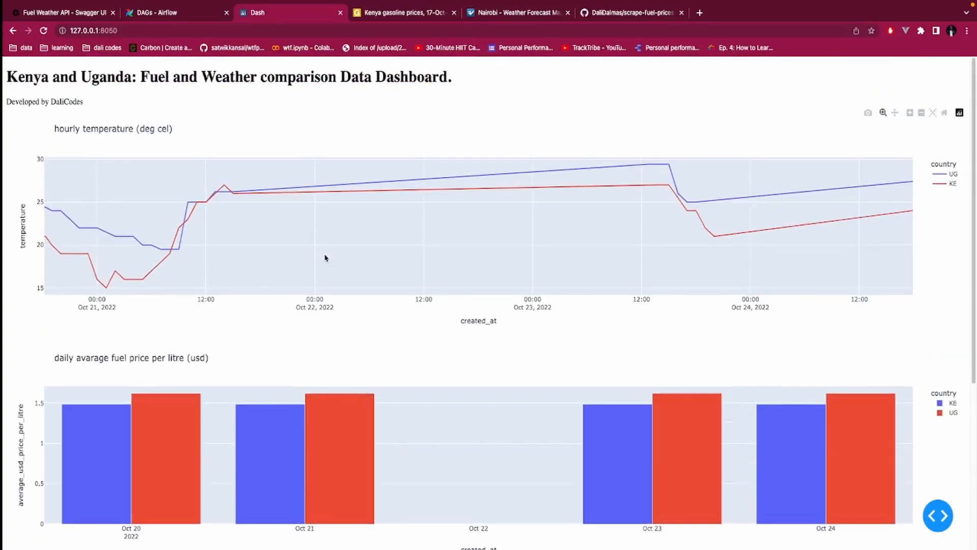
pyautogui.moveTo(325, 157)
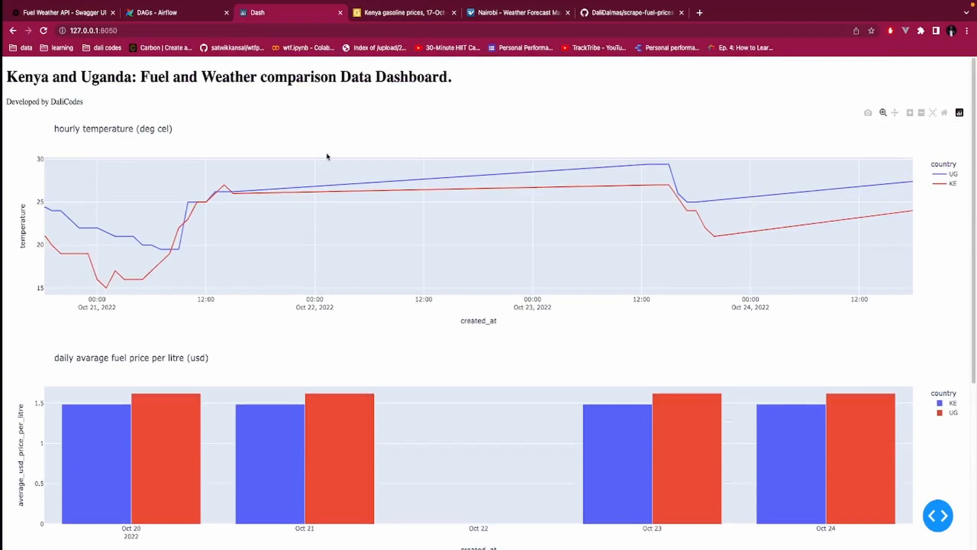
pyautogui.moveTo(368, 149)
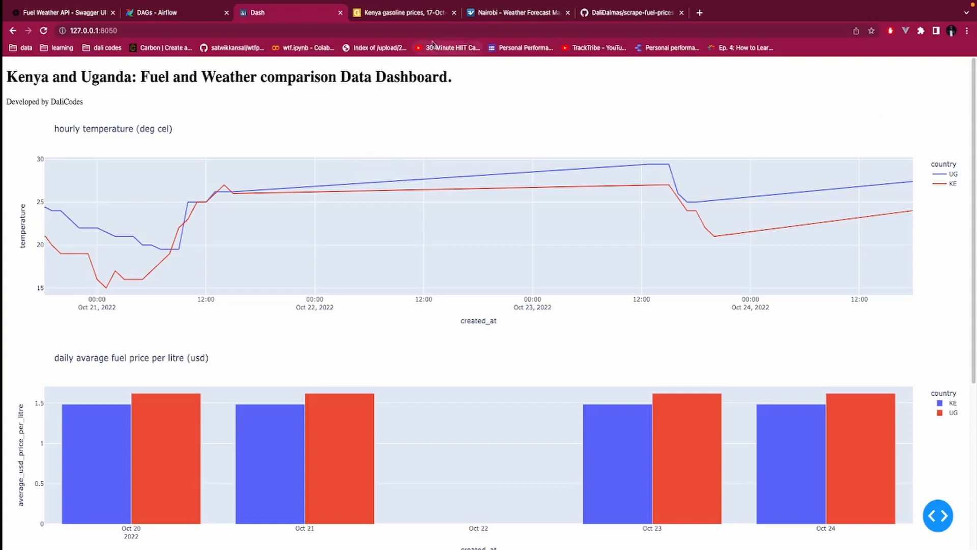
pyautogui.click(517, 12)
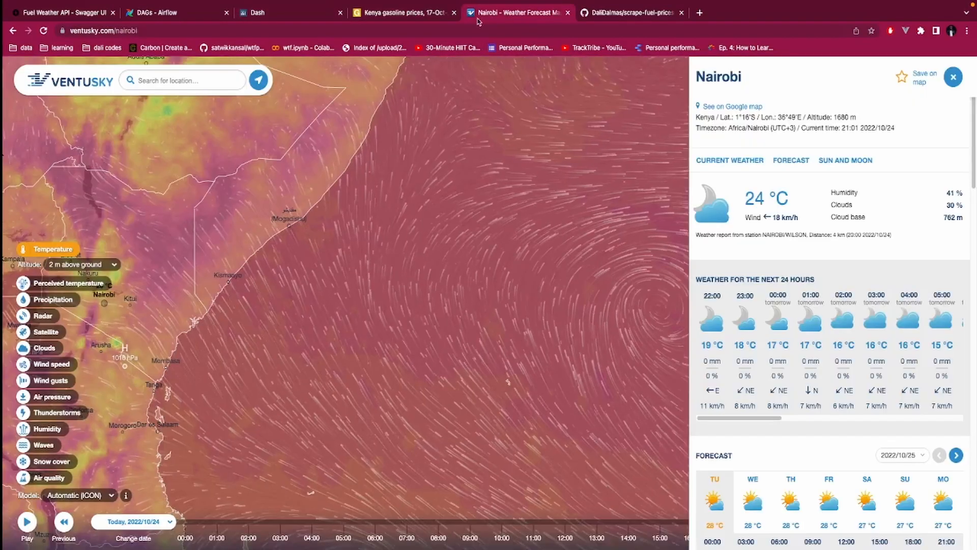
pyautogui.click(281, 13)
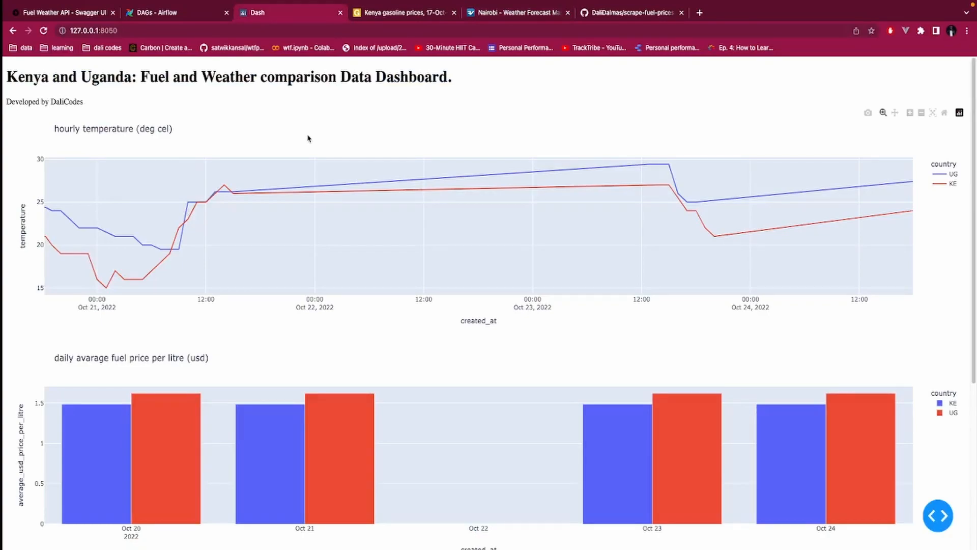
pyautogui.moveTo(285, 229)
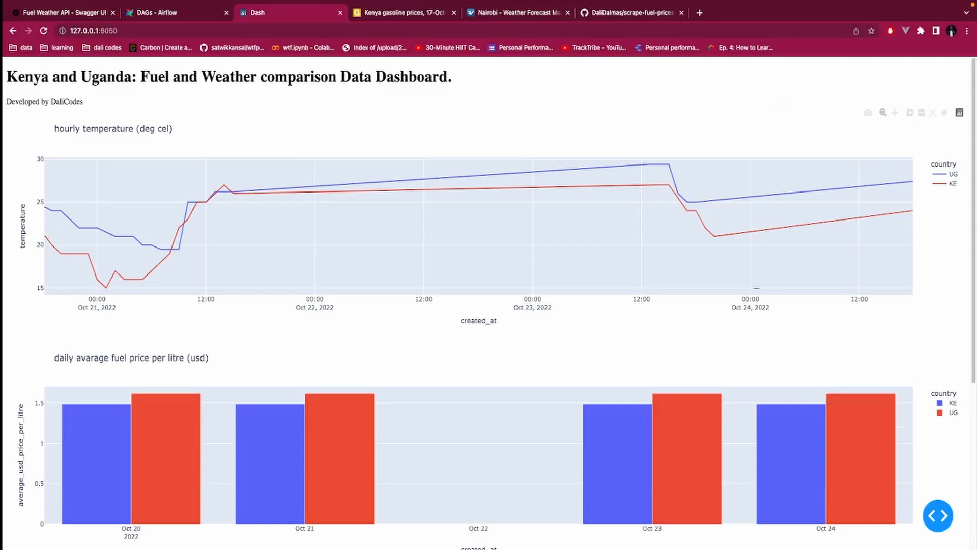
pyautogui.moveTo(779, 324)
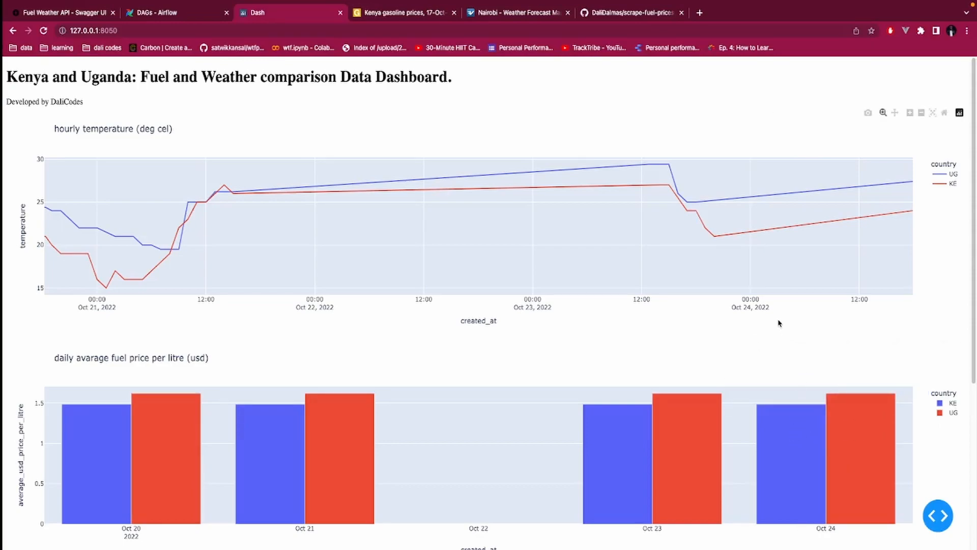
pyautogui.moveTo(739, 322)
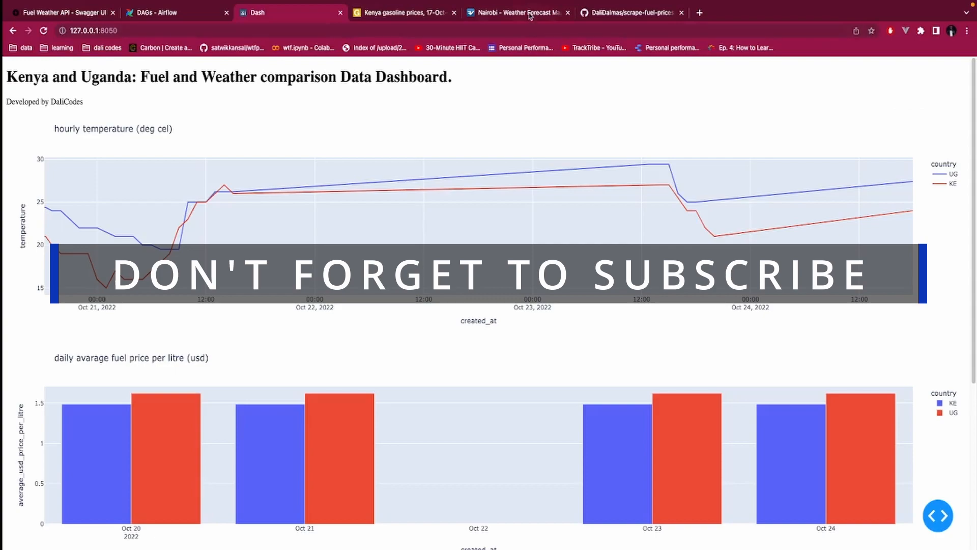
pyautogui.click(402, 12)
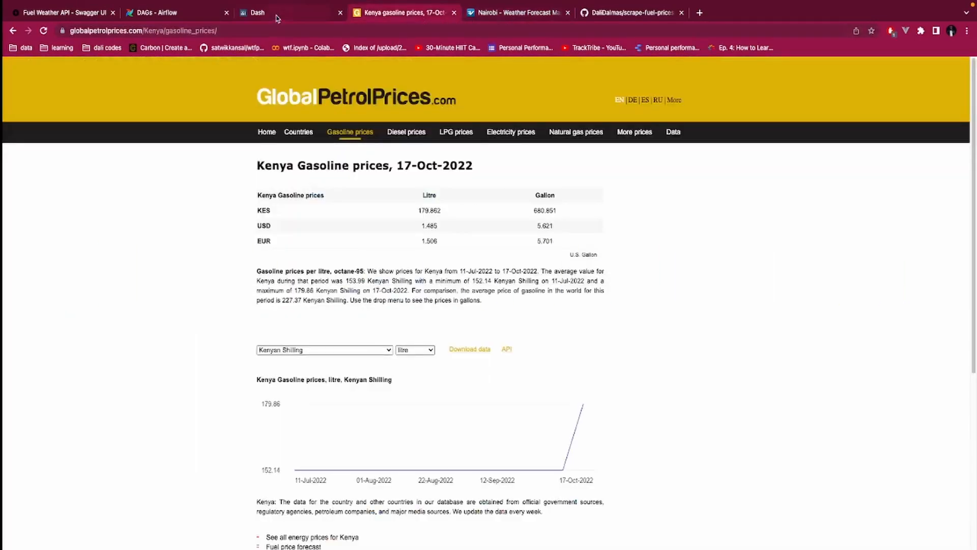
pyautogui.click(274, 12)
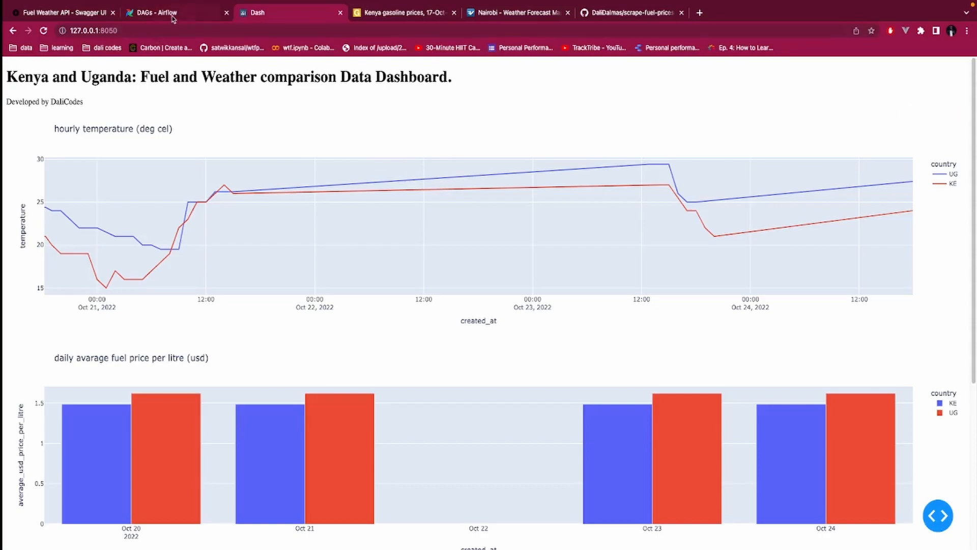
# Review the Airflow DAG list alongside the dashboard and gasoline prices pages, then switch to pgAdmin.
pyautogui.click(153, 12)
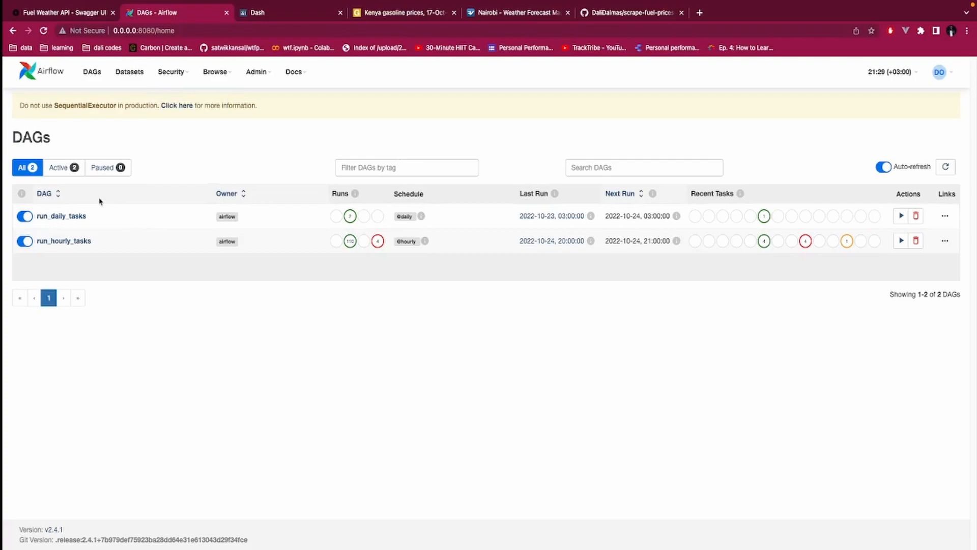
pyautogui.moveTo(61, 216)
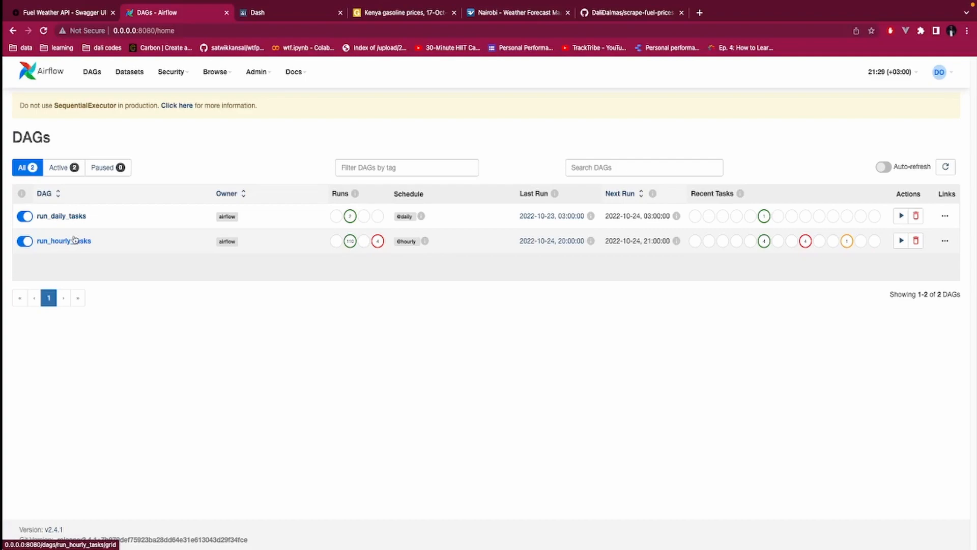
pyautogui.moveTo(259, 113)
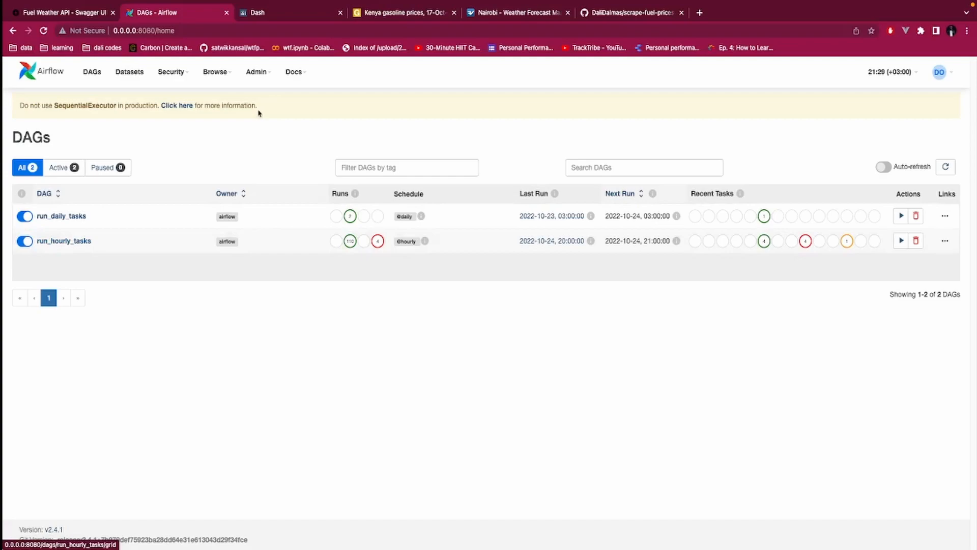
pyautogui.click(281, 12)
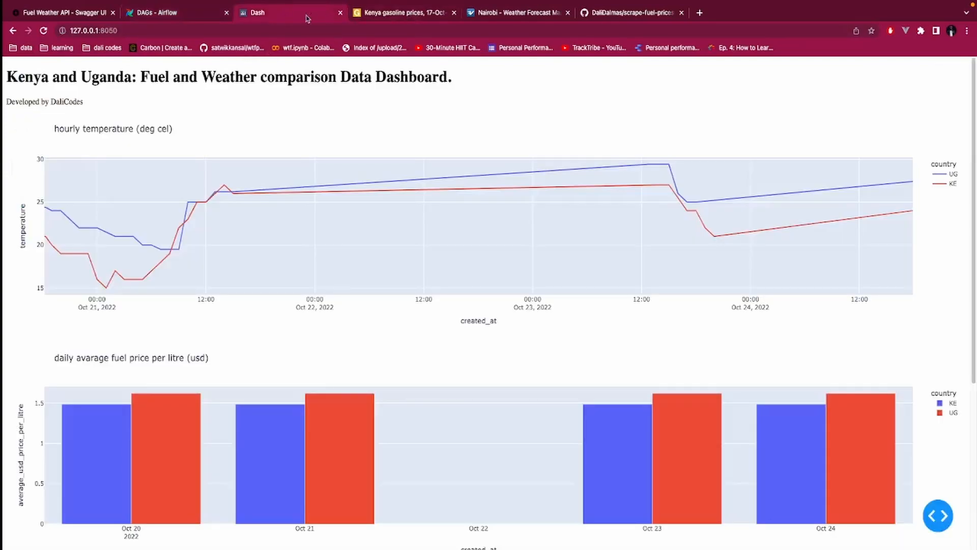
pyautogui.click(402, 12)
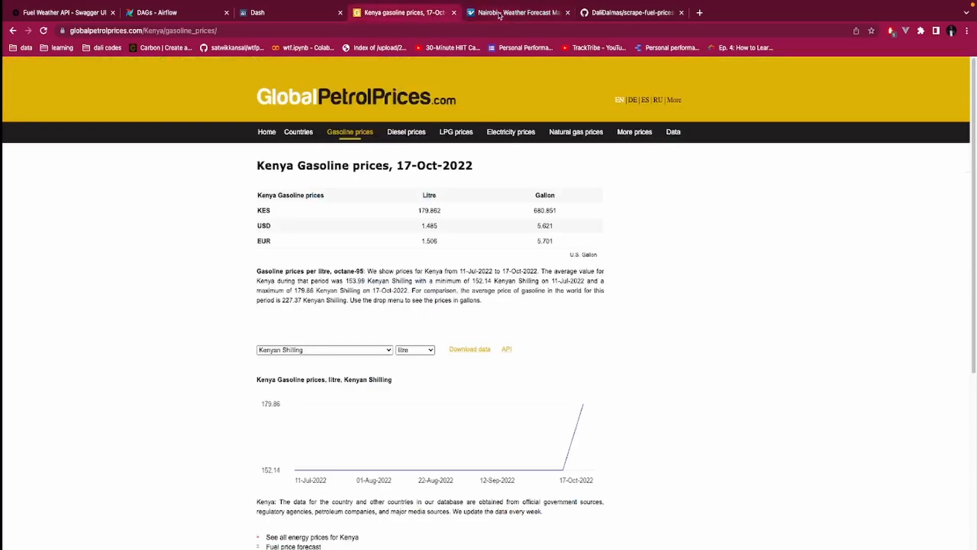
pyautogui.click(174, 12)
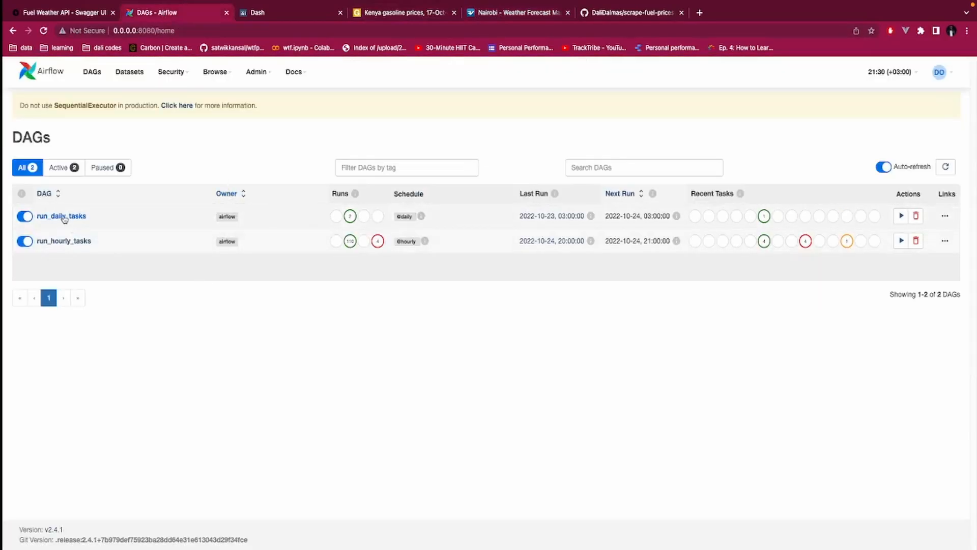
pyautogui.moveTo(102, 130)
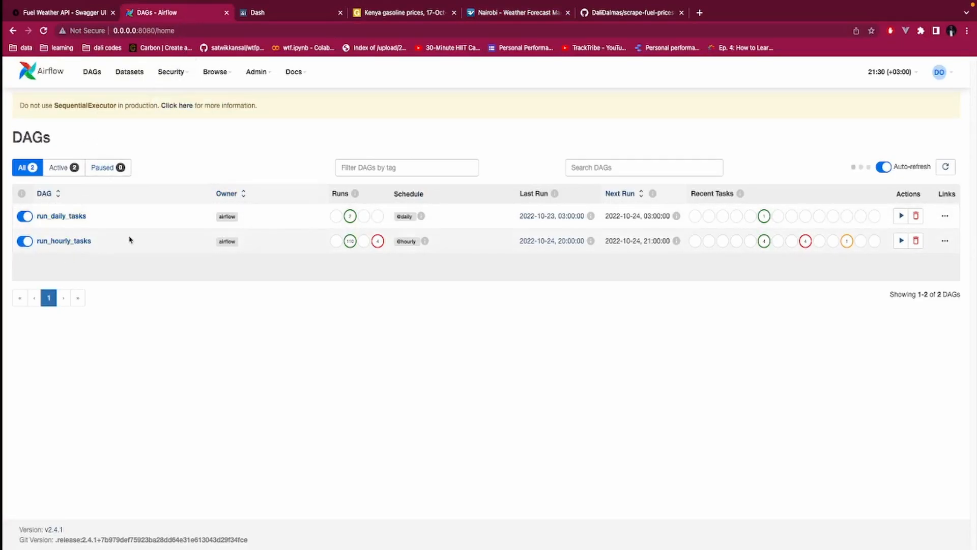
pyautogui.click(884, 166)
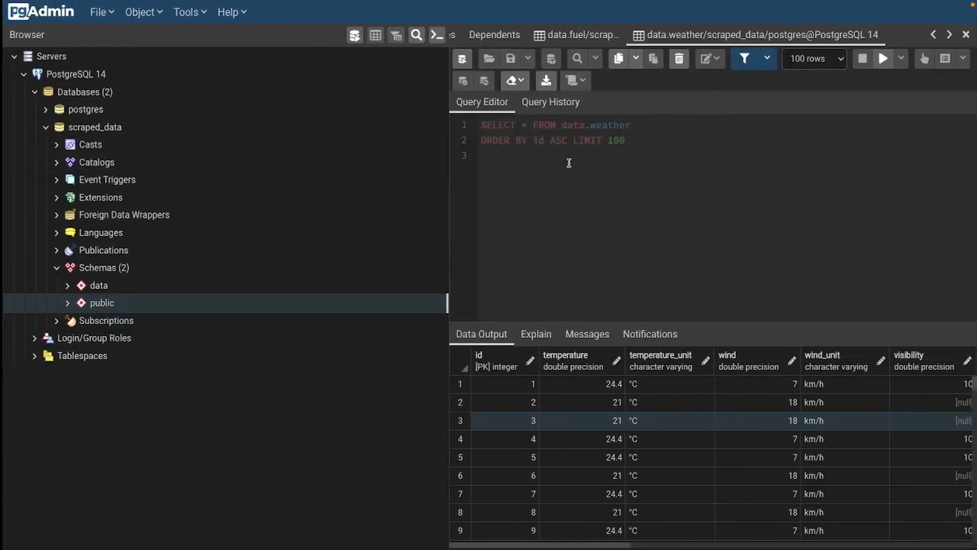
pyautogui.moveTo(177, 318)
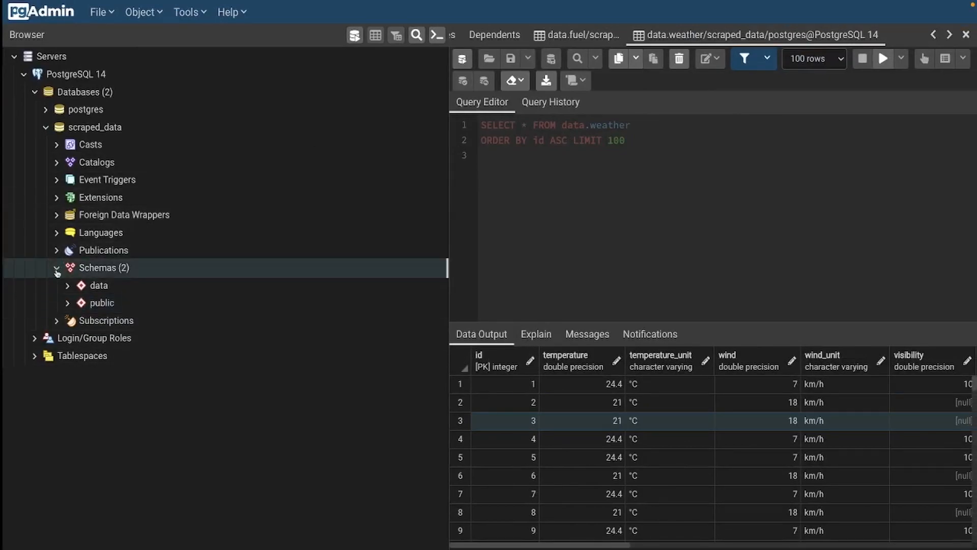
# Expand scraped_data's schemas and the data schema to reveal the exchange_rate, fuel and weather tables.
pyautogui.click(54, 268)
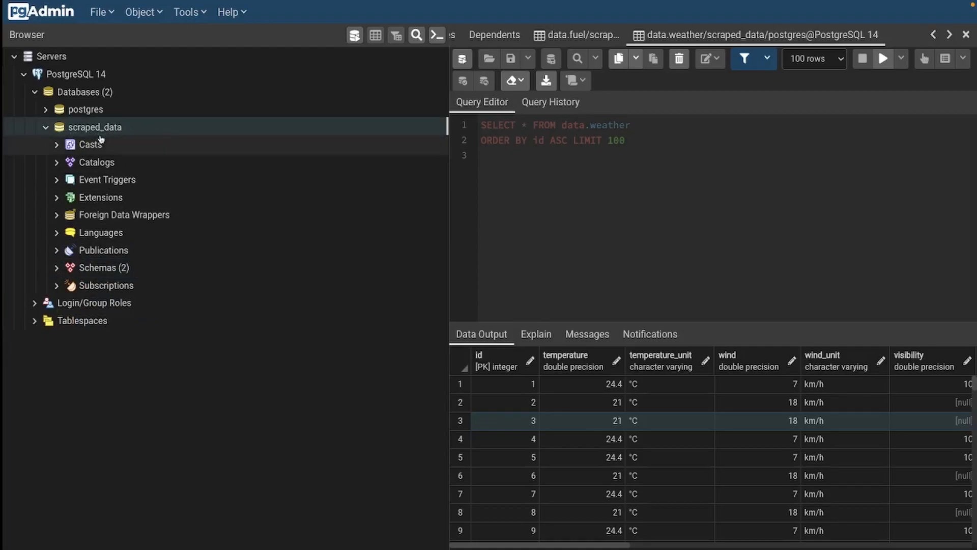
pyautogui.moveTo(57, 272)
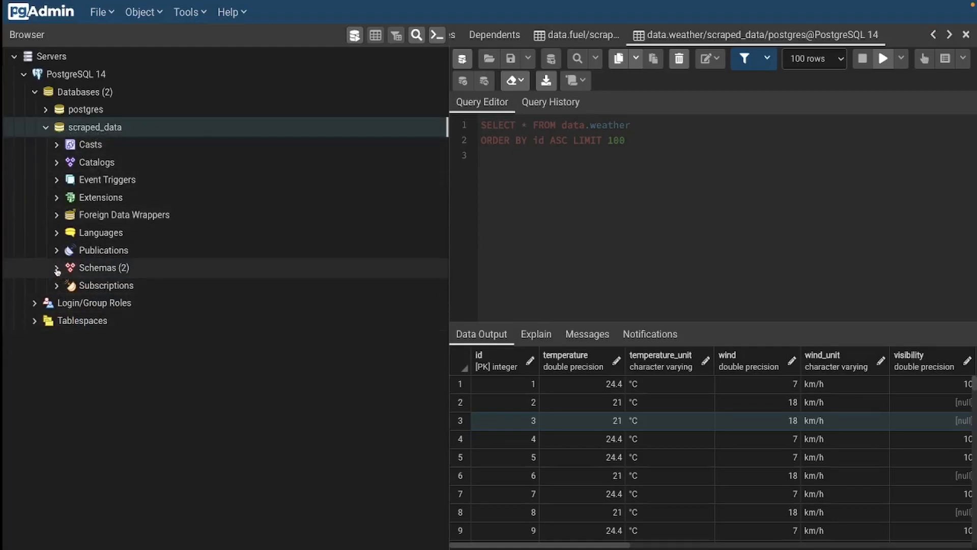
pyautogui.click(56, 268)
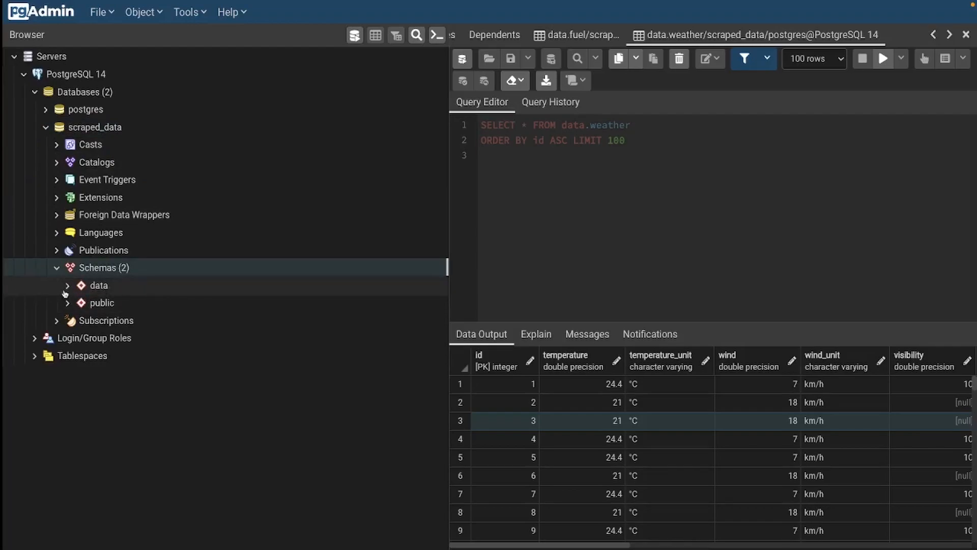
pyautogui.click(67, 285)
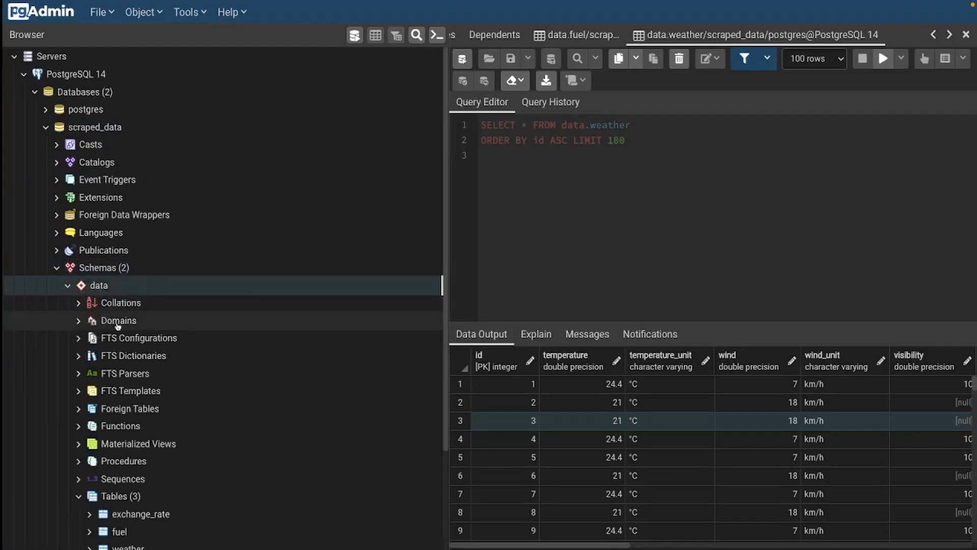
pyautogui.scroll(-3)
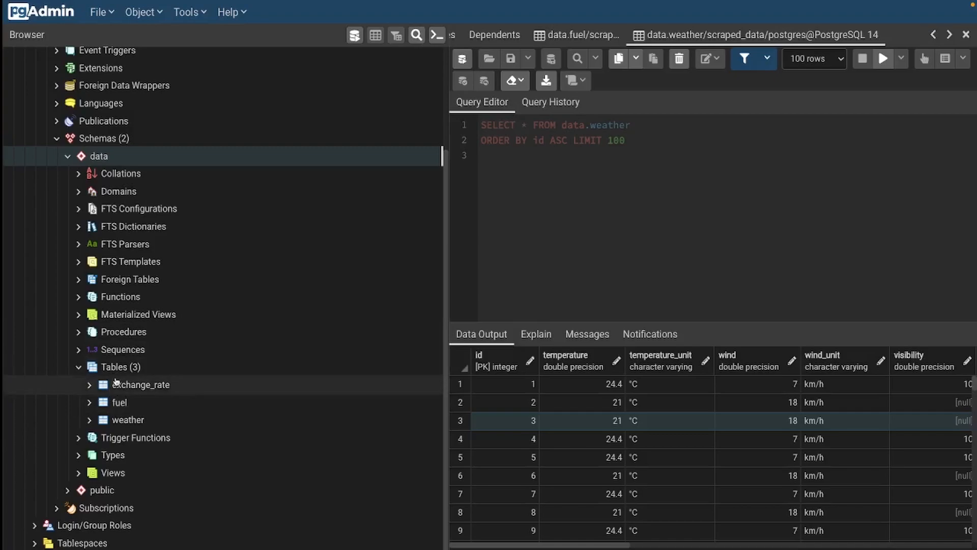
pyautogui.click(127, 419)
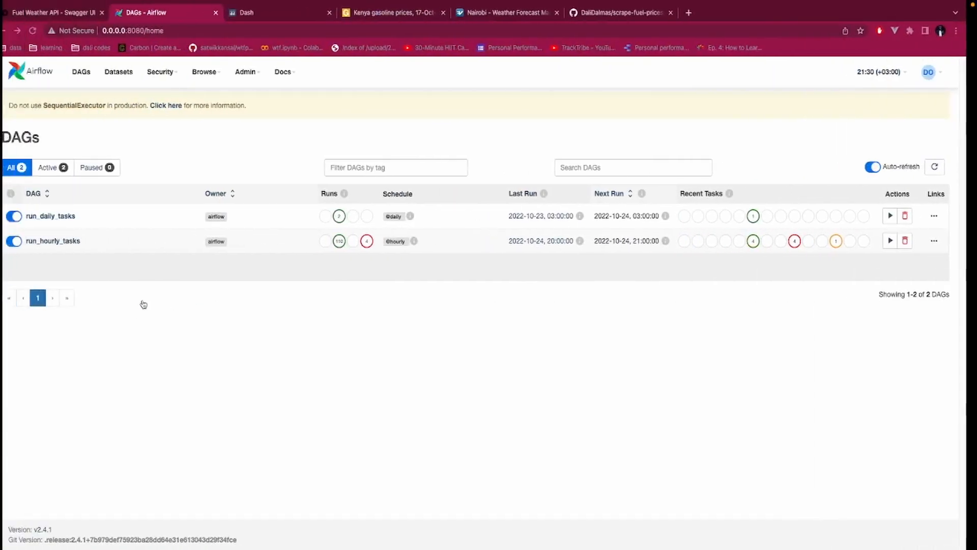
# Revisit the GitHub repository and Kenya gasoline prices pages, landing on the Airflow DAGs overview.
pyautogui.click(623, 12)
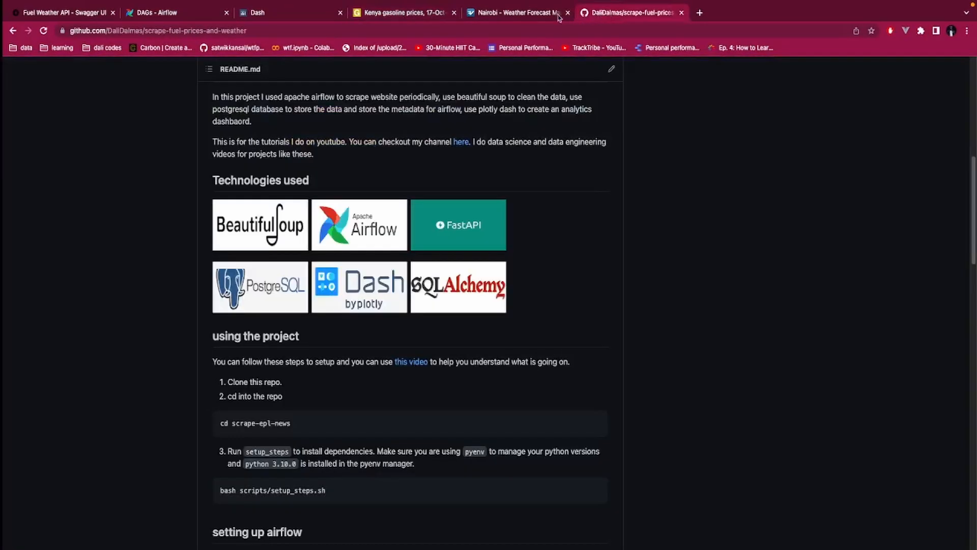
pyautogui.click(402, 12)
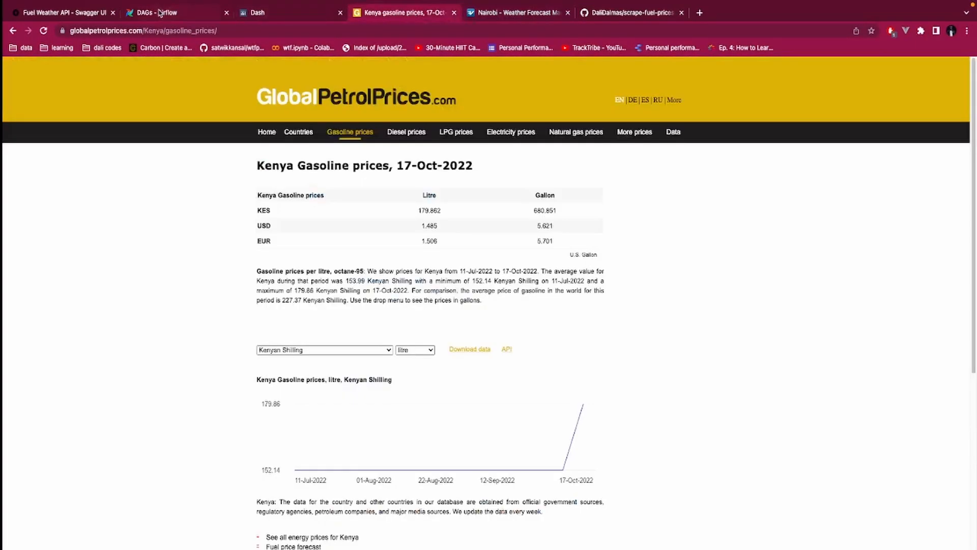
pyautogui.click(152, 13)
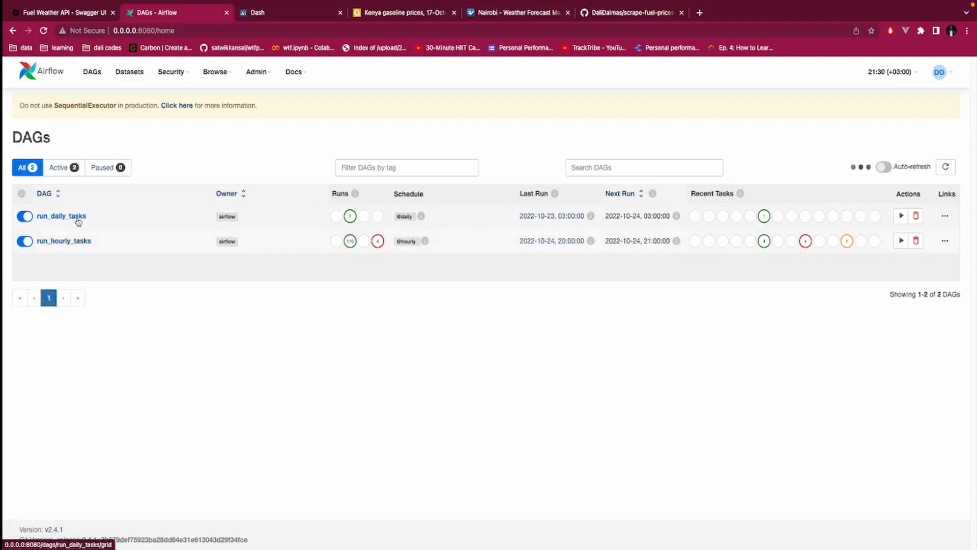
# Turn on auto-refresh for the Airflow DAGs list and switch to the Fuel Weather API docs.
pyautogui.click(61, 216)
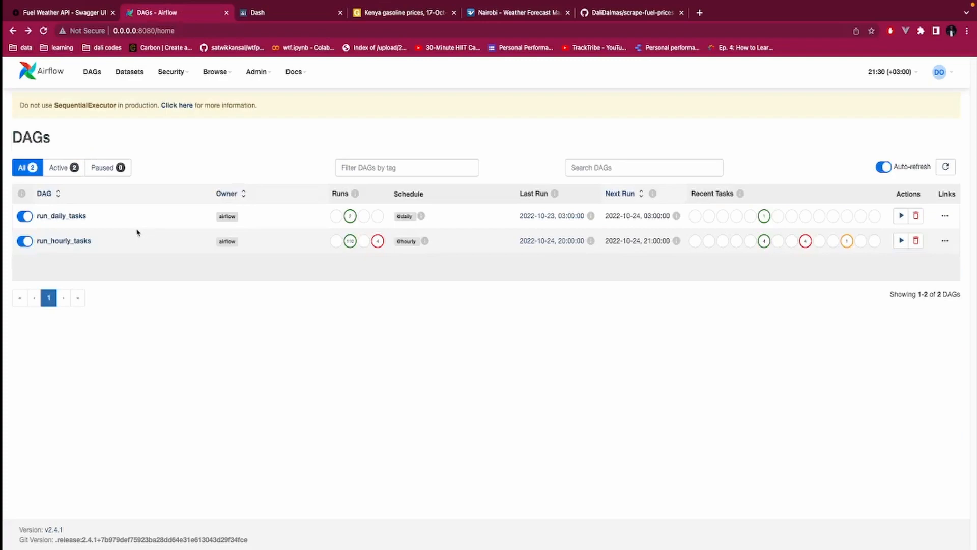
pyautogui.click(63, 241)
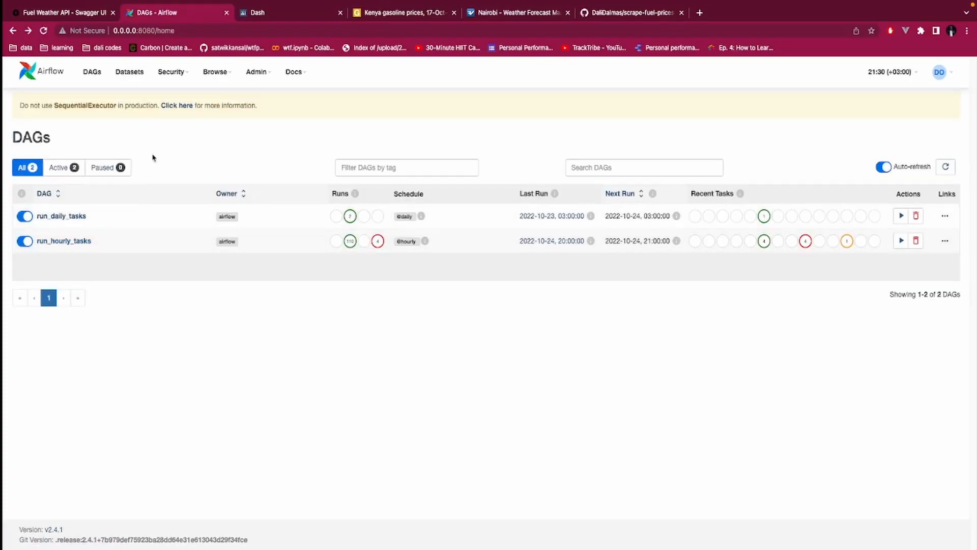
pyautogui.click(62, 12)
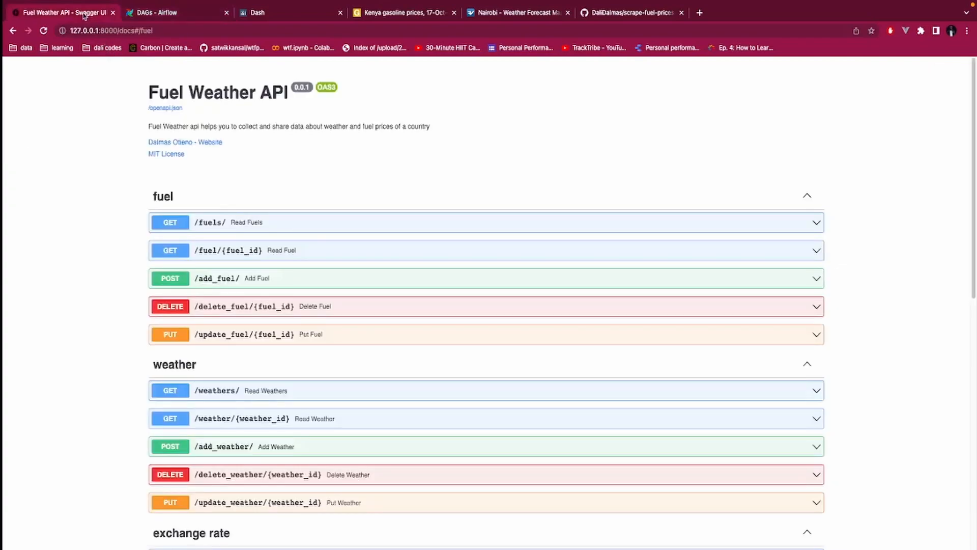
# Scroll through the Swagger UI list of fuel, weather and exchange rate endpoints.
pyautogui.scroll(3)
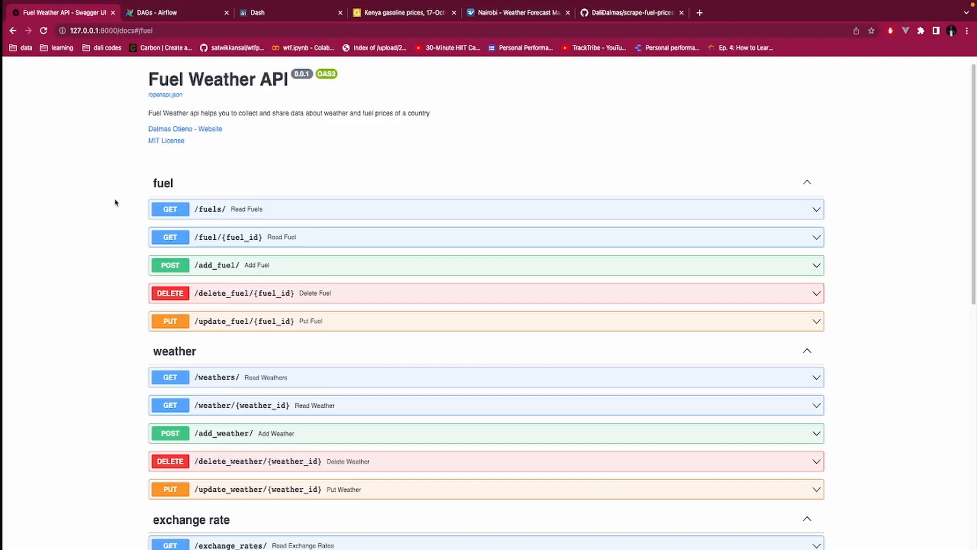
pyautogui.scroll(-3)
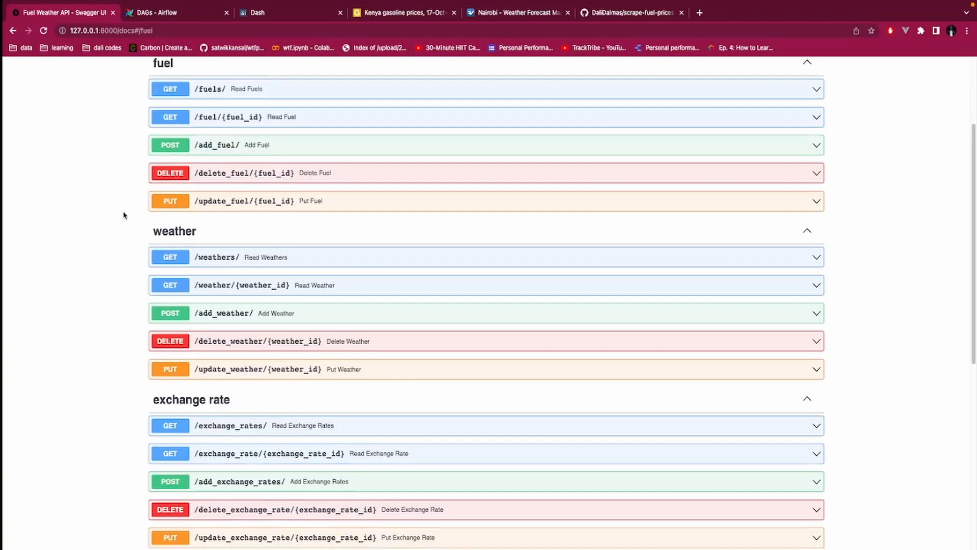
pyautogui.scroll(3)
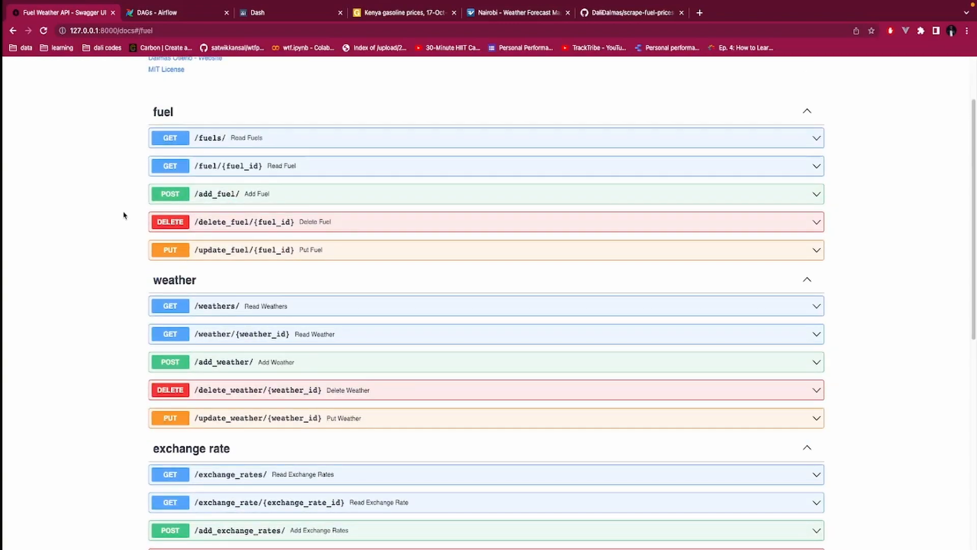
pyautogui.moveTo(329, 218)
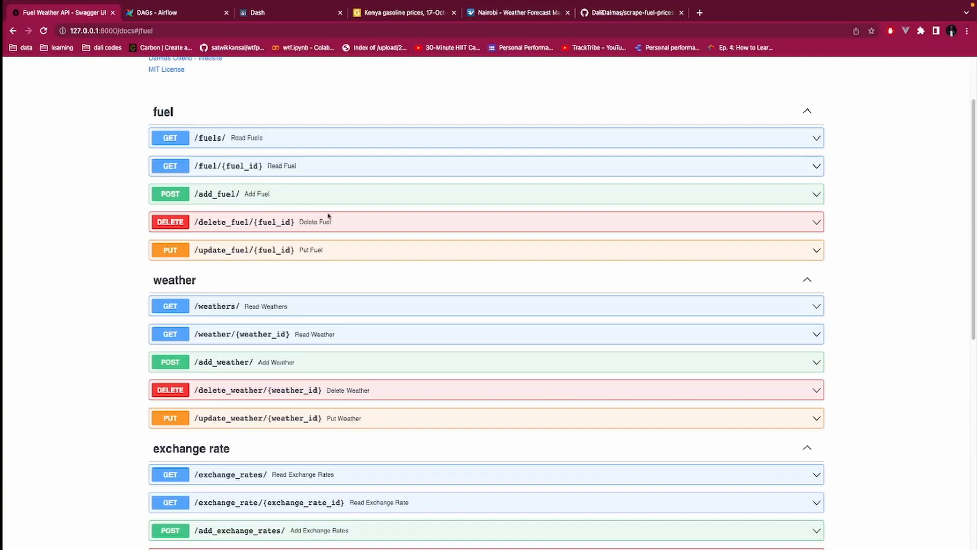
pyautogui.moveTo(802, 118)
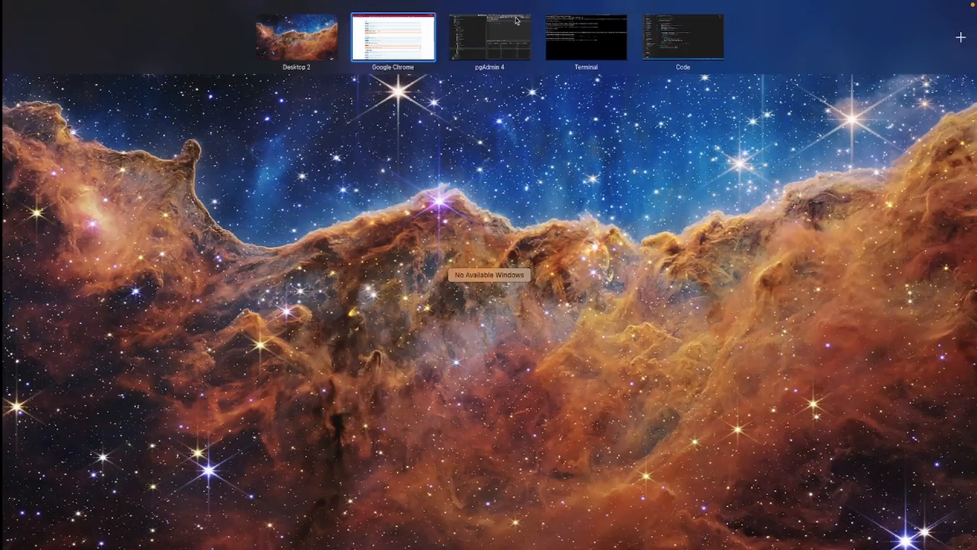
# Switch to the pgAdmin window to view the weather query output, then back to Chrome via Mission Control.
pyautogui.click(490, 37)
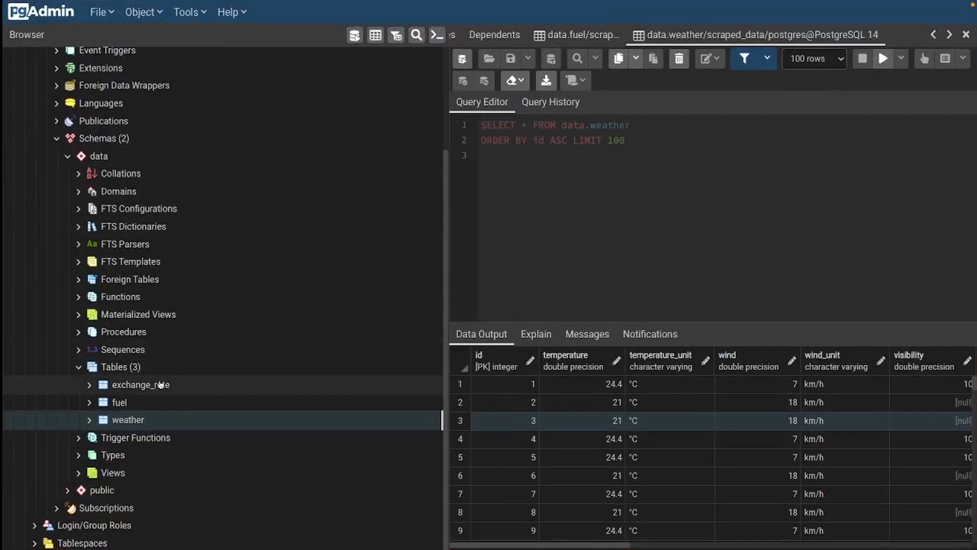
pyautogui.moveTo(369, 393)
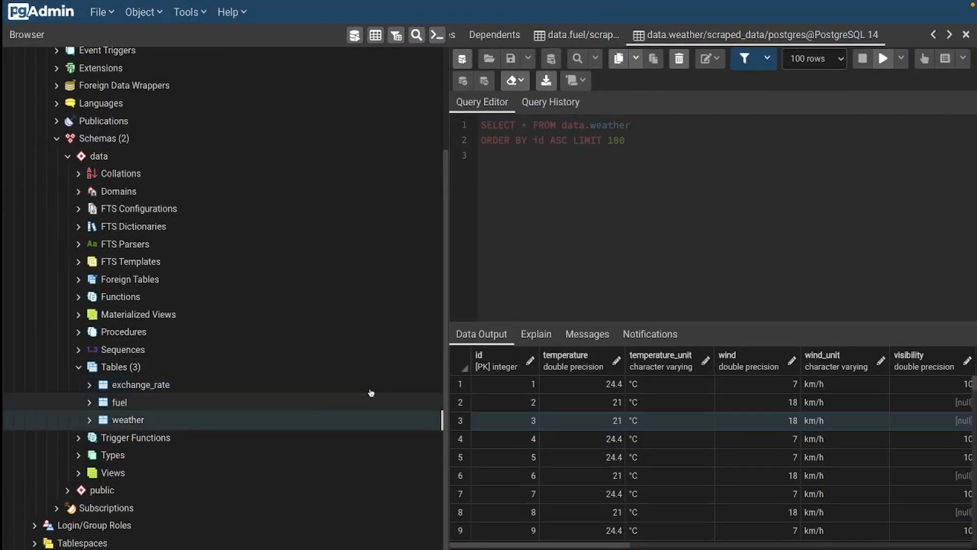
pyautogui.moveTo(545, 150)
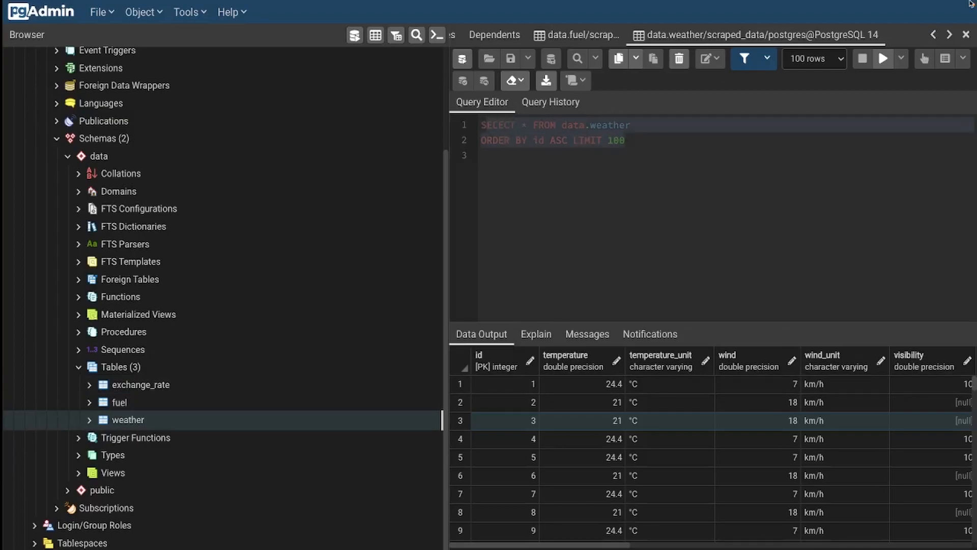
pyautogui.click(576, 35)
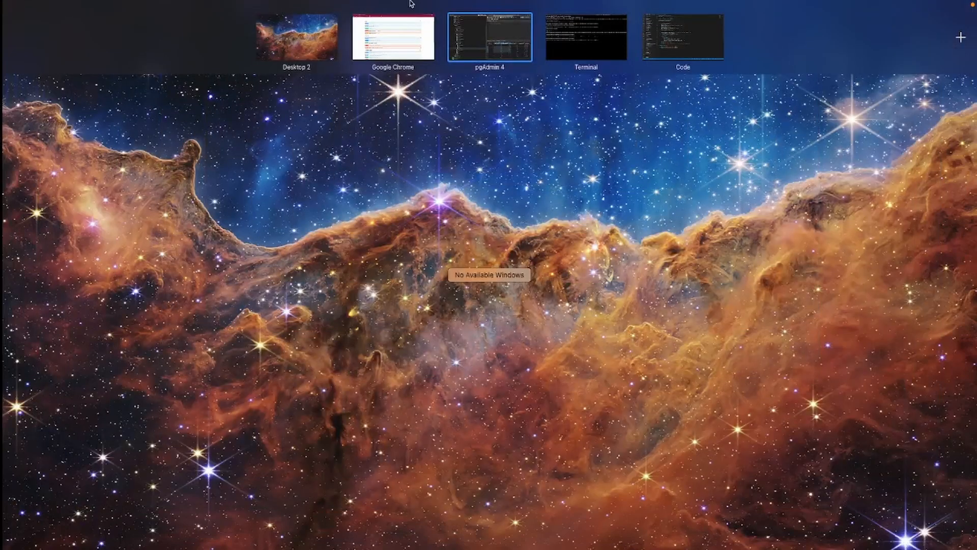
pyautogui.click(393, 36)
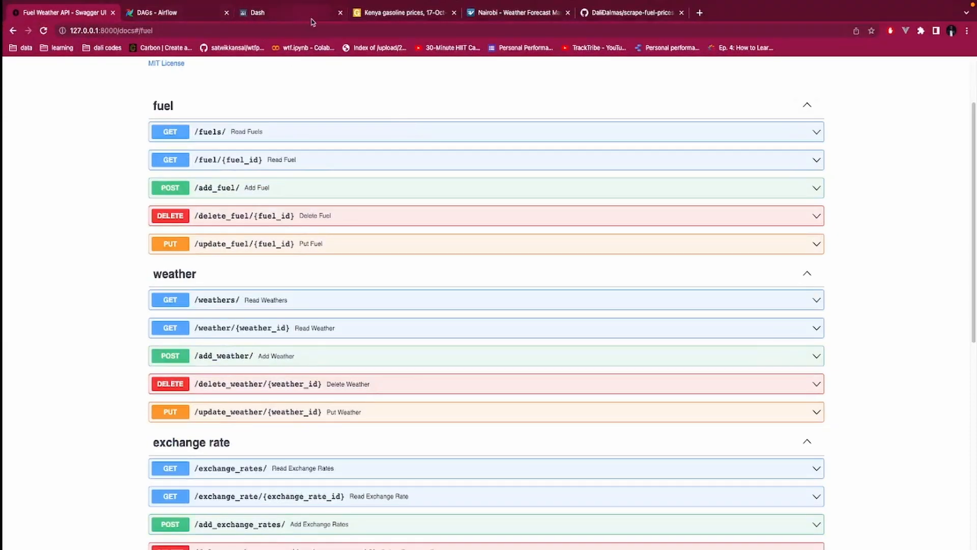
# Glance at the Airflow DAGs page and return to the Fuel Weather API docs.
pyautogui.click(165, 12)
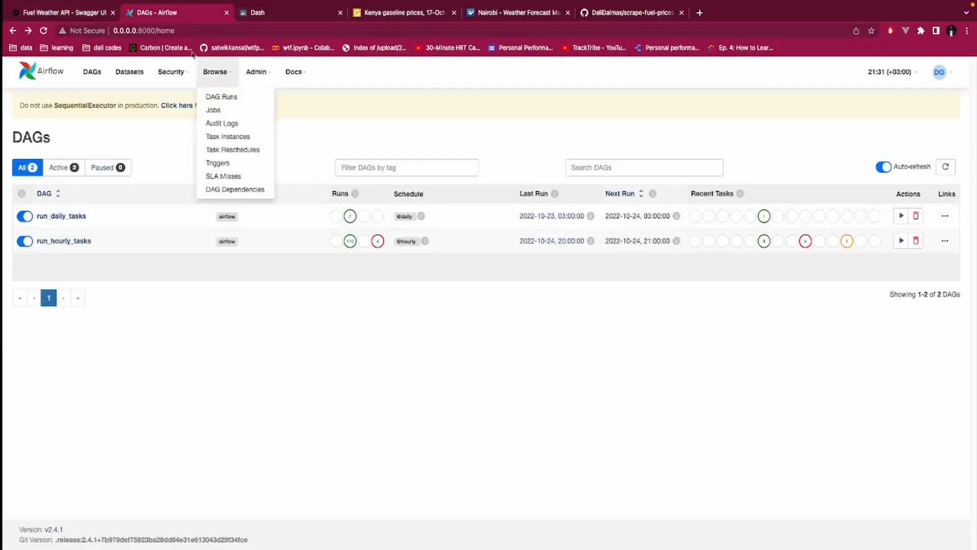
pyautogui.click(62, 13)
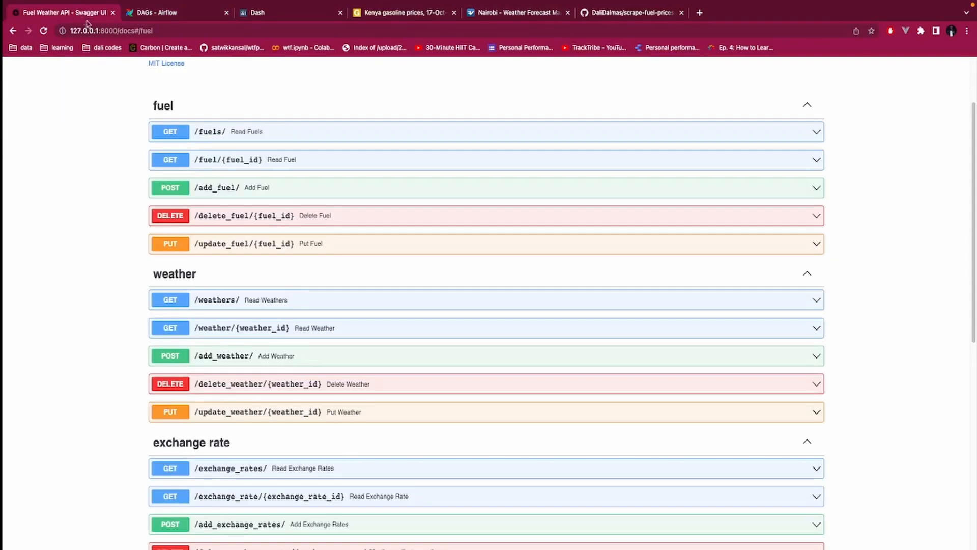
pyautogui.moveTo(138, 61)
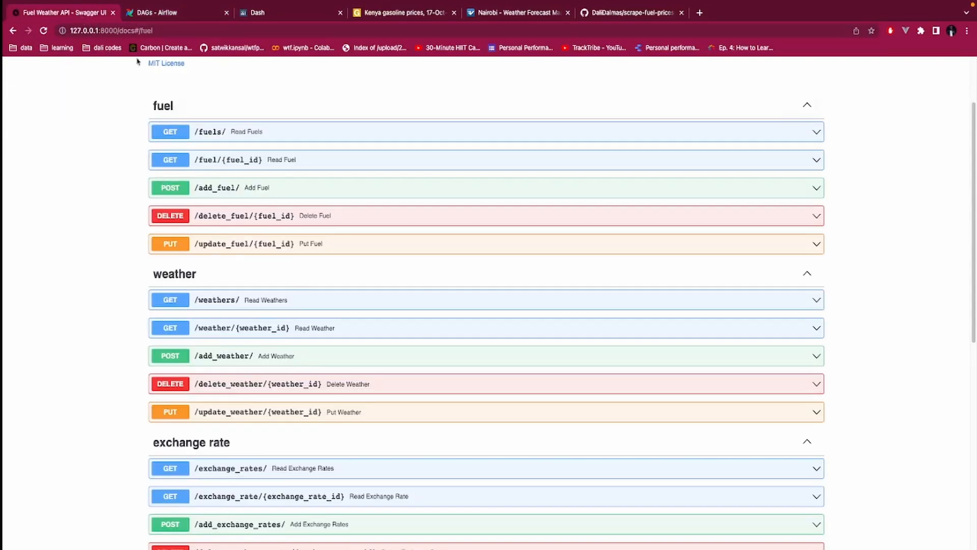
pyautogui.moveTo(206, 443)
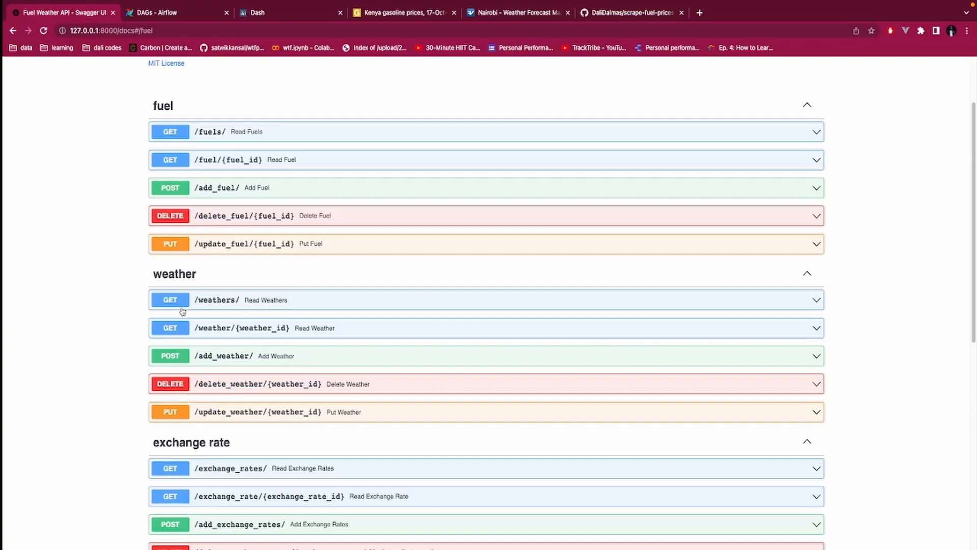
pyautogui.moveTo(301, 319)
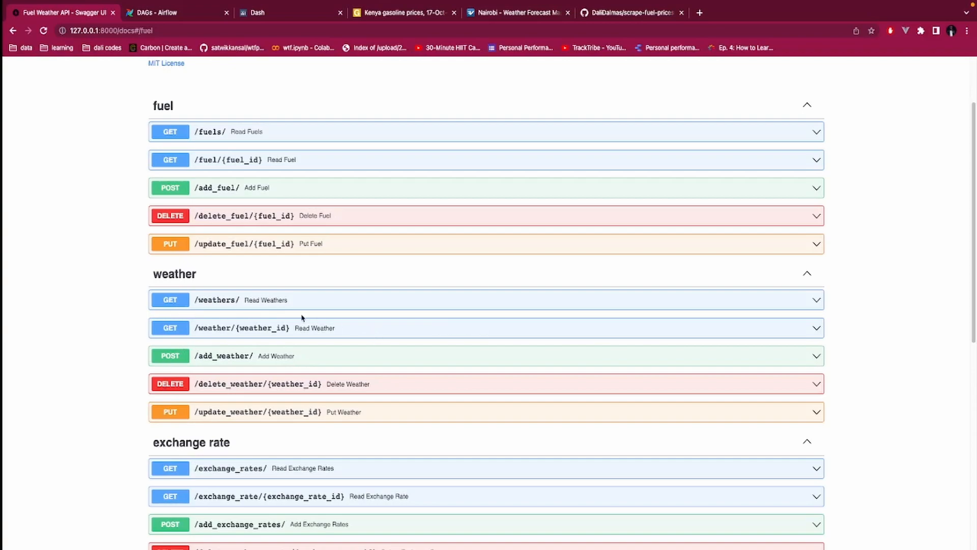
pyautogui.moveTo(195, 365)
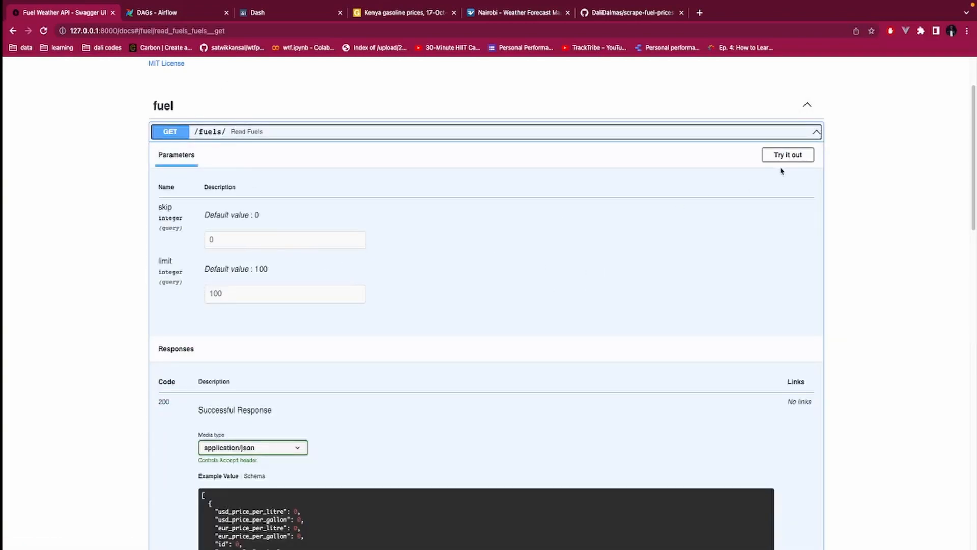
# Run the GET /fuels/ request and review the returned Kenya and Uganda fuel price records.
pyautogui.click(787, 155)
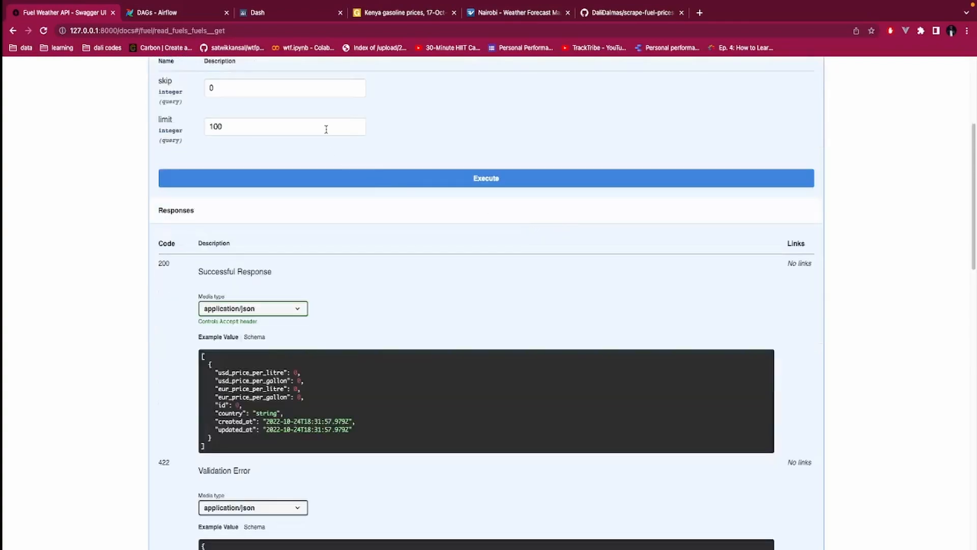
pyautogui.click(486, 177)
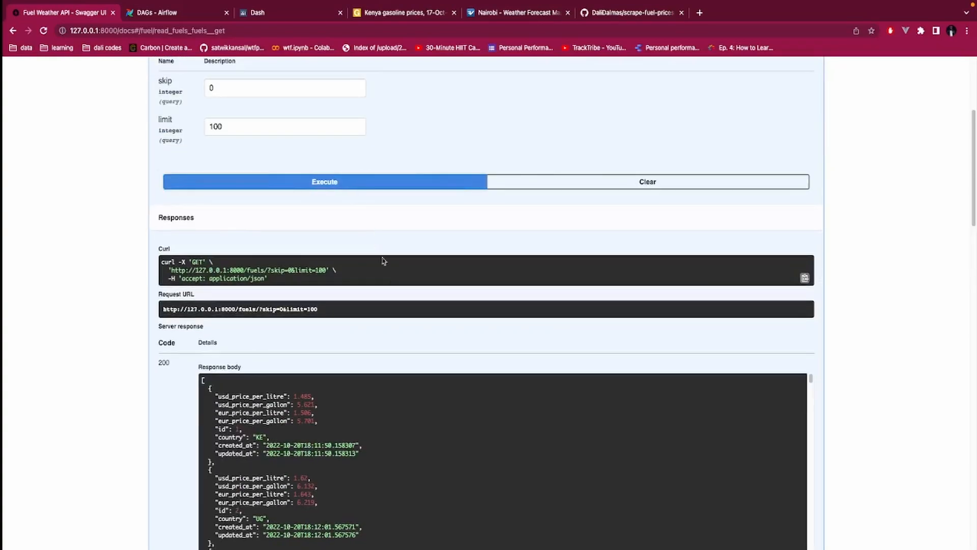
pyautogui.scroll(-3)
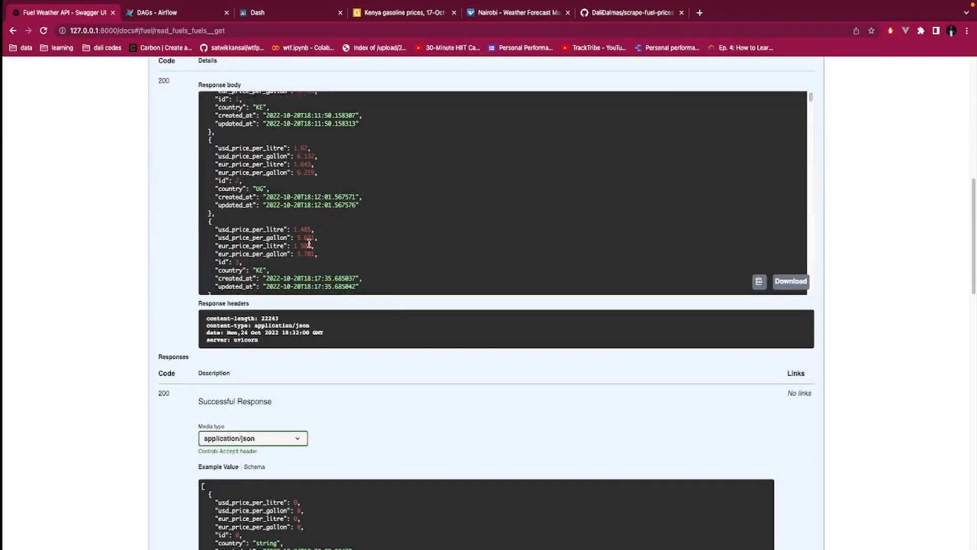
pyautogui.scroll(3)
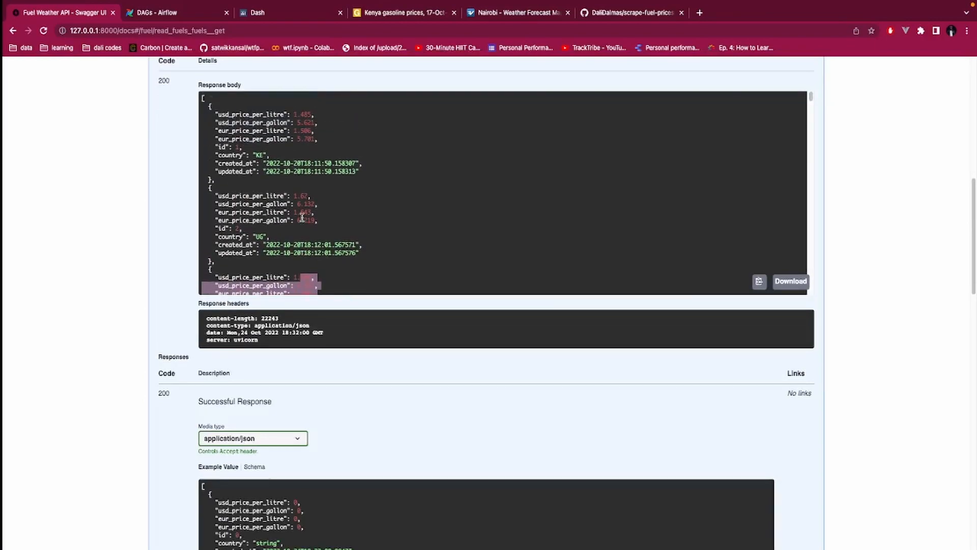
pyautogui.scroll(3)
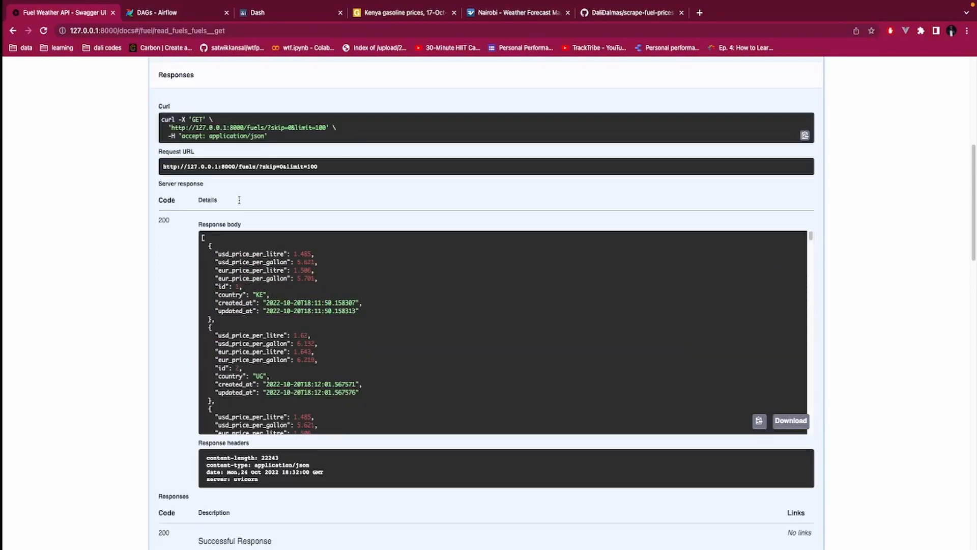
pyautogui.scroll(3)
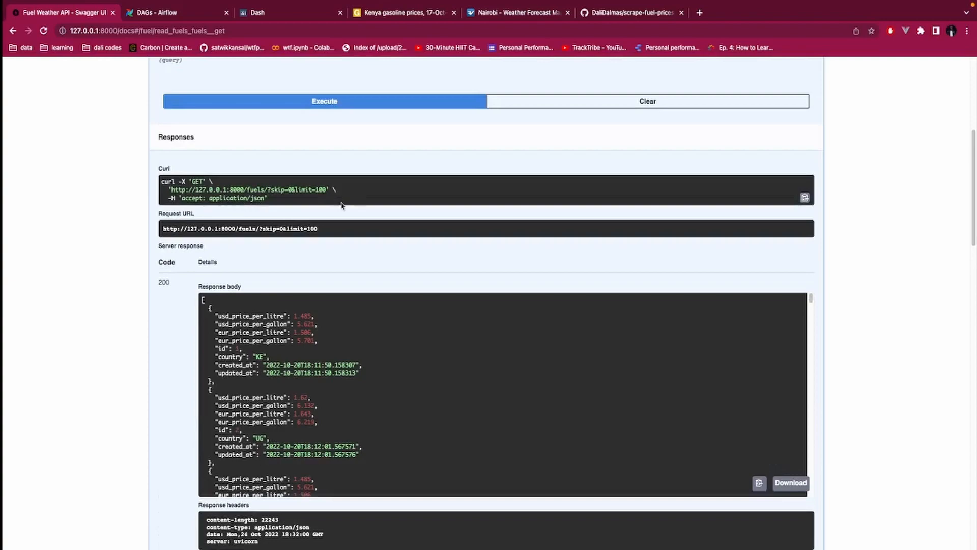
pyautogui.moveTo(222, 179)
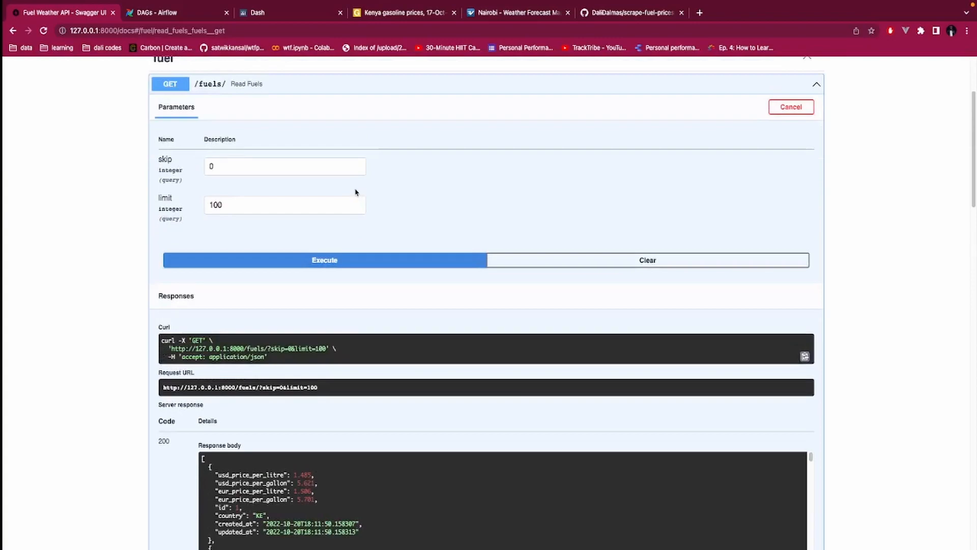
pyautogui.scroll(3)
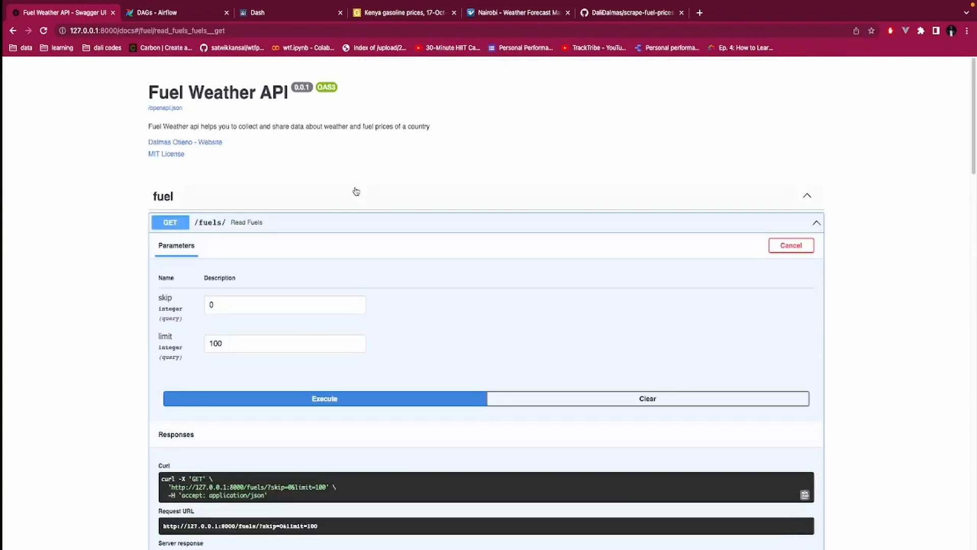
pyautogui.click(516, 12)
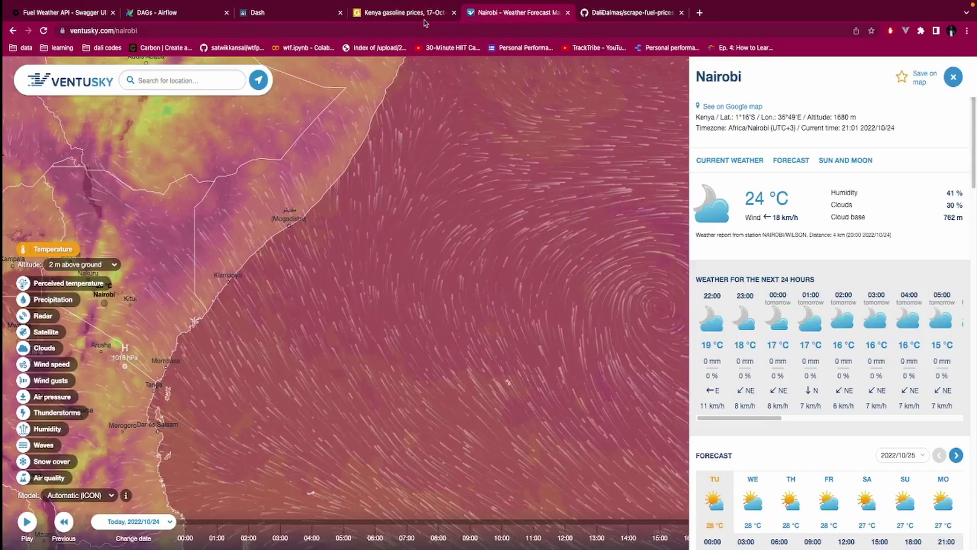
pyautogui.click(405, 12)
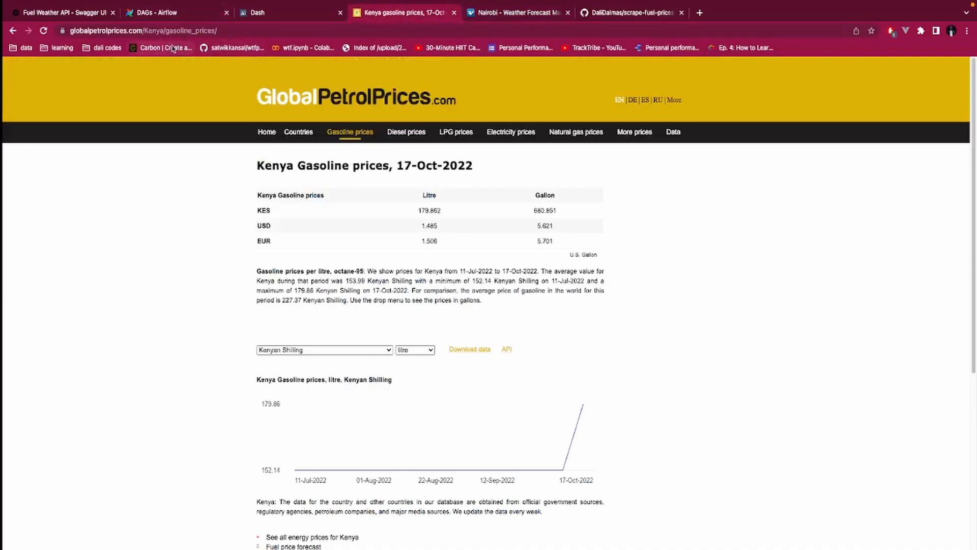
pyautogui.moveTo(165, 48)
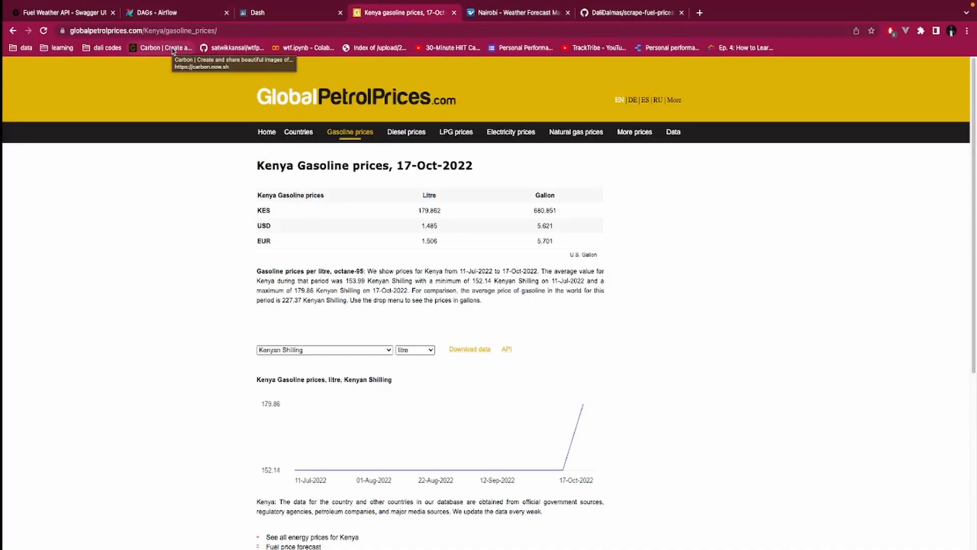
pyautogui.moveTo(255, 81)
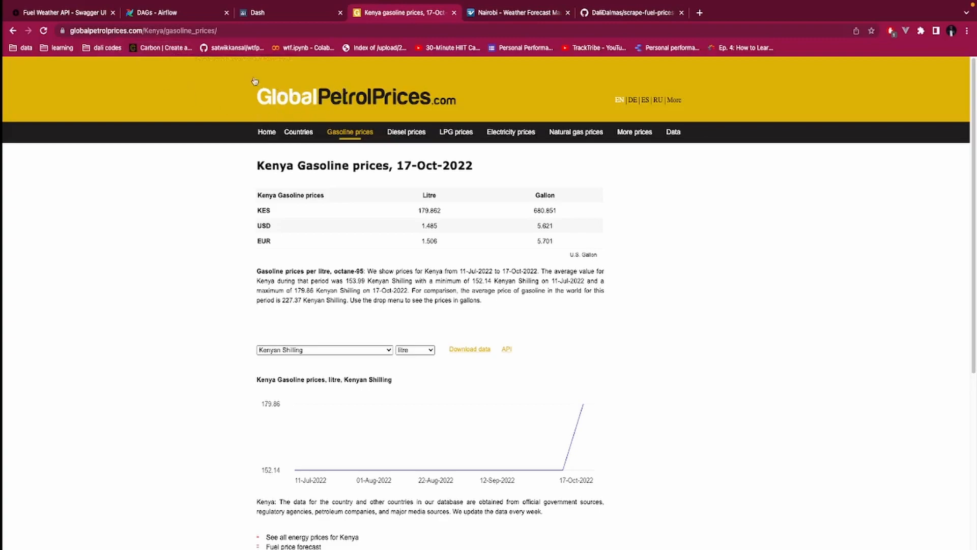
pyautogui.moveTo(223, 105)
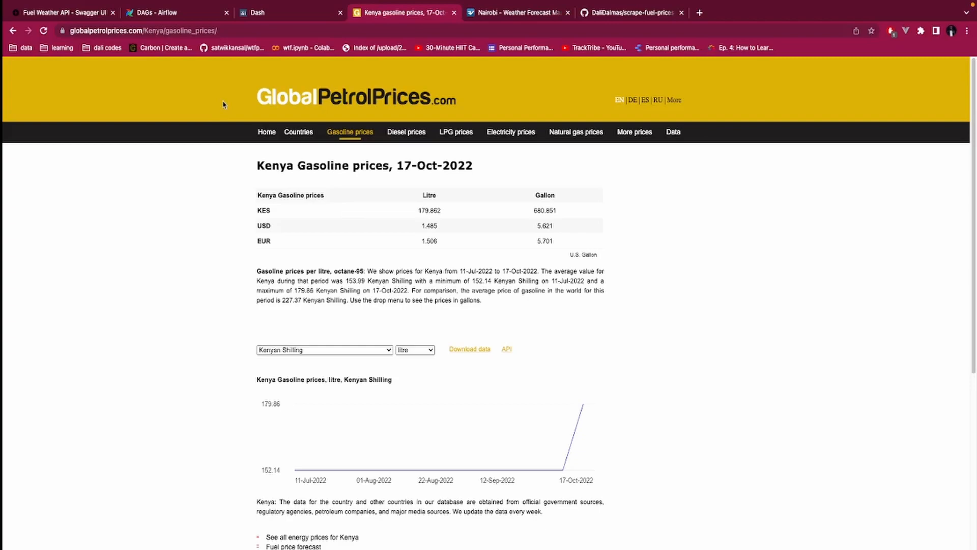
pyautogui.click(62, 13)
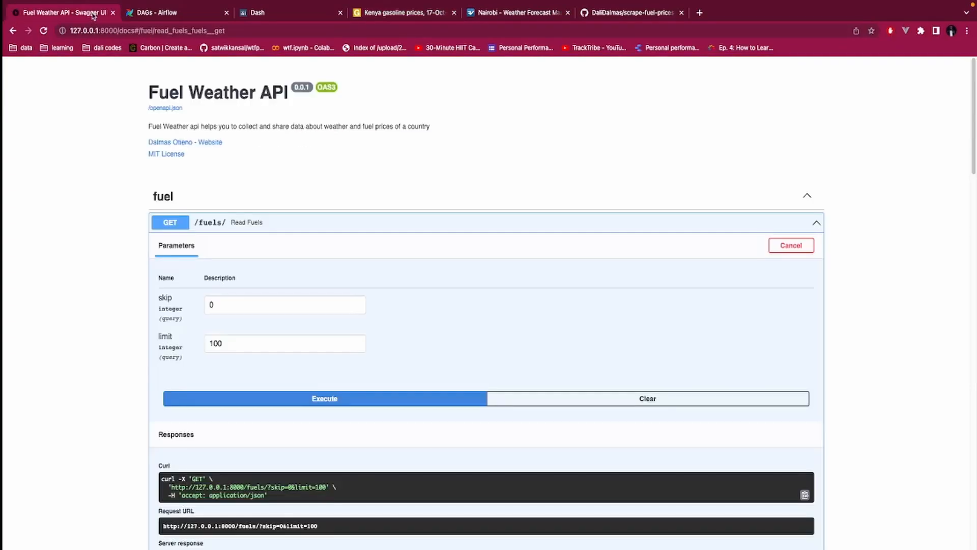
pyautogui.scroll(-3)
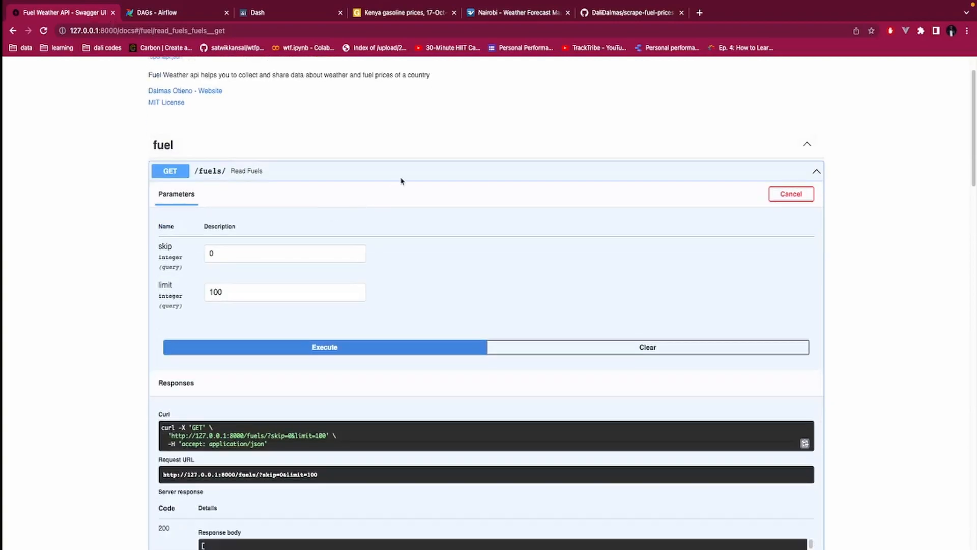
# Scroll through the scrape-fuel-prices-and-weather repository's file list and README, then bring VS Code forward.
pyautogui.click(629, 12)
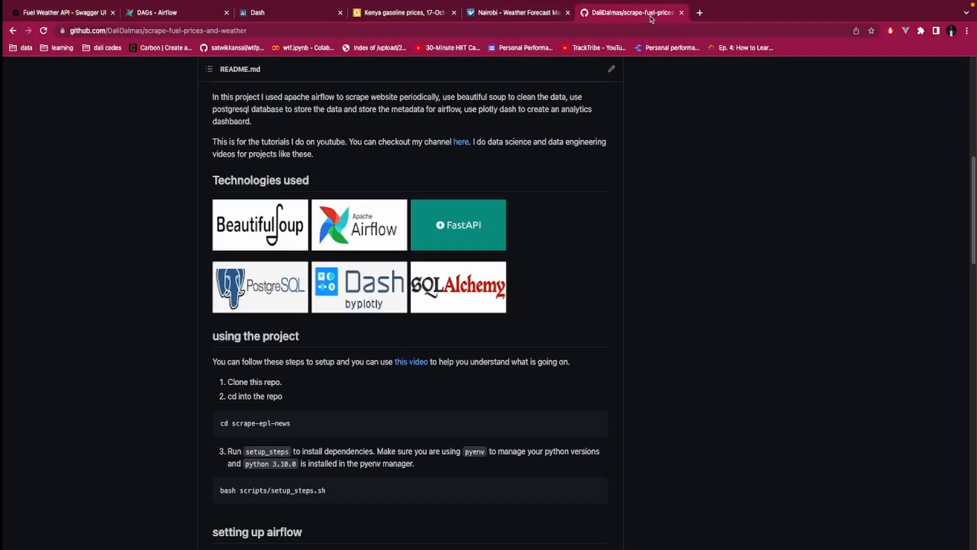
pyautogui.scroll(3)
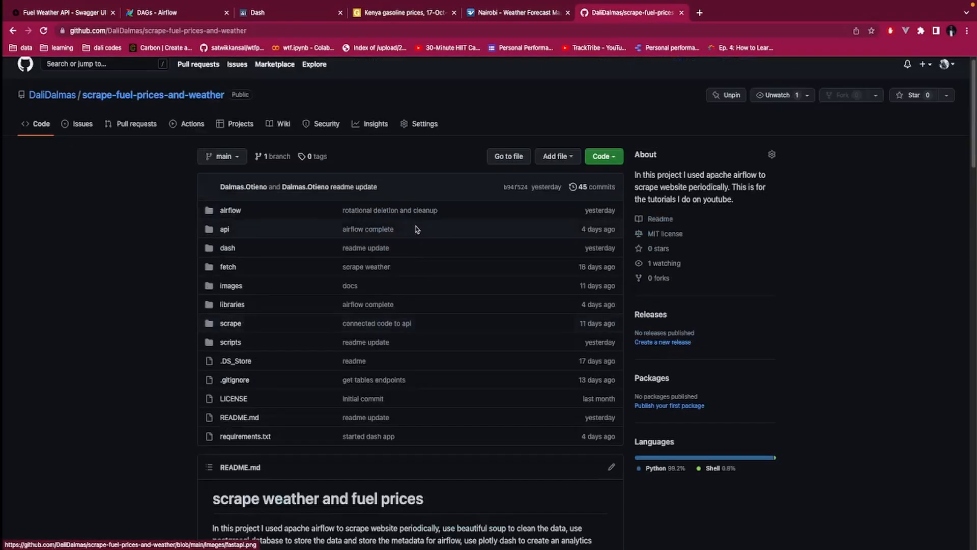
pyautogui.scroll(3)
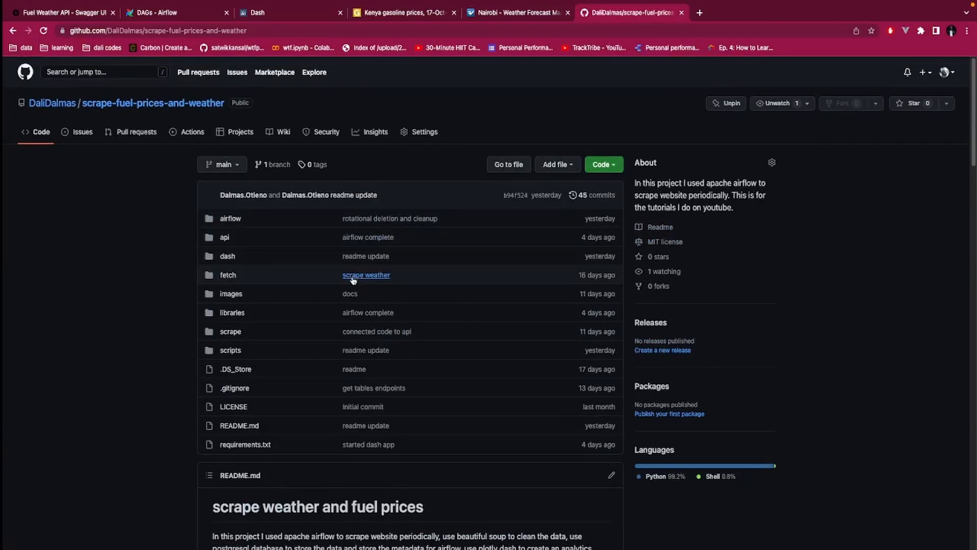
pyautogui.moveTo(228, 272)
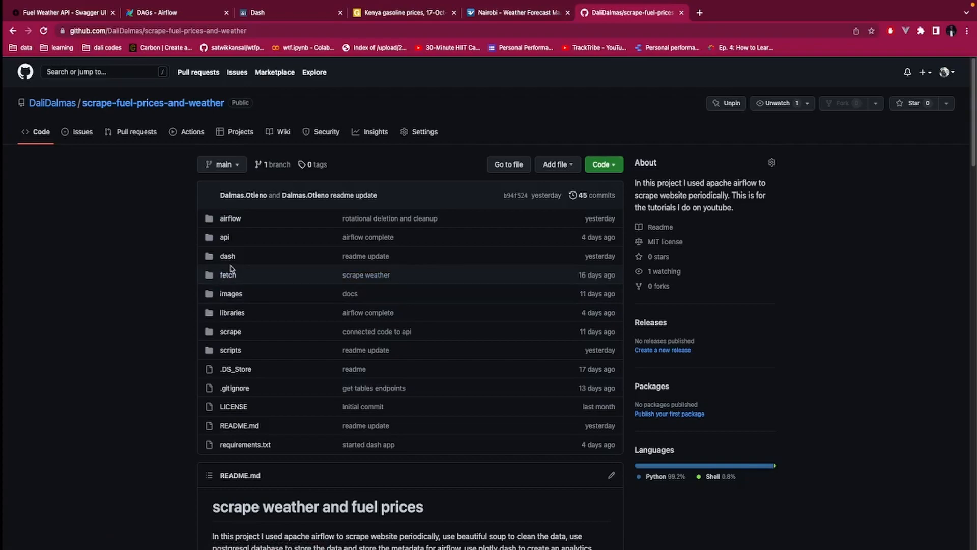
pyautogui.moveTo(232, 313)
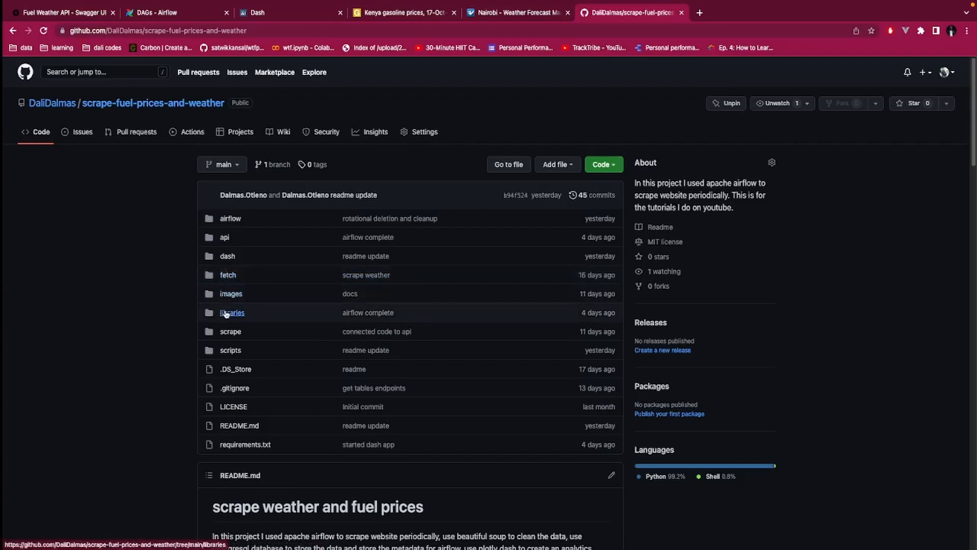
pyautogui.moveTo(232, 313)
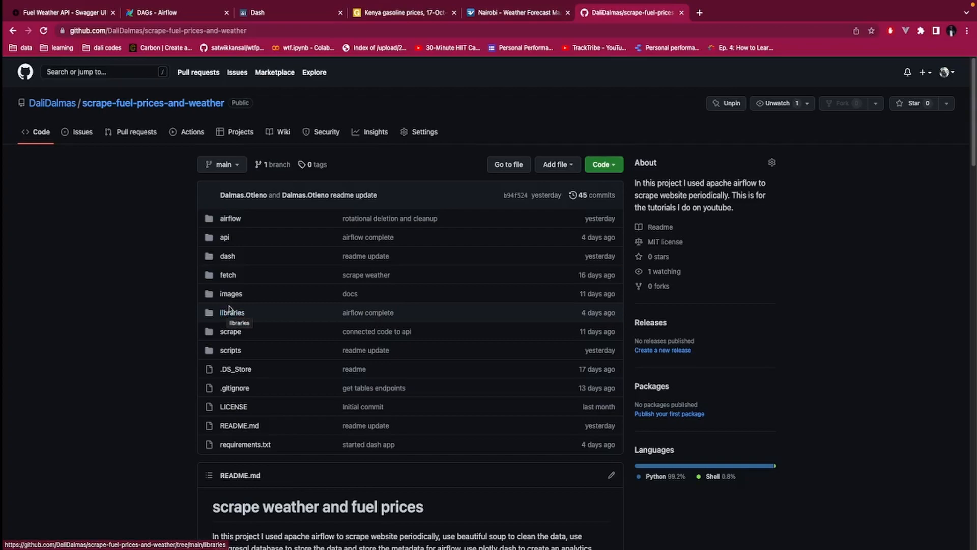
pyautogui.moveTo(231, 306)
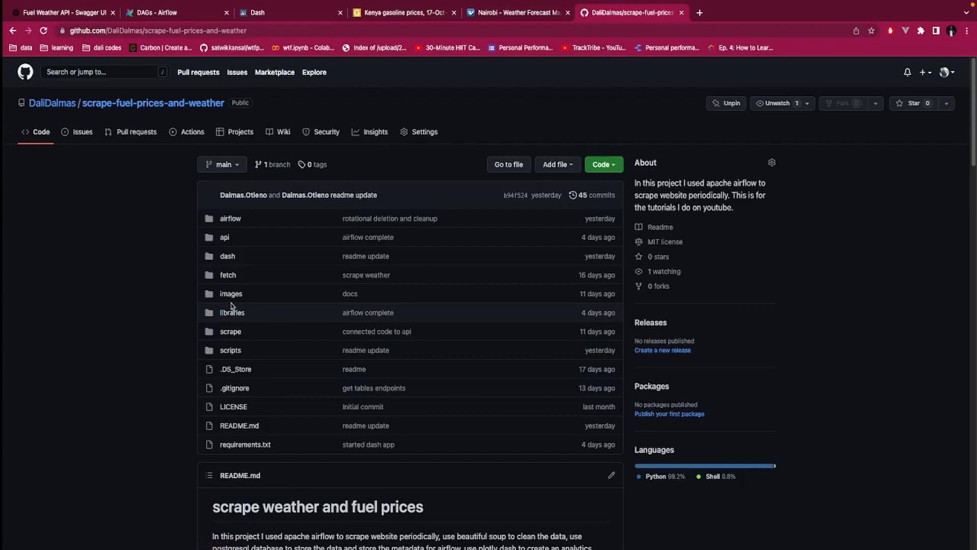
pyautogui.moveTo(218, 285)
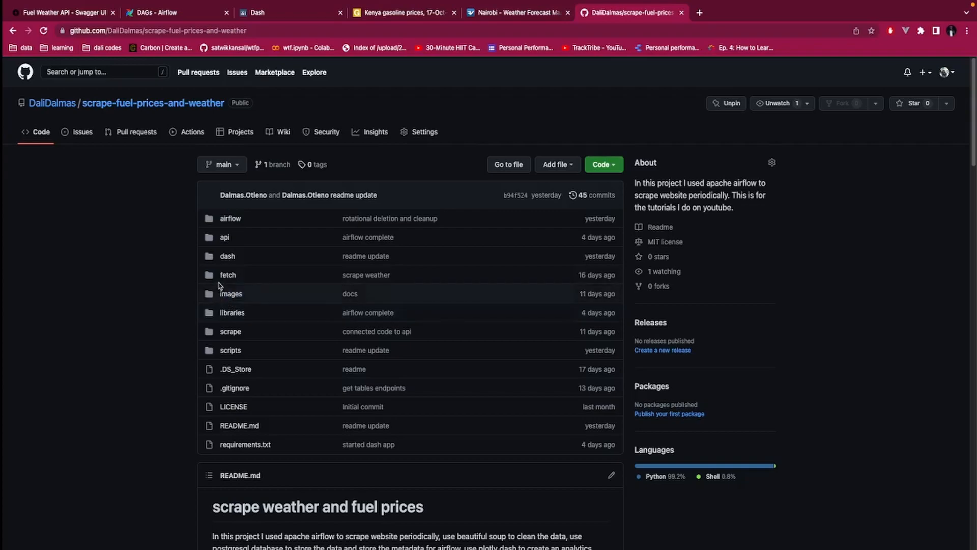
pyautogui.scroll(-3)
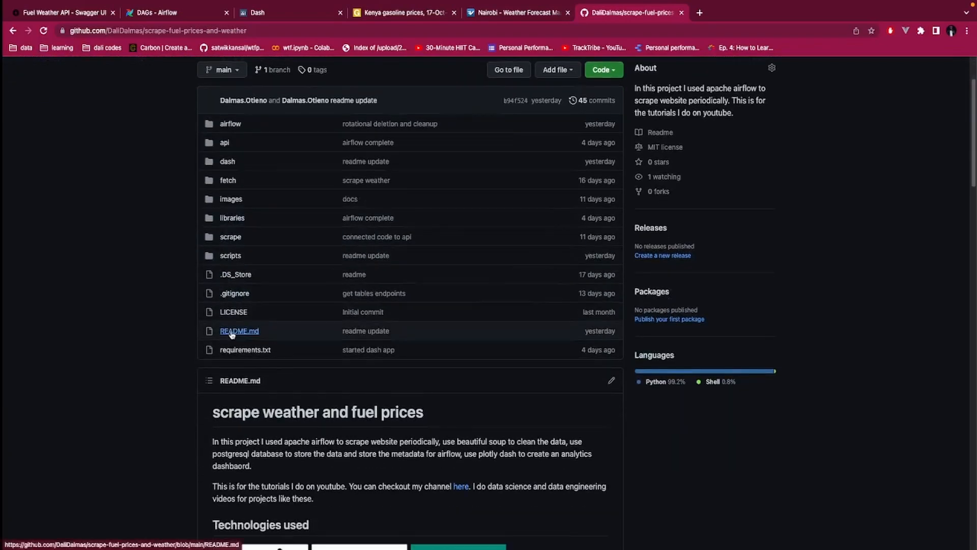
pyautogui.scroll(3)
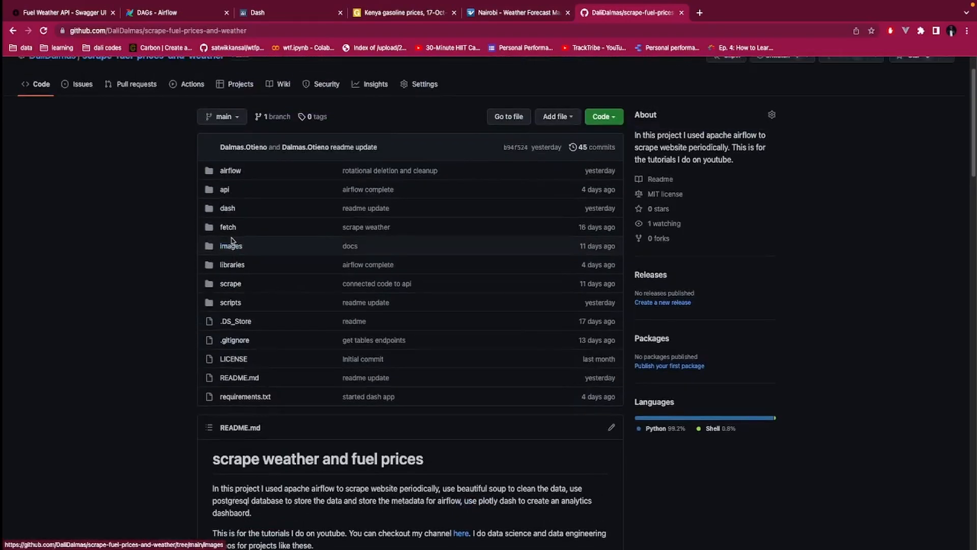
pyautogui.moveTo(230, 170)
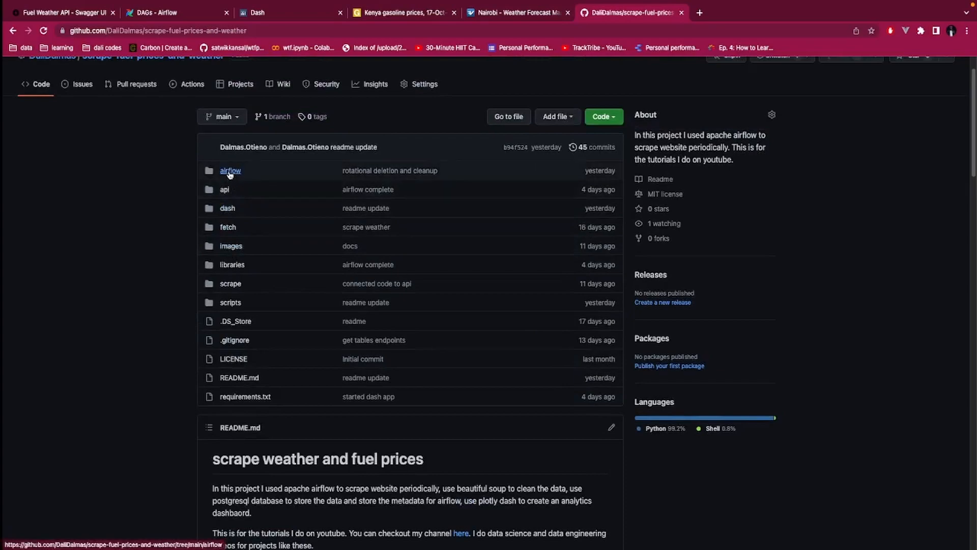
pyautogui.scroll(-3)
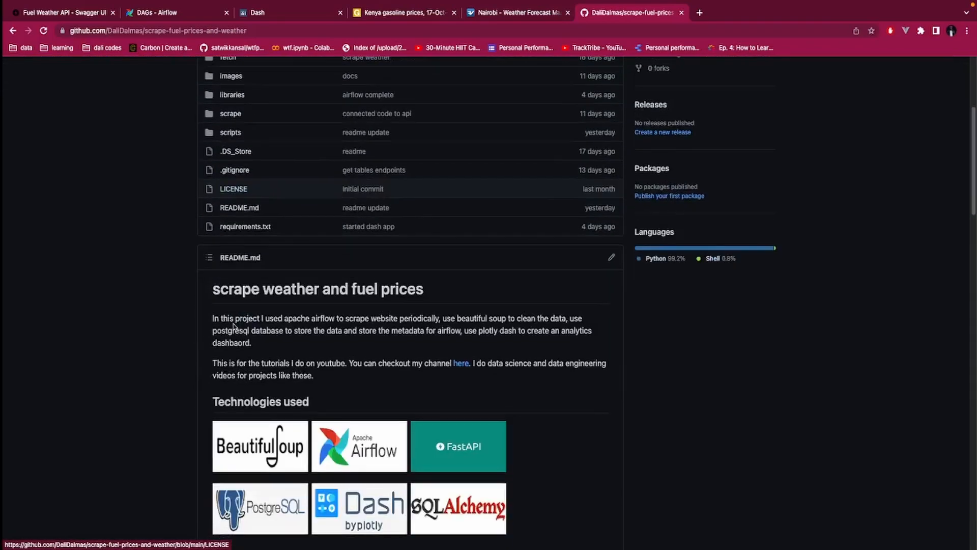
pyautogui.scroll(-3)
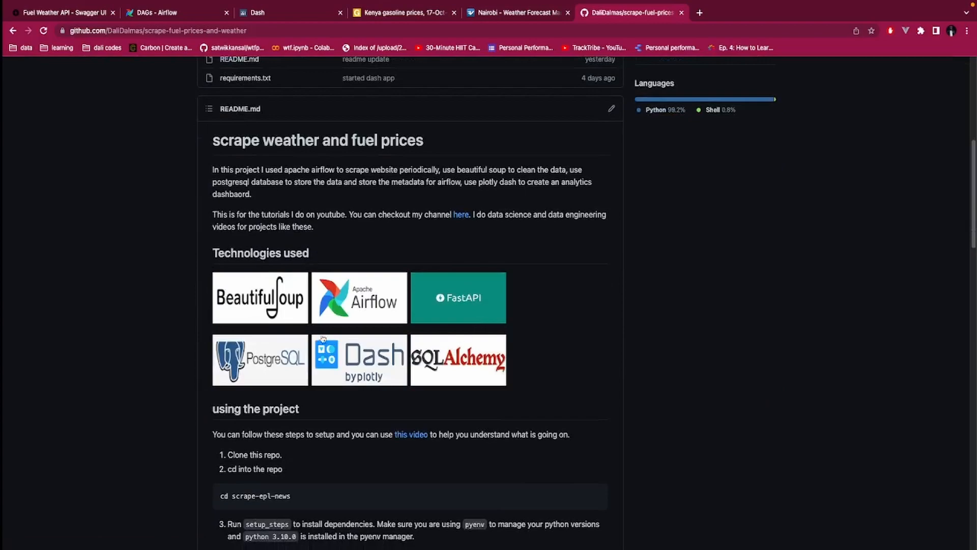
pyautogui.moveTo(368, 79)
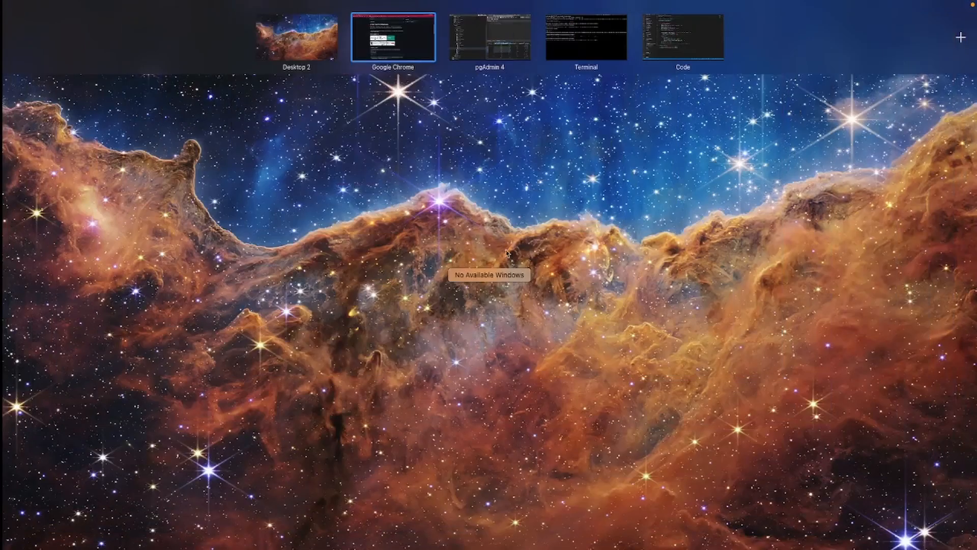
pyautogui.moveTo(663, 50)
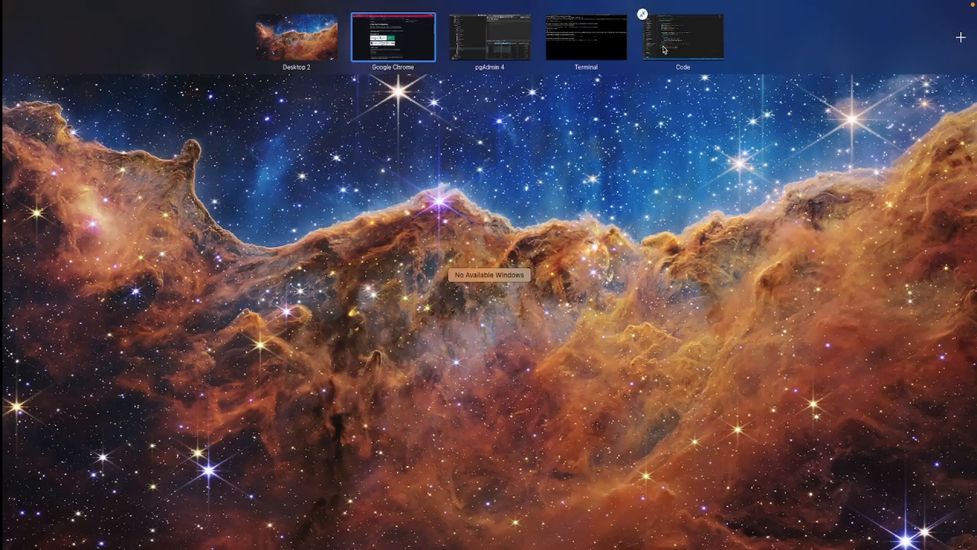
pyautogui.click(682, 35)
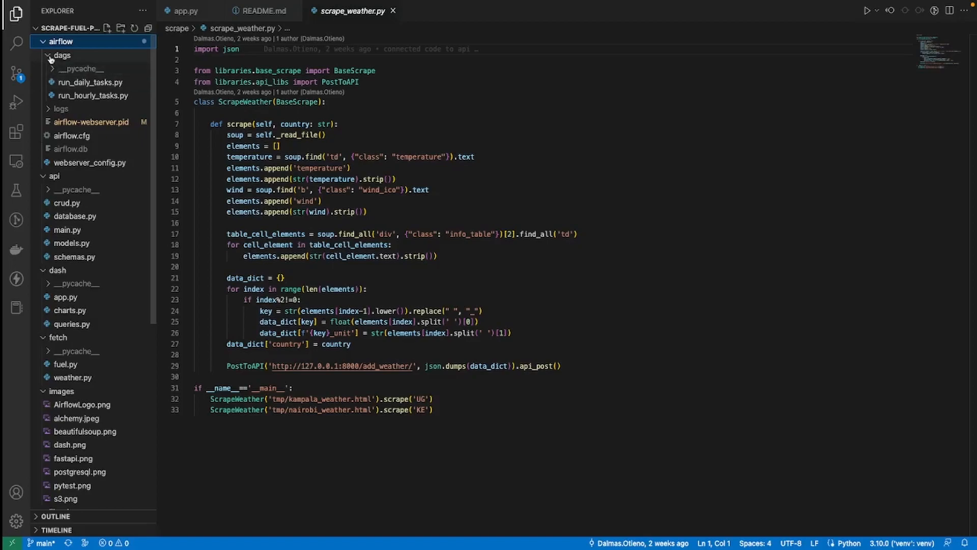
# Collapse the airflow folder in the Explorer after briefly showing its dags files.
pyautogui.click(60, 41)
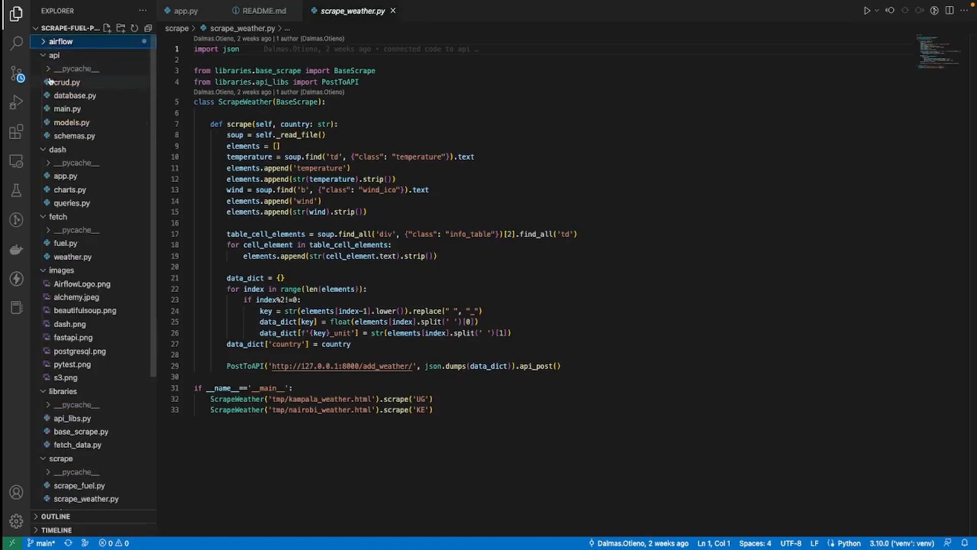
pyautogui.click(61, 41)
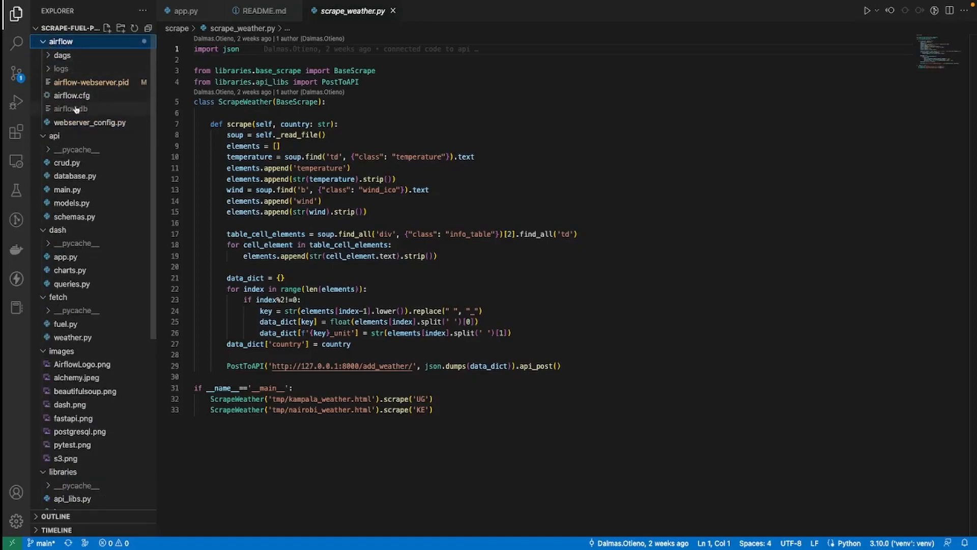
pyautogui.click(62, 55)
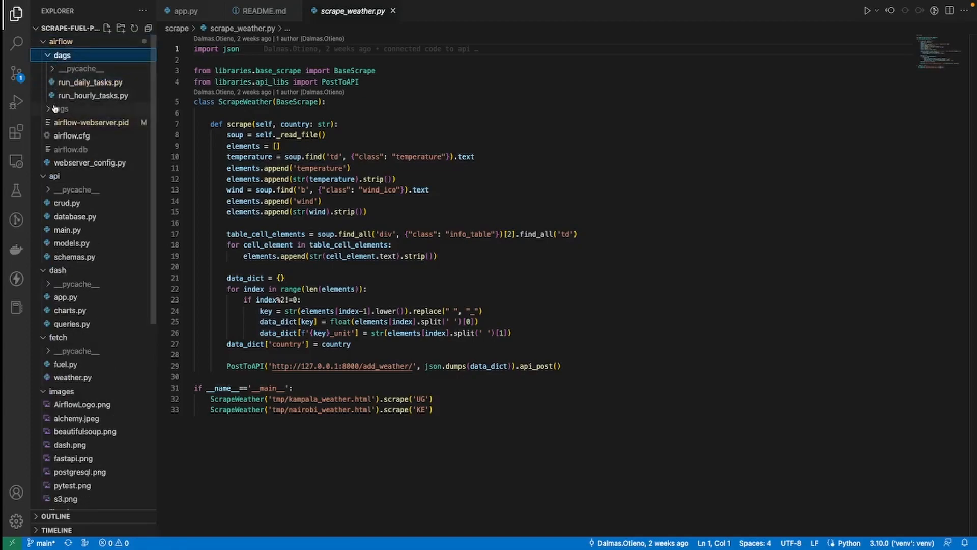
pyautogui.moveTo(61, 109)
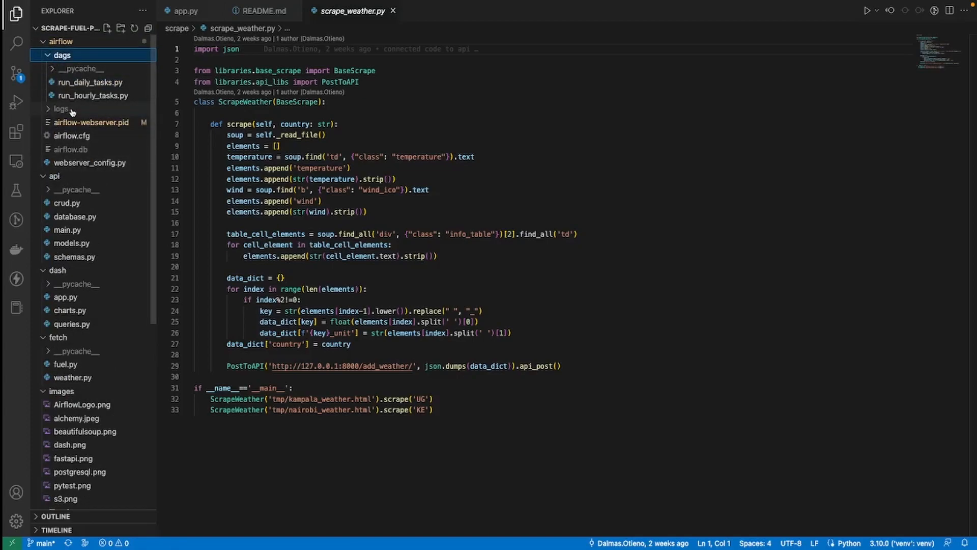
pyautogui.click(60, 41)
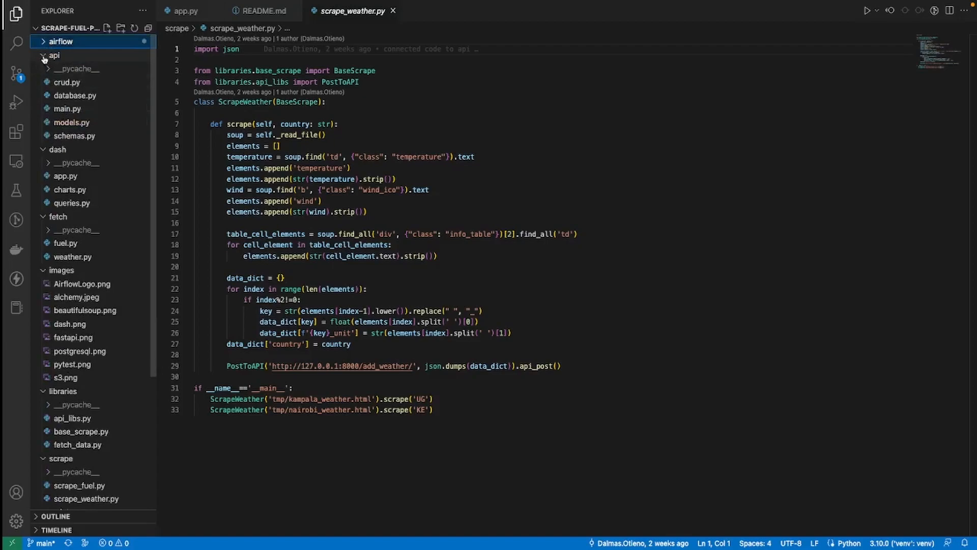
# Toggle the api folder closed and open again, then collapse the fetch folder further down.
pyautogui.click(54, 55)
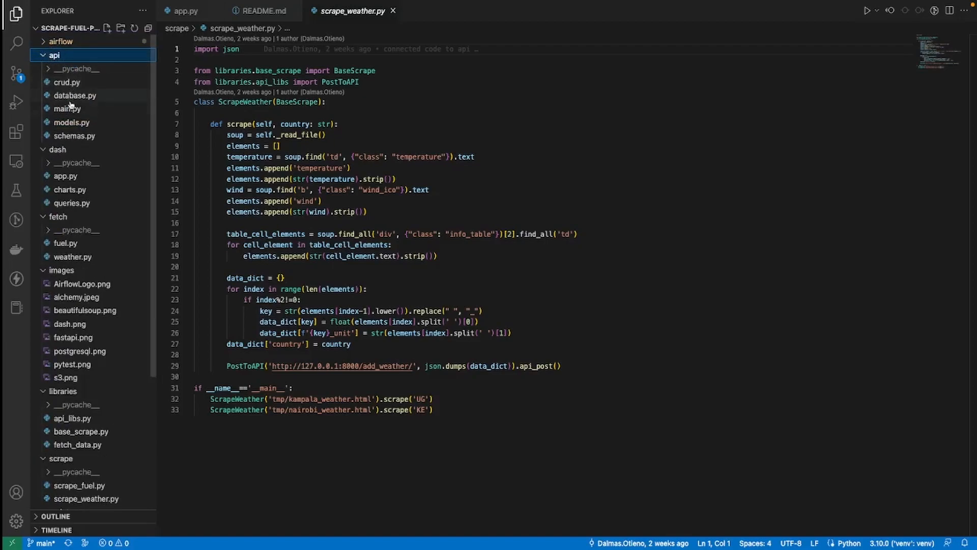
pyautogui.click(54, 55)
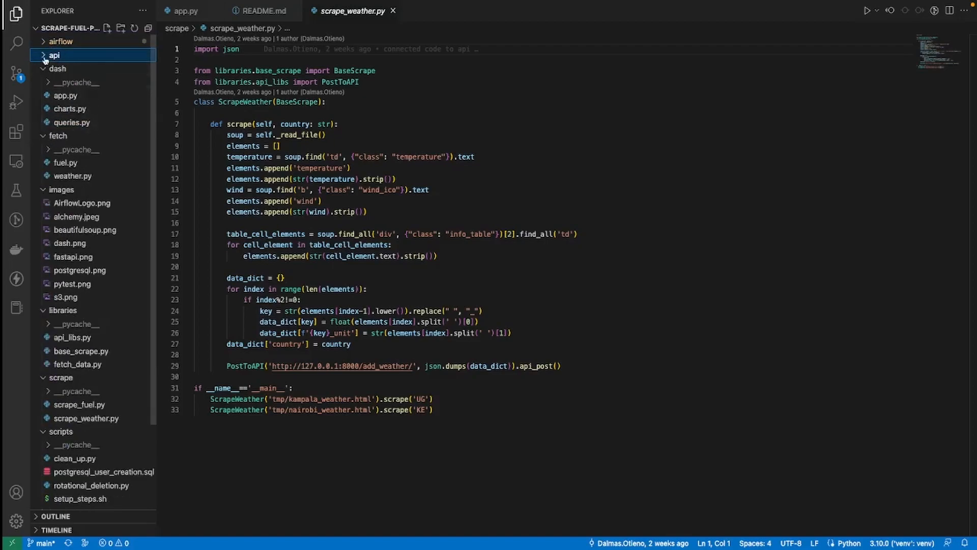
pyautogui.click(55, 55)
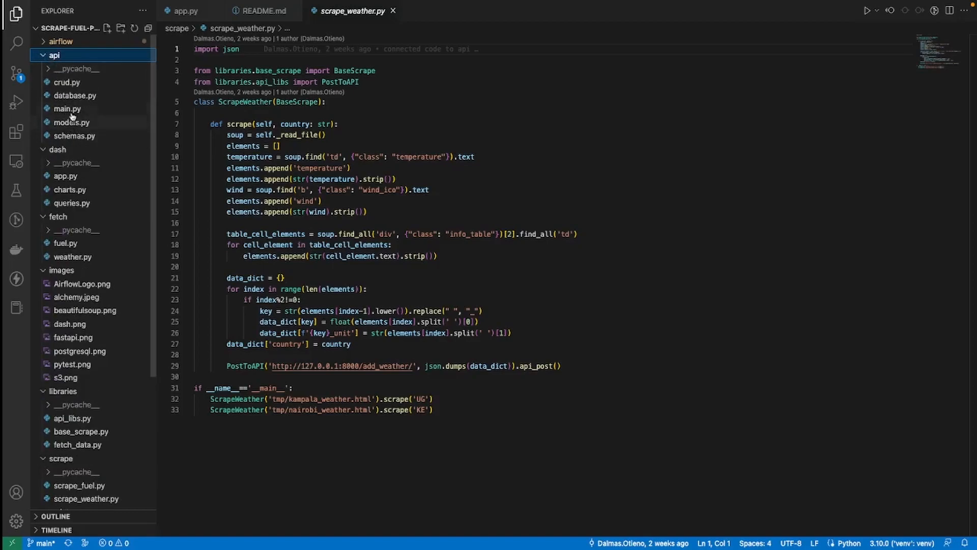
pyautogui.moveTo(74, 96)
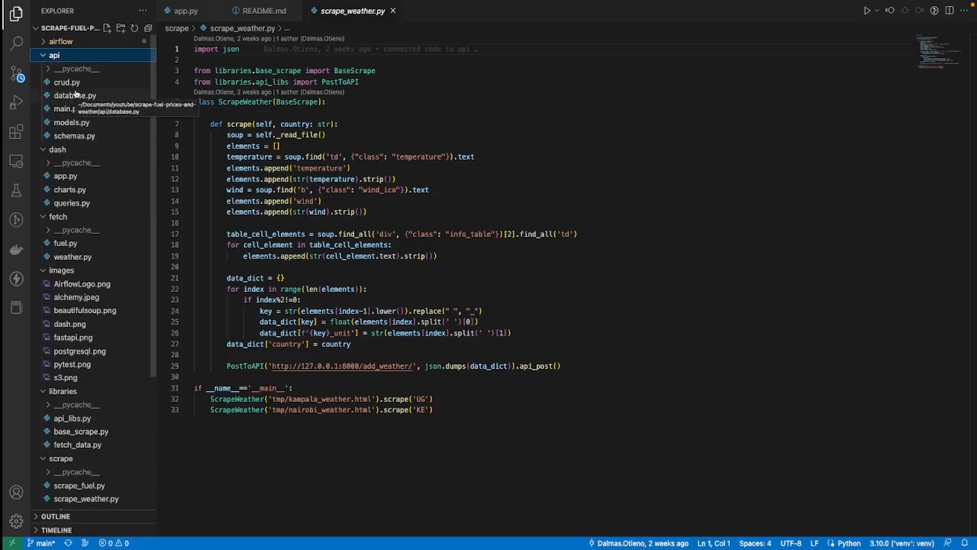
pyautogui.moveTo(74, 128)
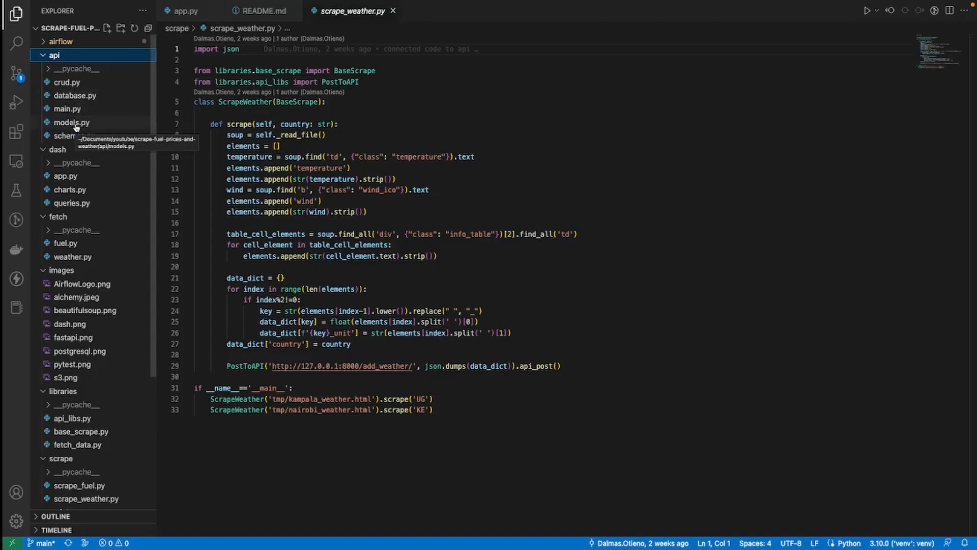
pyautogui.moveTo(42, 164)
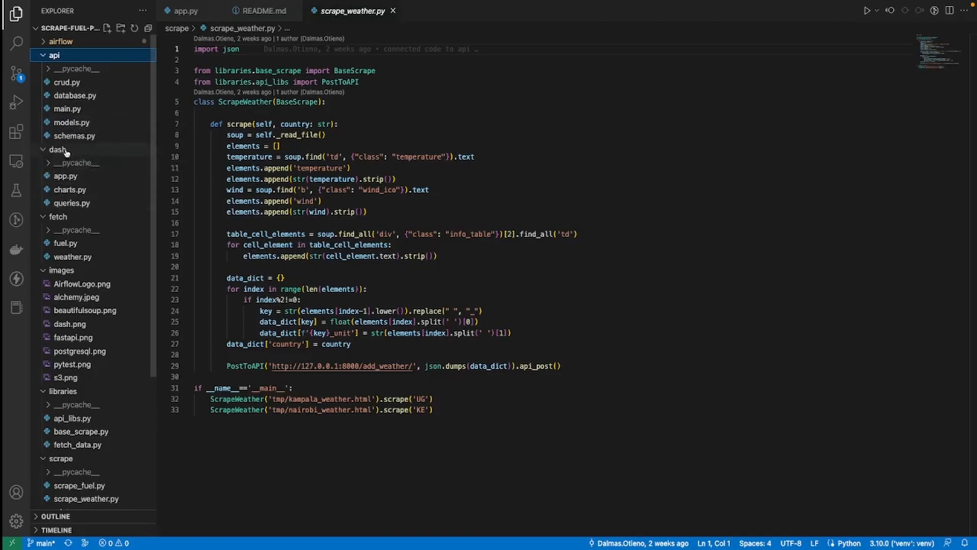
pyautogui.moveTo(206, 174)
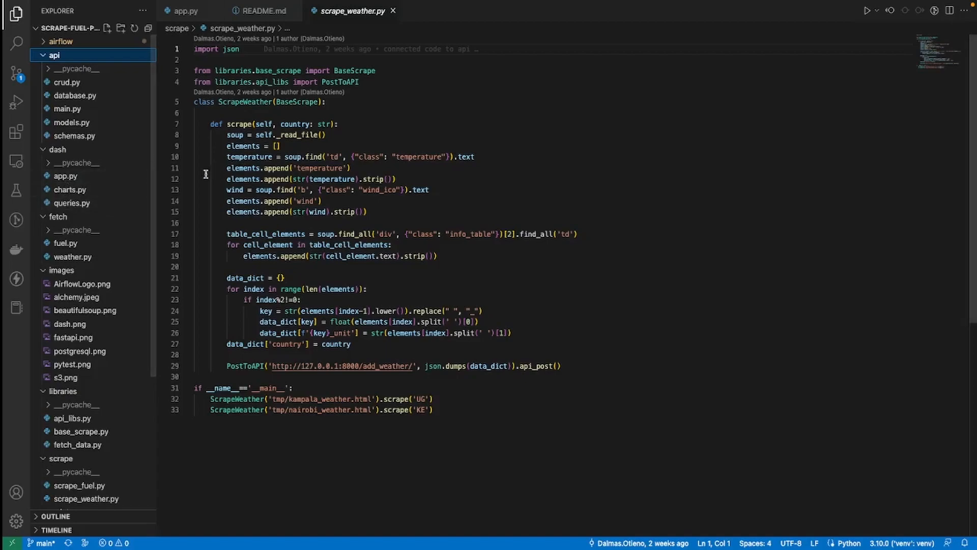
pyautogui.scroll(-3)
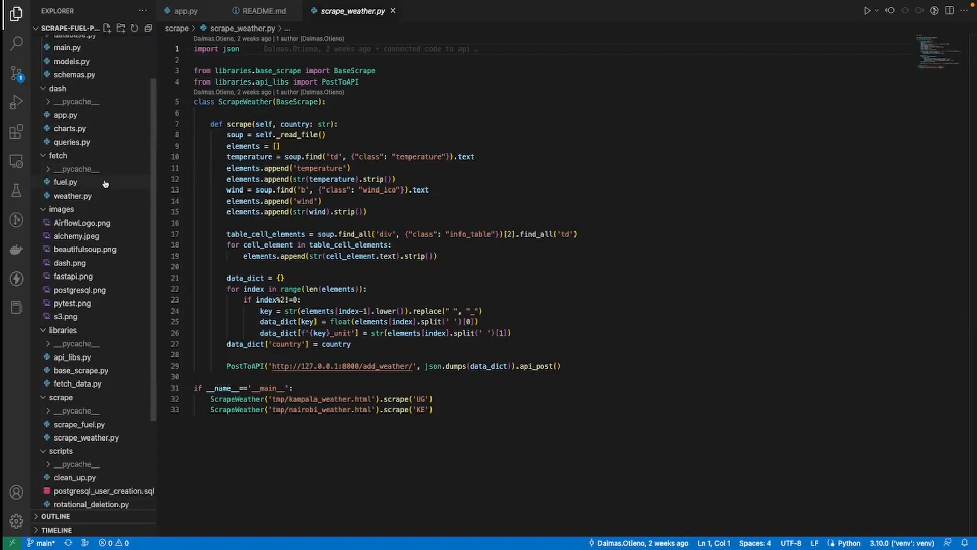
pyautogui.click(59, 155)
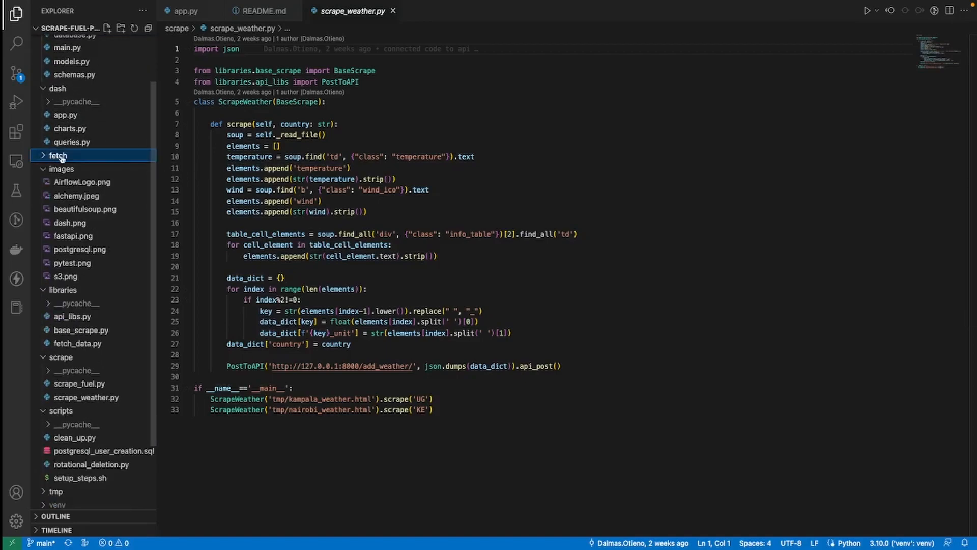
# Open weather.py and fuel.py from fetch, then api_libs.py and base_scrape.py from libraries.
pyautogui.click(73, 195)
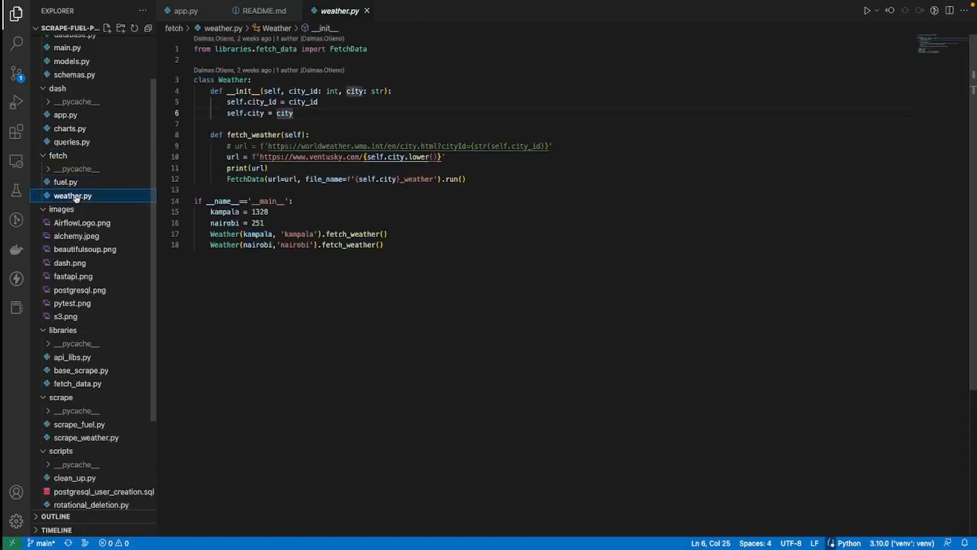
pyautogui.click(65, 182)
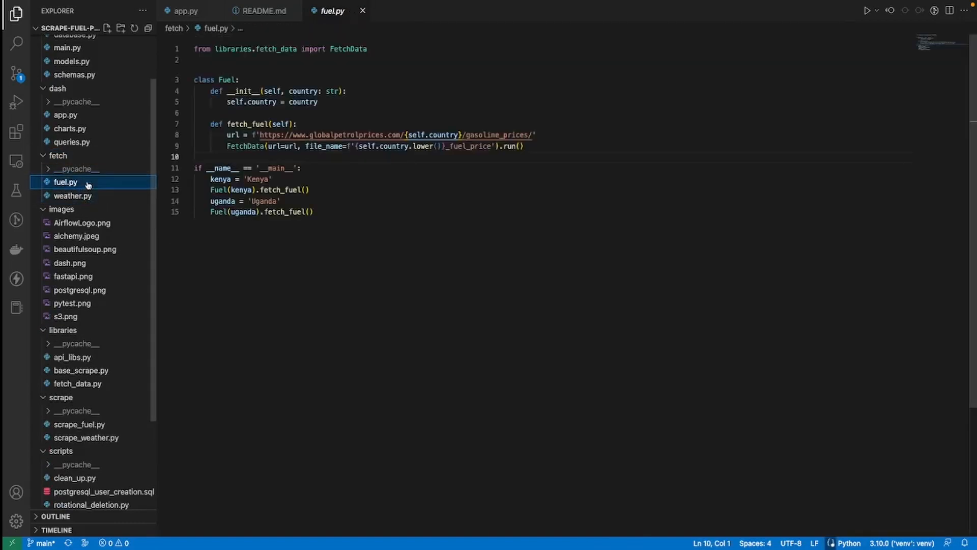
pyautogui.click(74, 195)
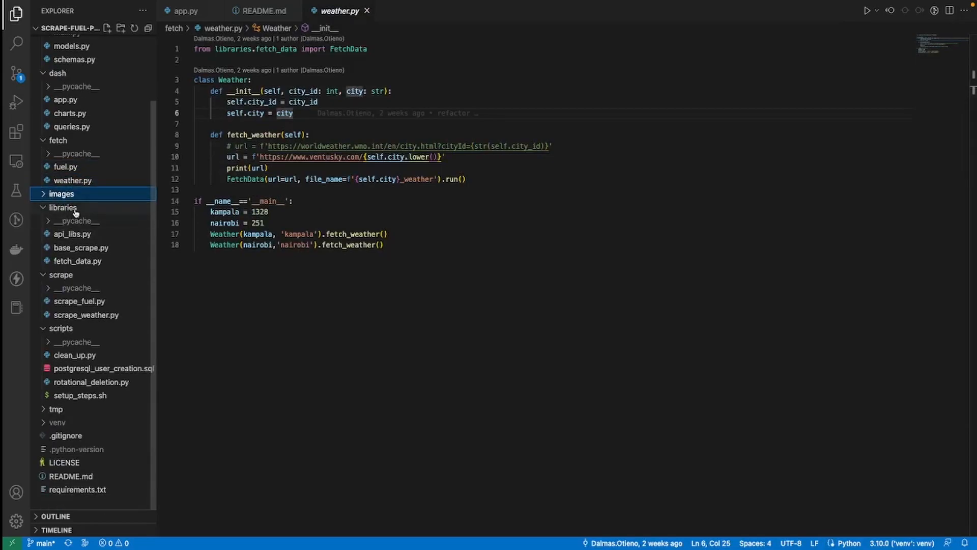
pyautogui.click(71, 234)
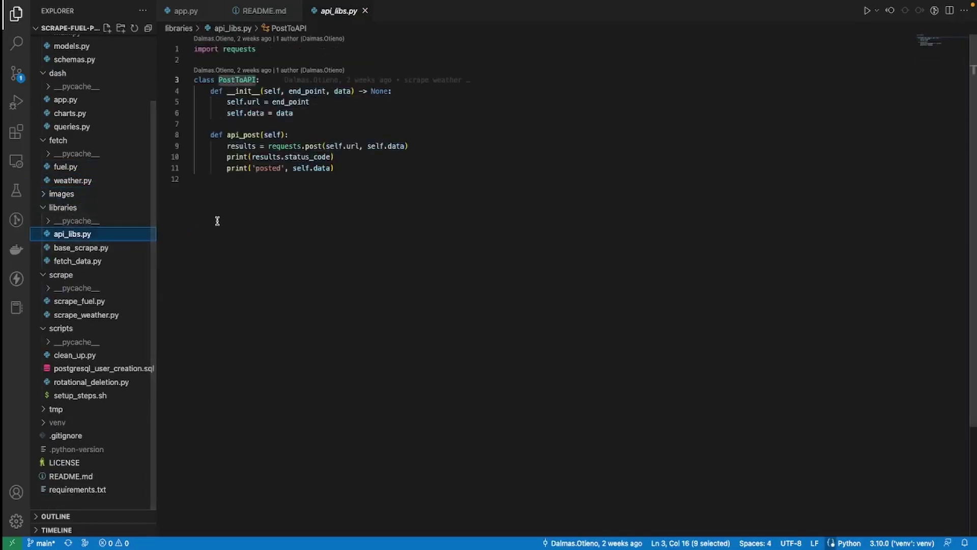
pyautogui.click(81, 247)
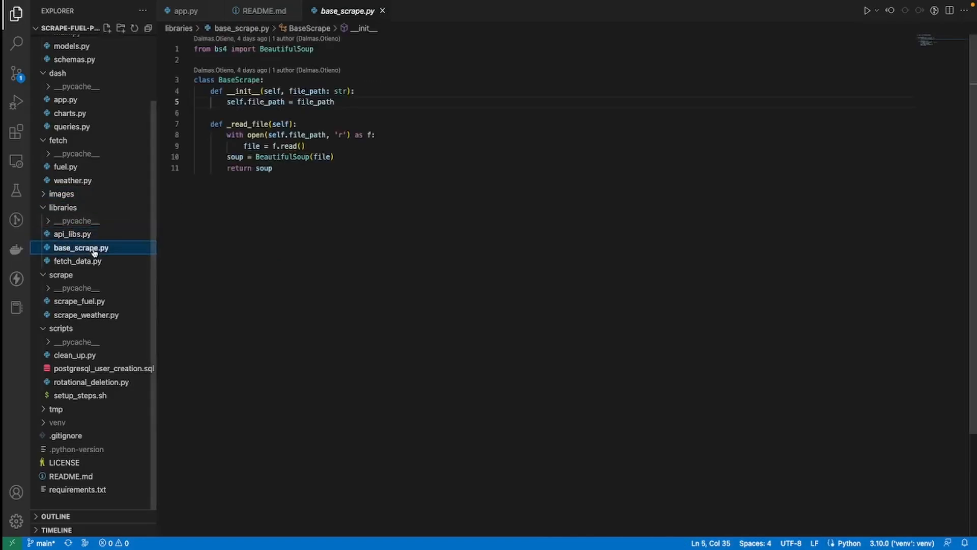
# Open fetch_data.py, scrape_fuel.py, setup_steps.sh and rotational_deletion.py in turn.
pyautogui.click(226, 102)
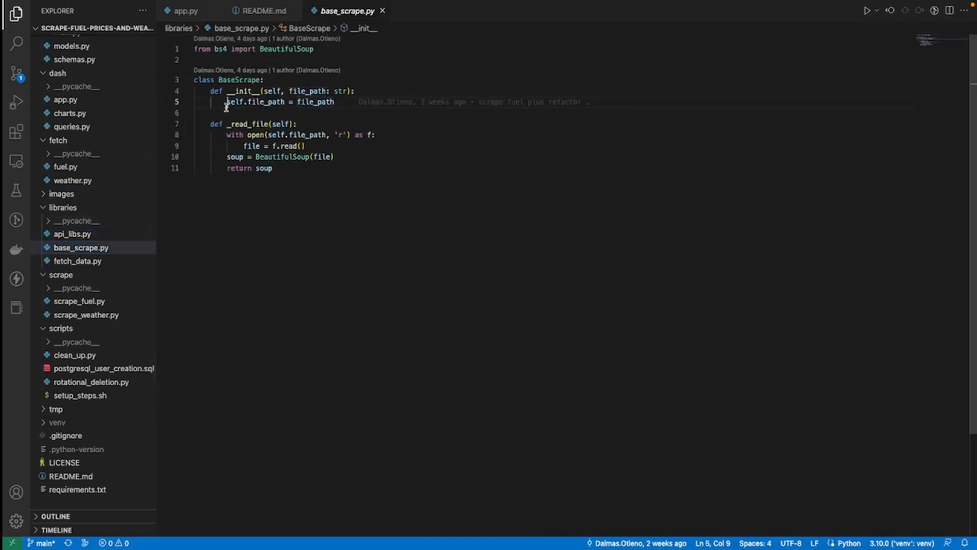
pyautogui.click(78, 260)
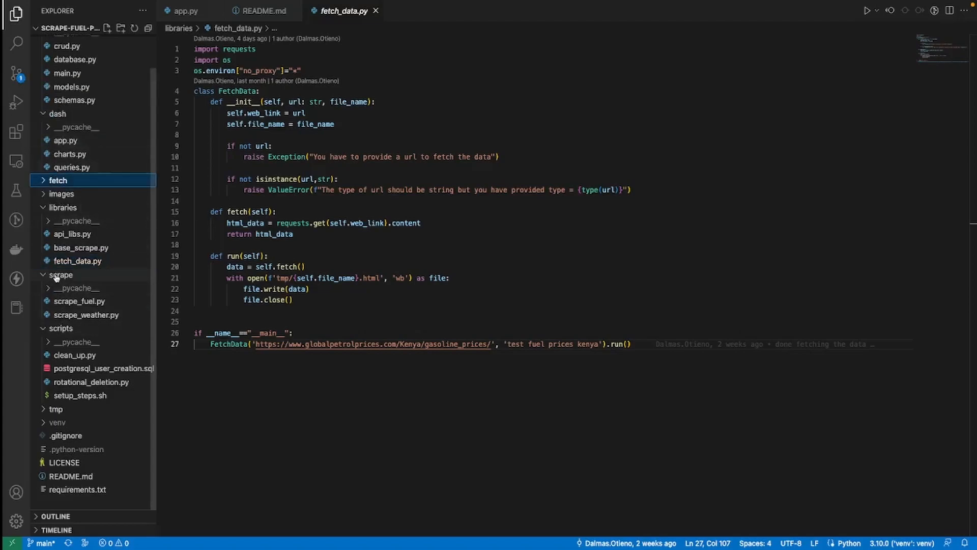
pyautogui.click(80, 301)
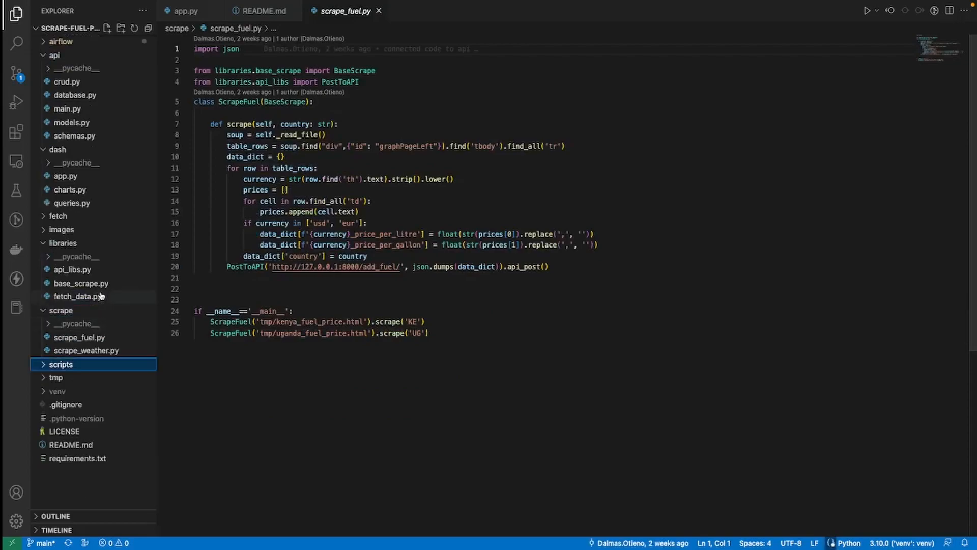
pyautogui.click(61, 364)
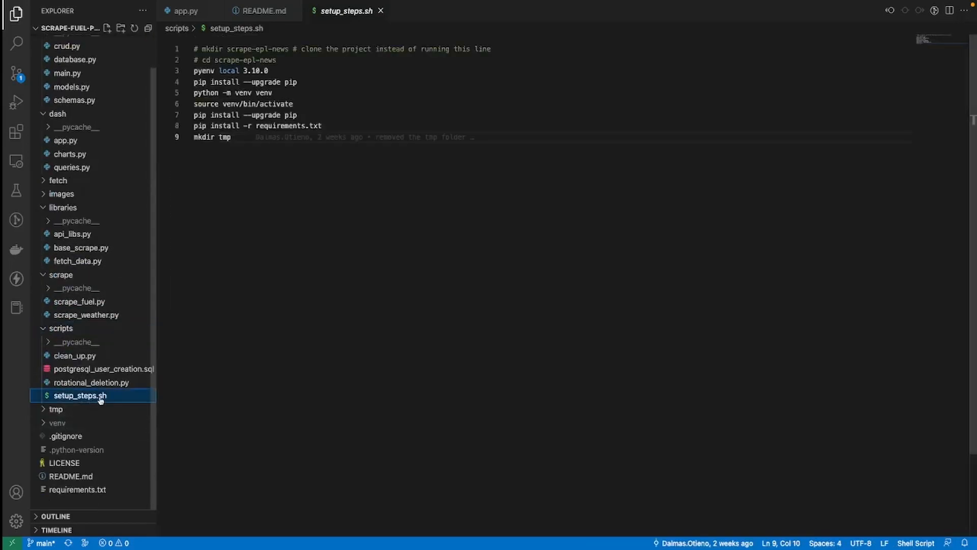
pyautogui.click(91, 382)
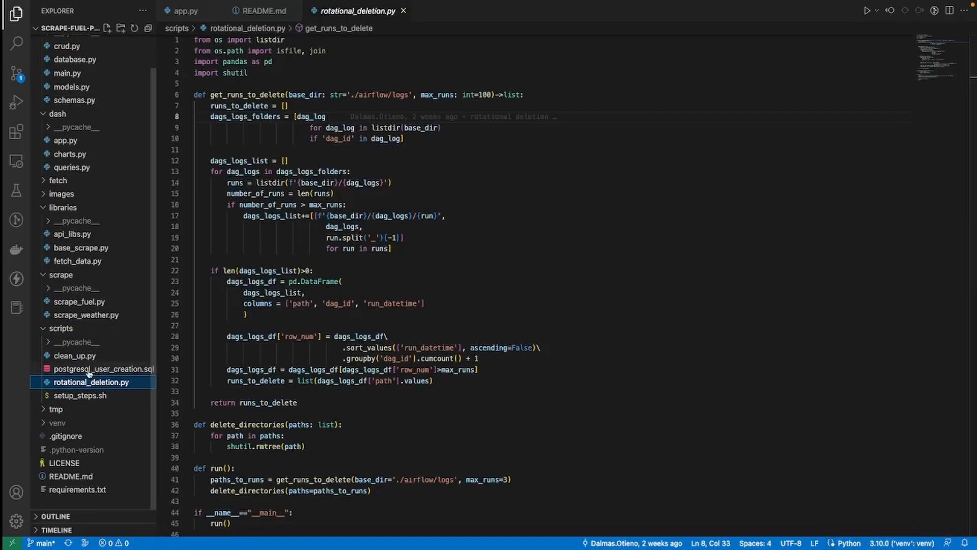
pyautogui.moveTo(86, 216)
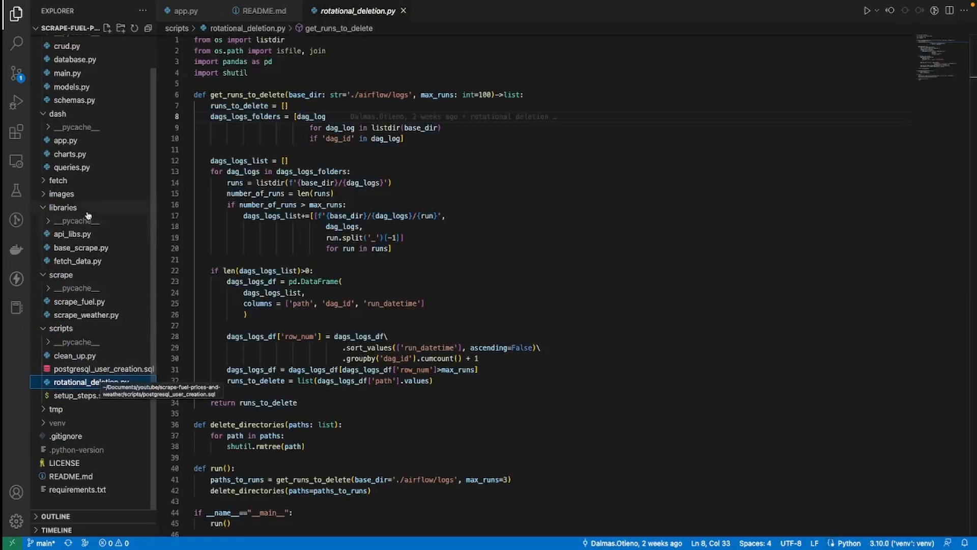
pyautogui.scroll(3)
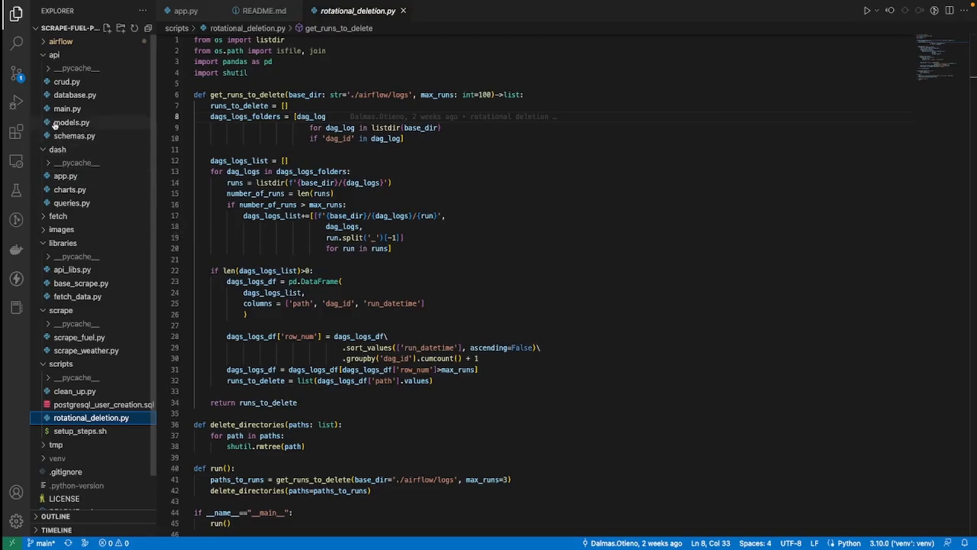
pyautogui.moveTo(71, 123)
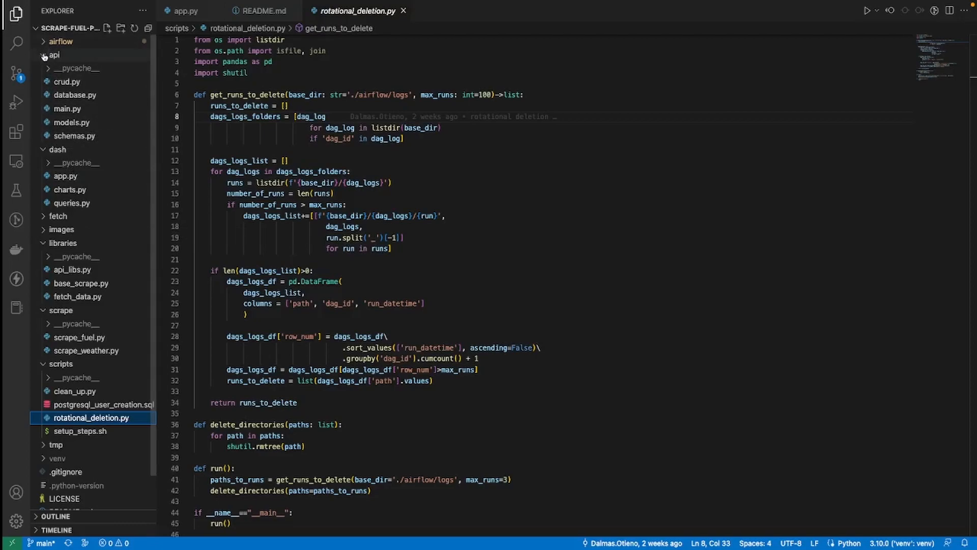
pyautogui.click(62, 109)
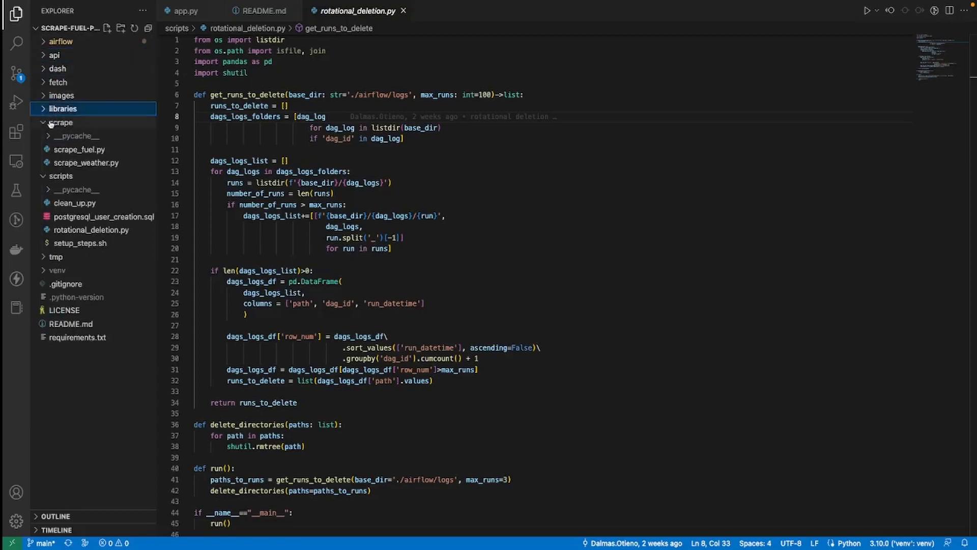
pyautogui.click(61, 122)
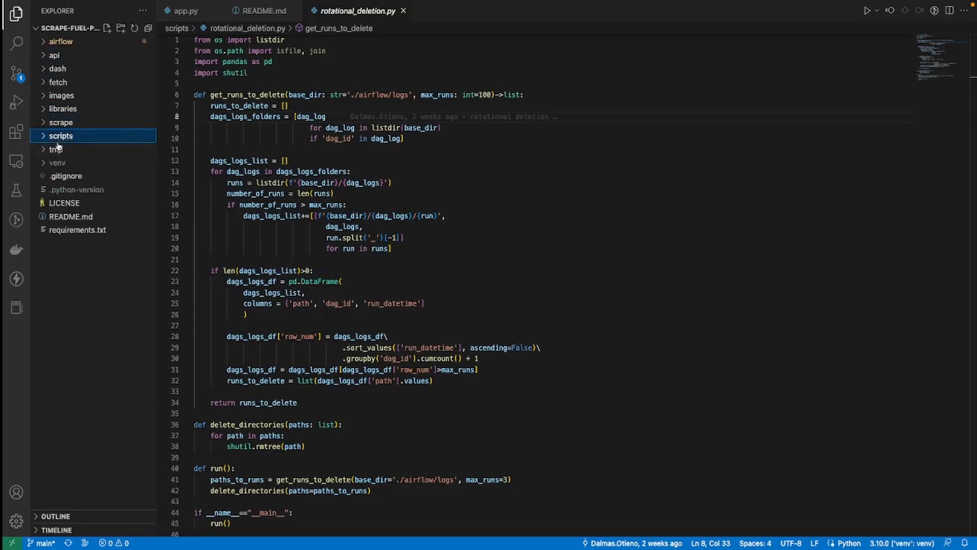
pyautogui.moveTo(56, 152)
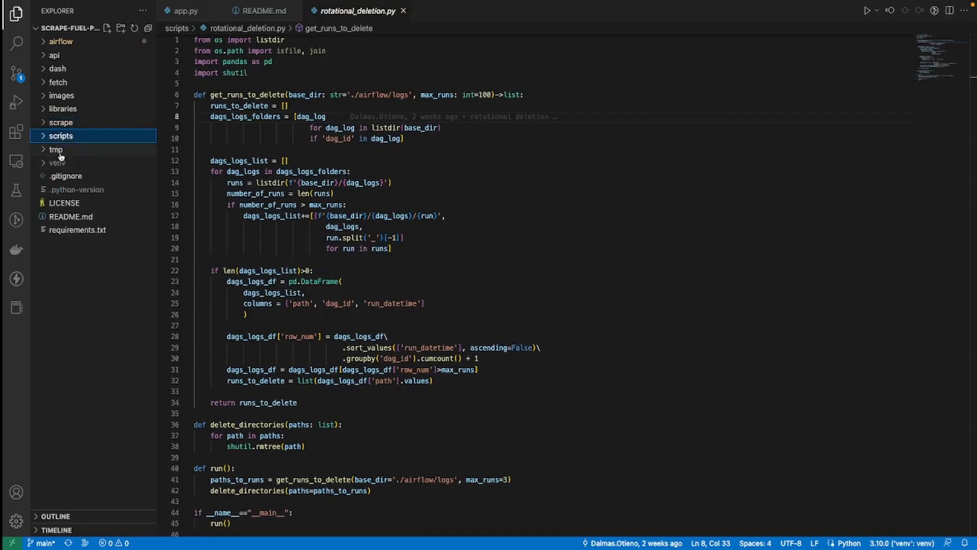
pyautogui.moveTo(57, 163)
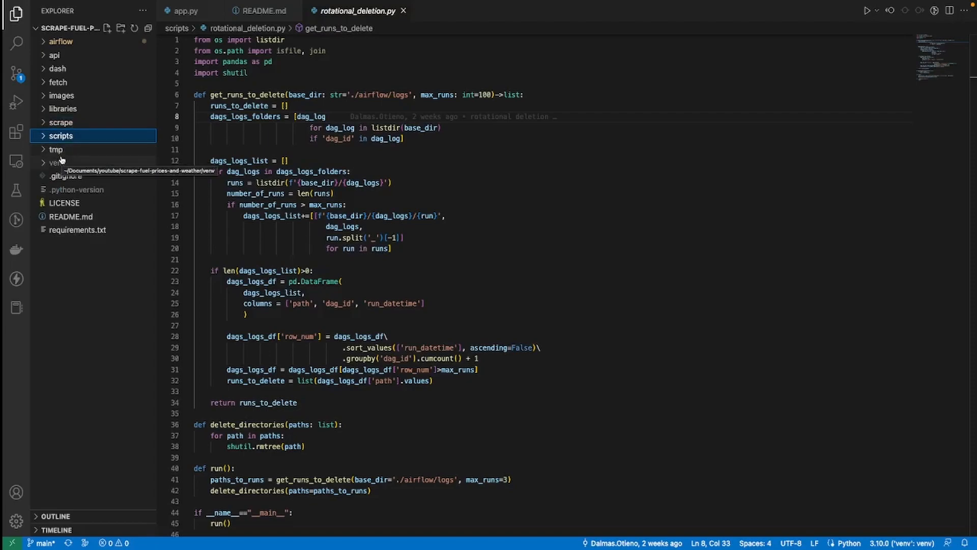
pyautogui.moveTo(329, 205)
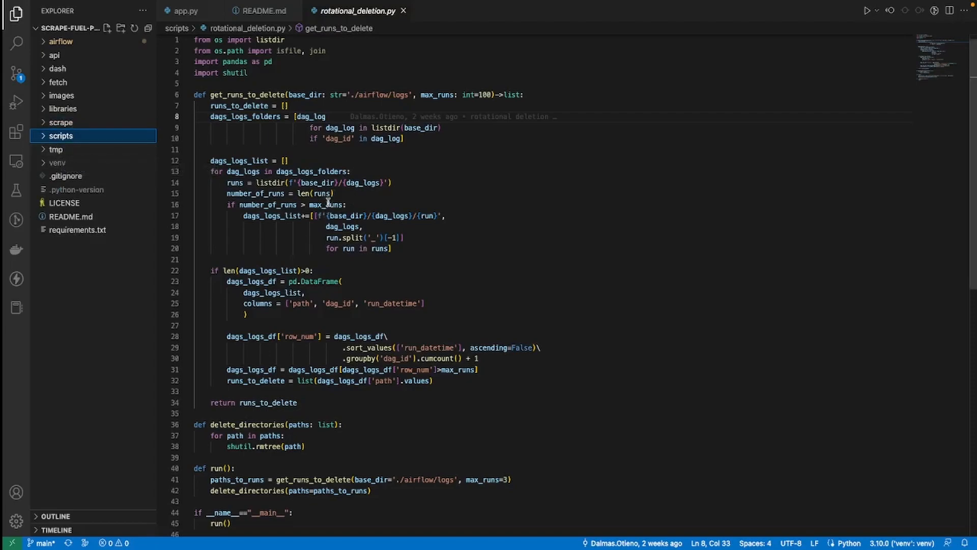
pyautogui.click(250, 150)
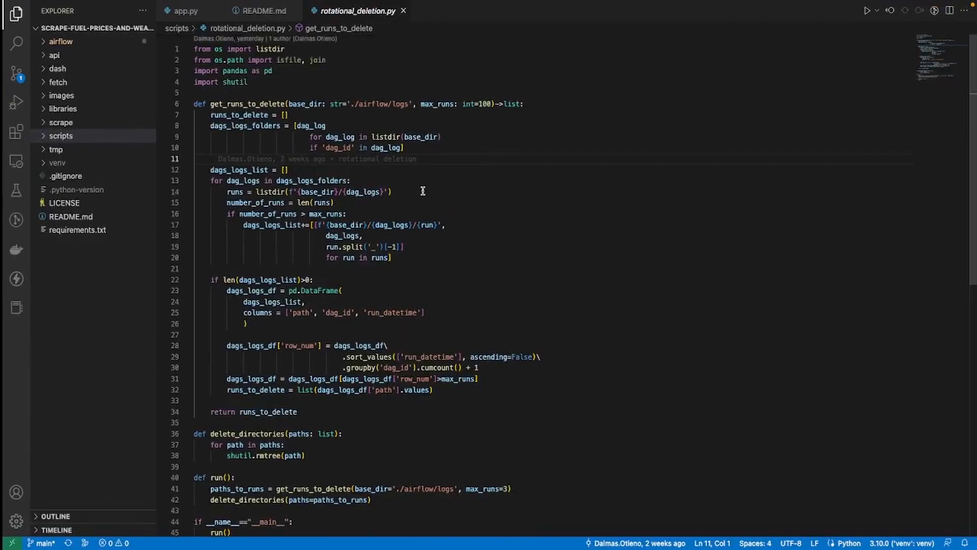
pyautogui.scroll(-3)
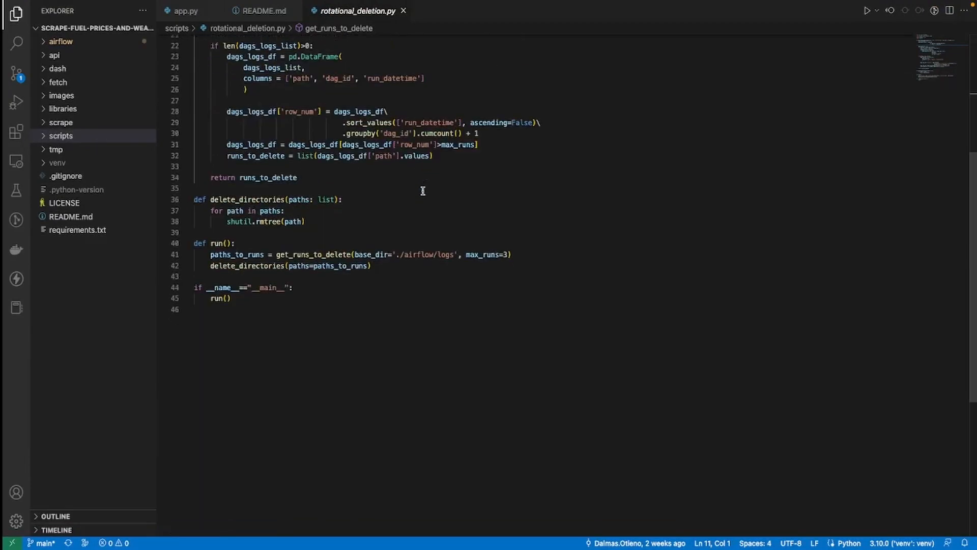
pyautogui.moveTo(412, 194)
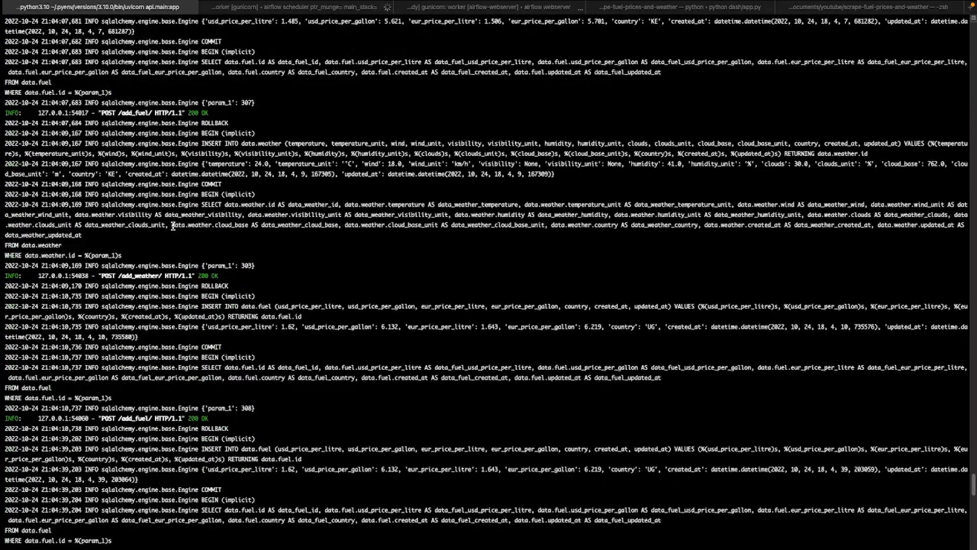
# Show the uvicorn api.main:app tab with its SQLAlchemy fuel and weather insert logs.
pyautogui.scroll(-3)
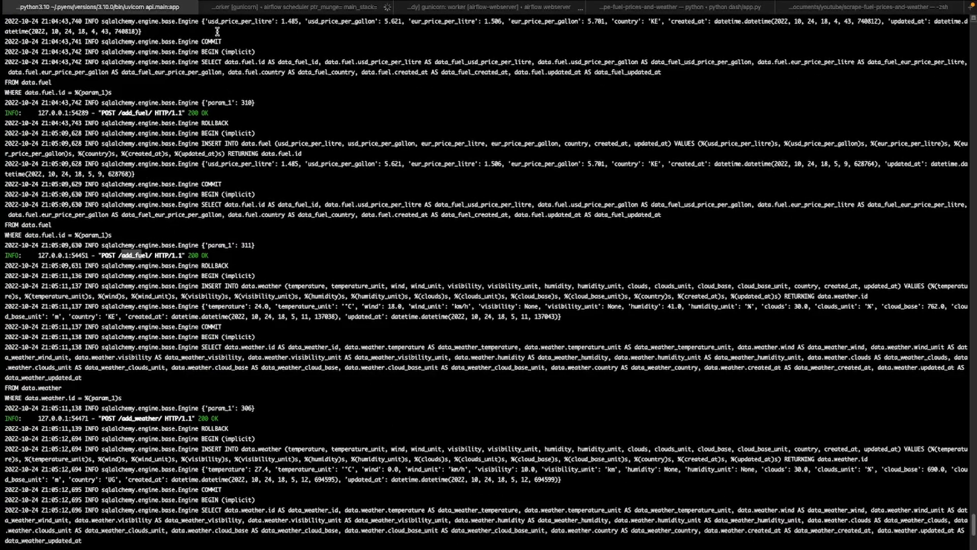
pyautogui.click(464, 7)
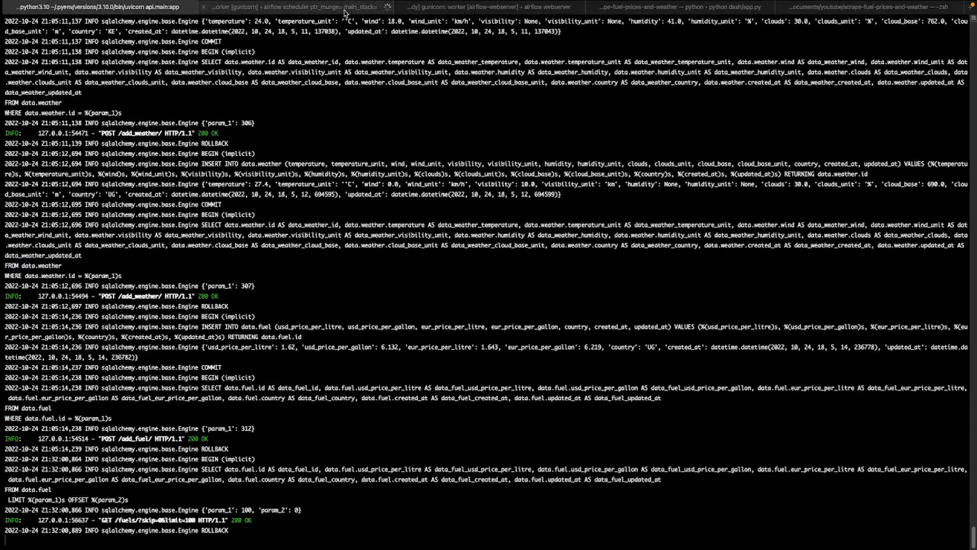
# Show the Airflow scheduler's deprecation warnings, glance at the webserver's gunicorn log, and return to the scheduler.
pyautogui.click(287, 7)
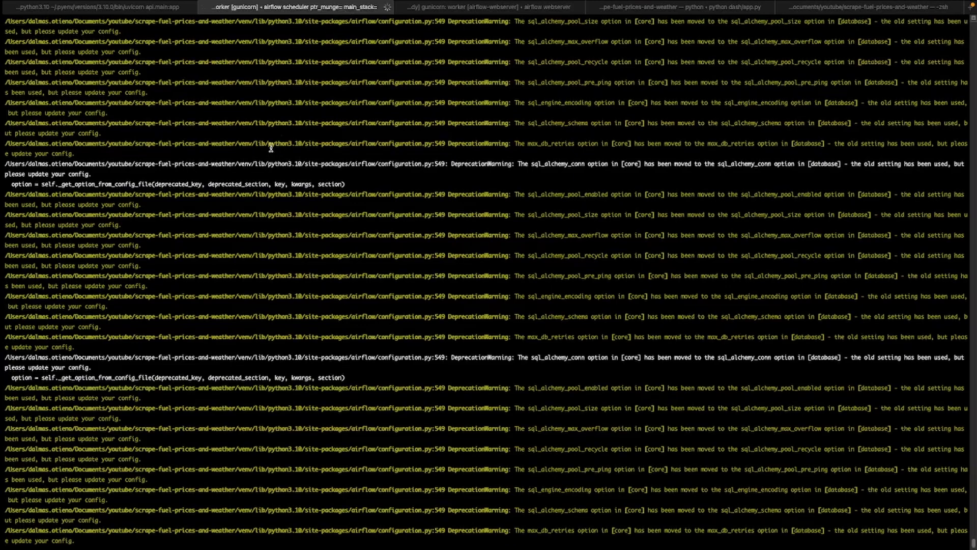
pyautogui.scroll(-3)
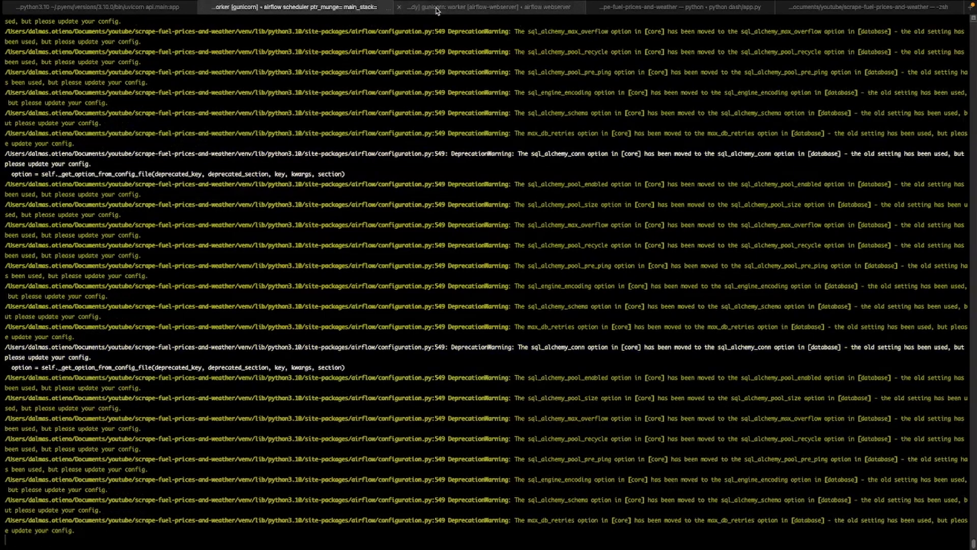
pyautogui.click(473, 7)
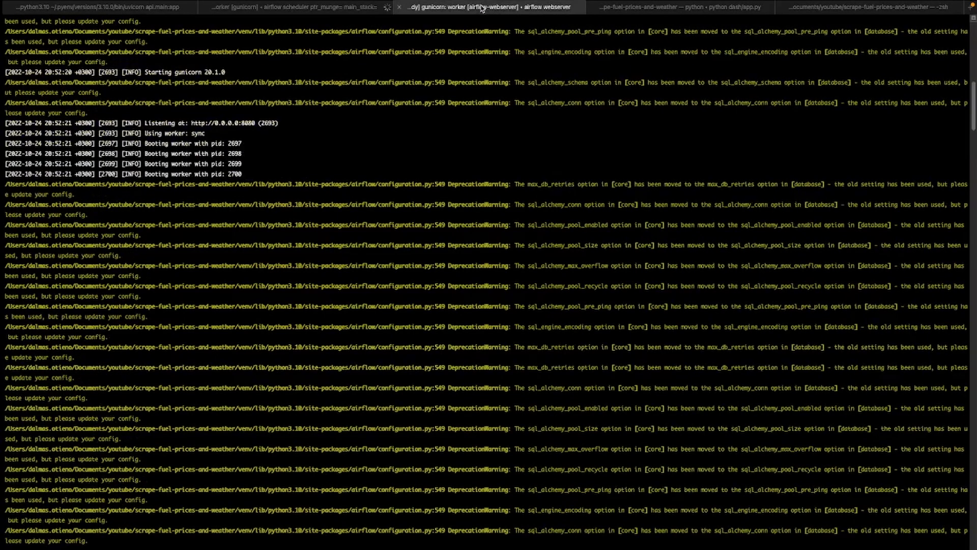
pyautogui.click(281, 7)
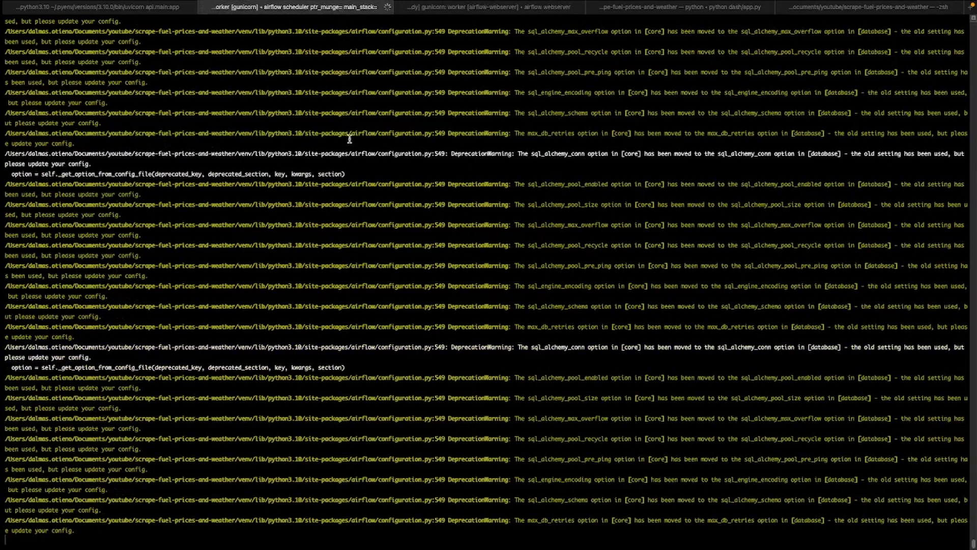
pyautogui.moveTo(346, 159)
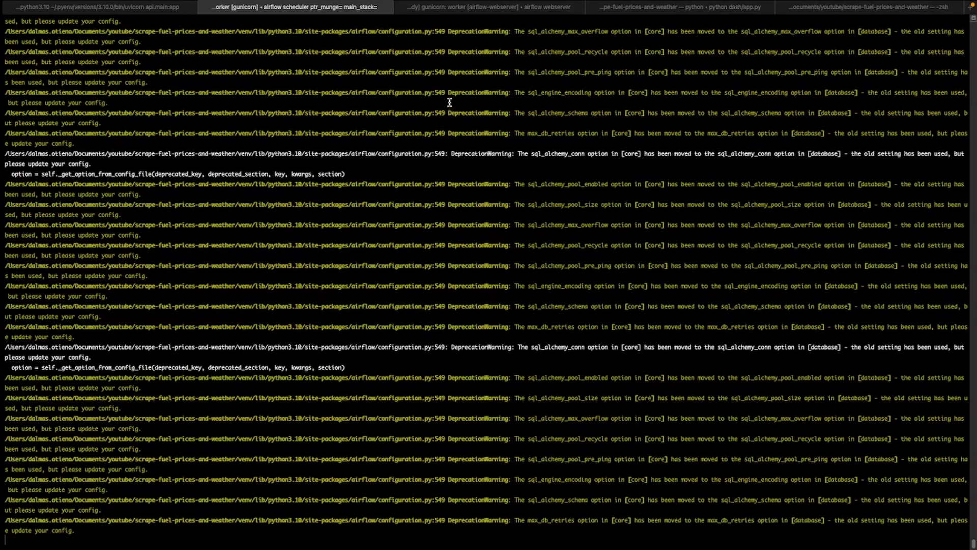
pyautogui.moveTo(479, 38)
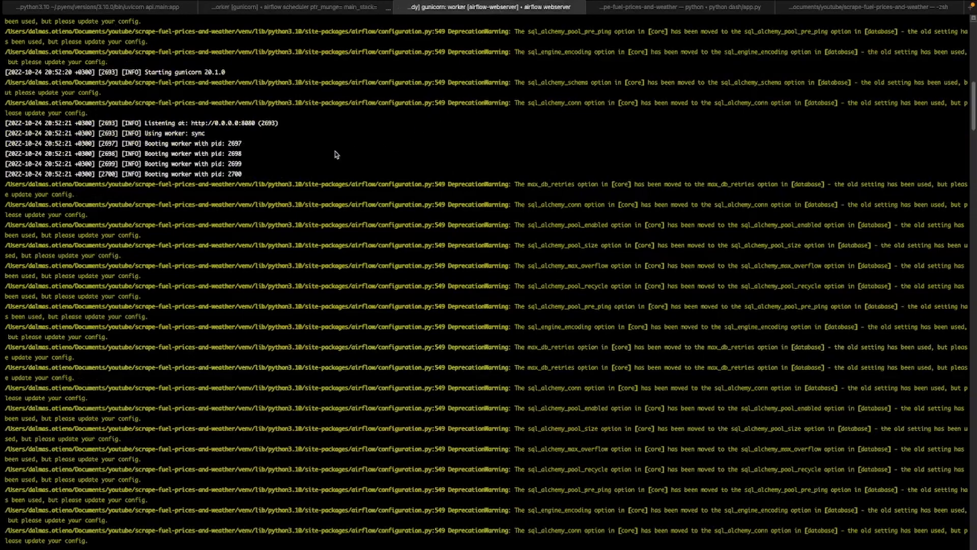
pyautogui.moveTo(318, 121)
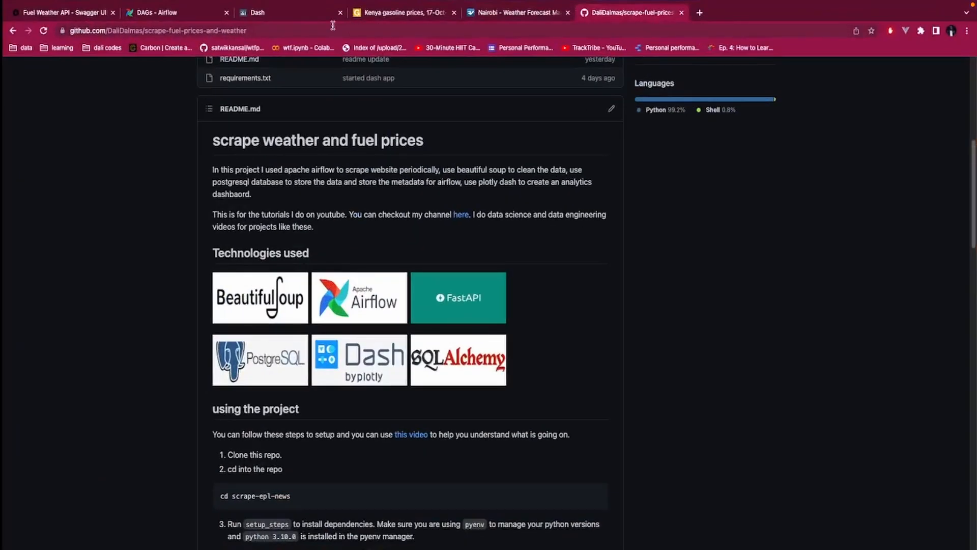
# Switch from the Airflow webserver tab to the python dash/app.py tab running on port 8050.
pyautogui.click(174, 13)
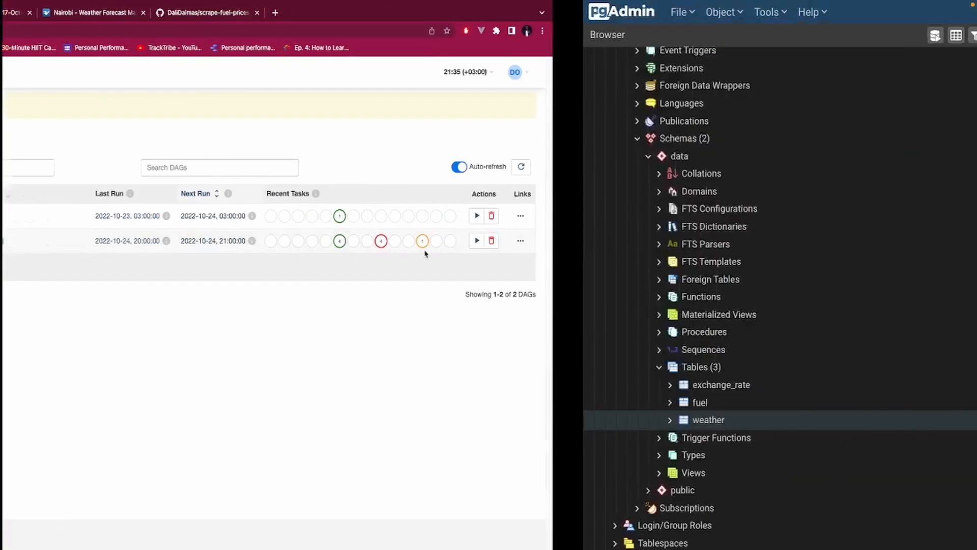
pyautogui.click(476, 8)
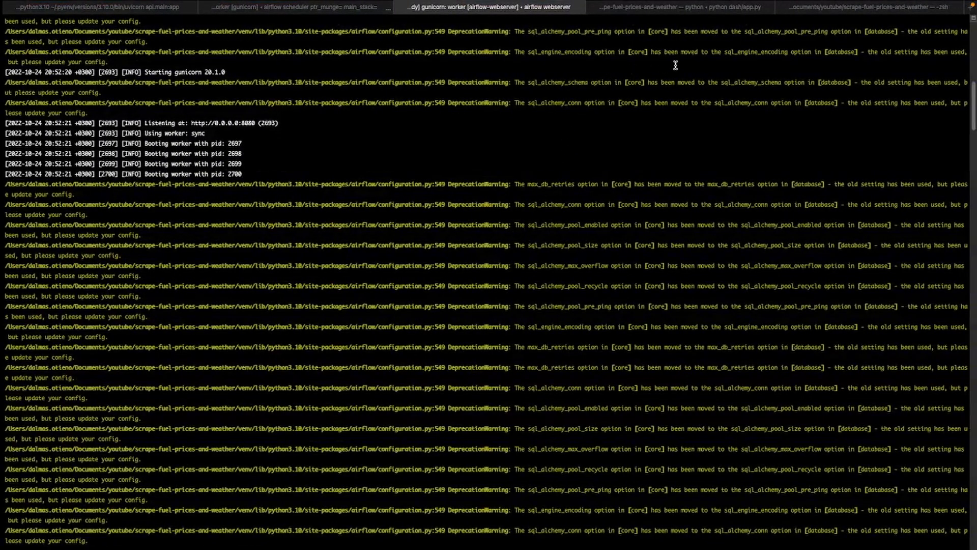
pyautogui.click(705, 7)
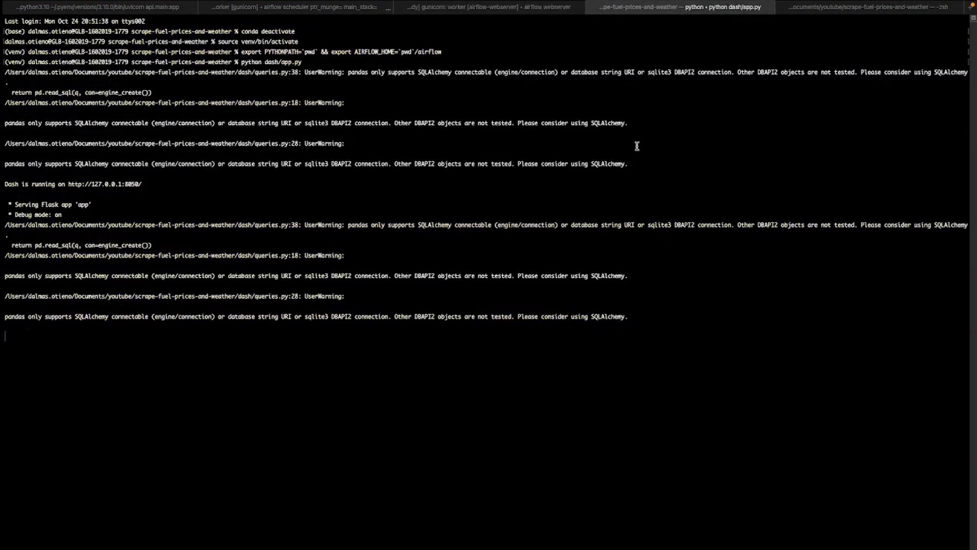
pyautogui.moveTo(227, 238)
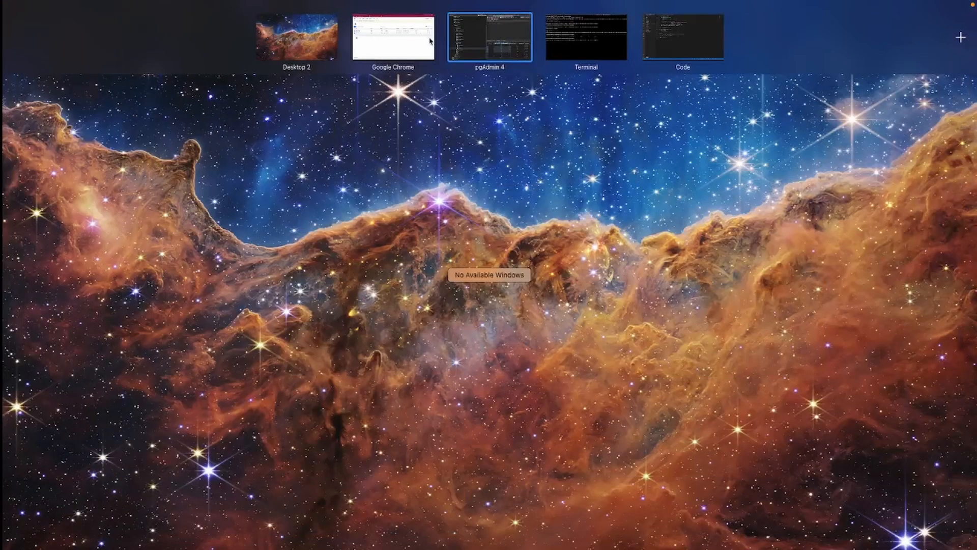
# Via Mission Control show Chrome's Airflow DAGs, the Terminal's zsh tab, then bring the Code window forward.
pyautogui.click(393, 36)
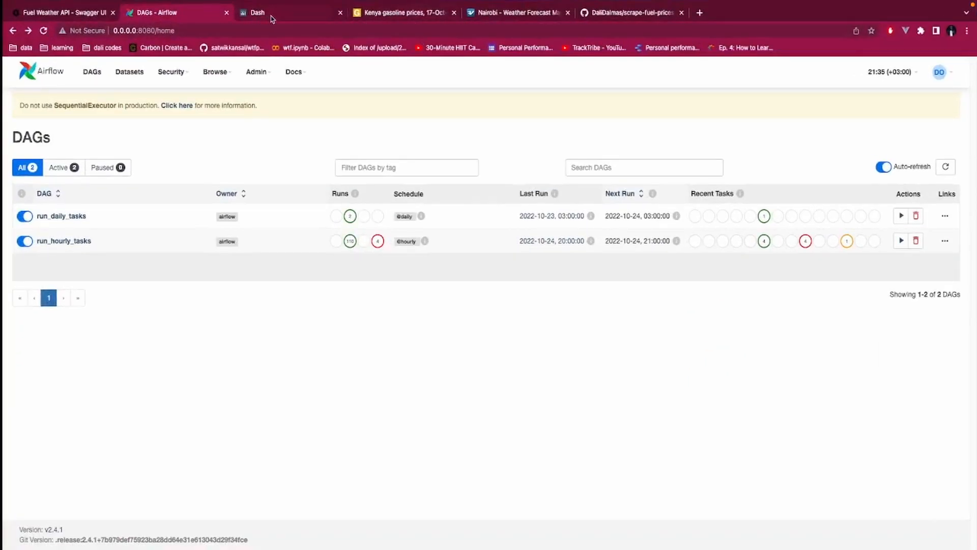
pyautogui.click(268, 13)
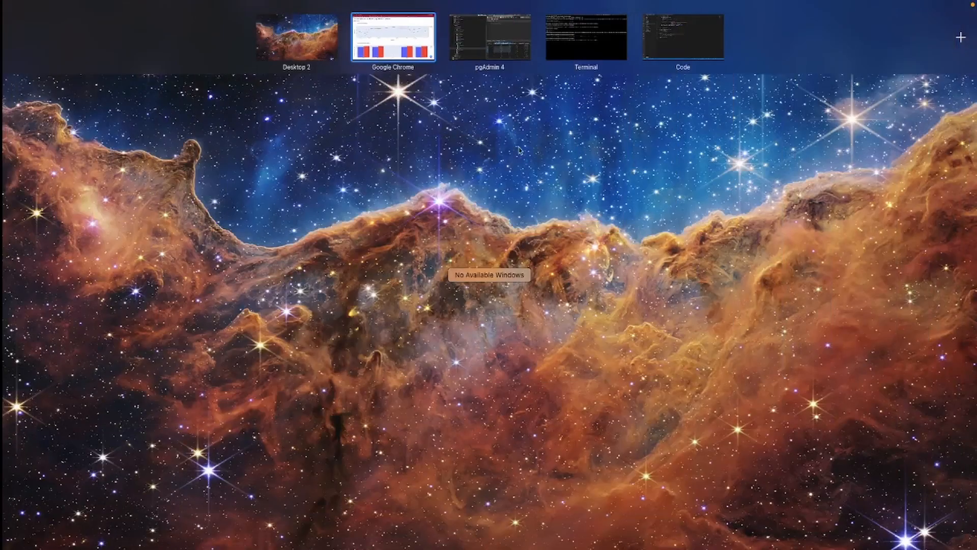
pyautogui.click(584, 36)
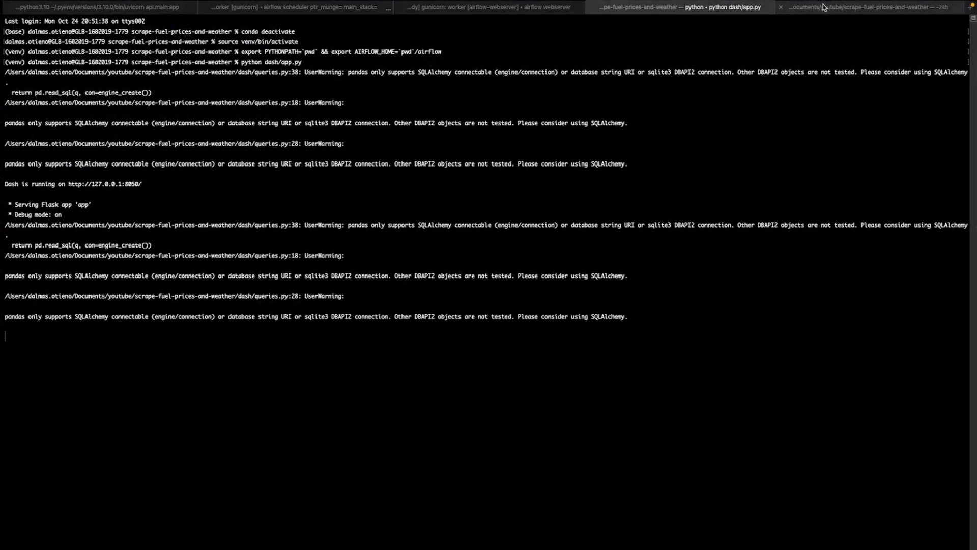
pyautogui.click(866, 7)
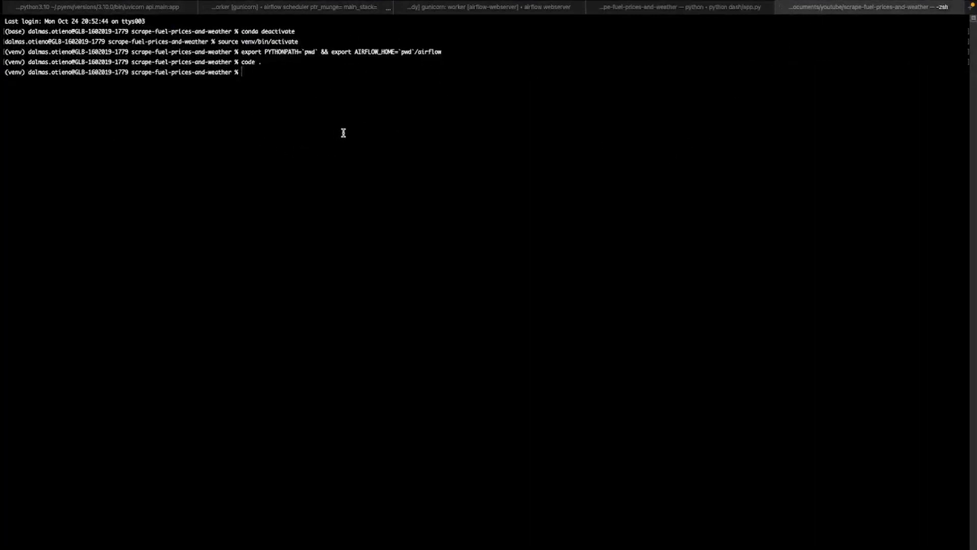
pyautogui.moveTo(465, 124)
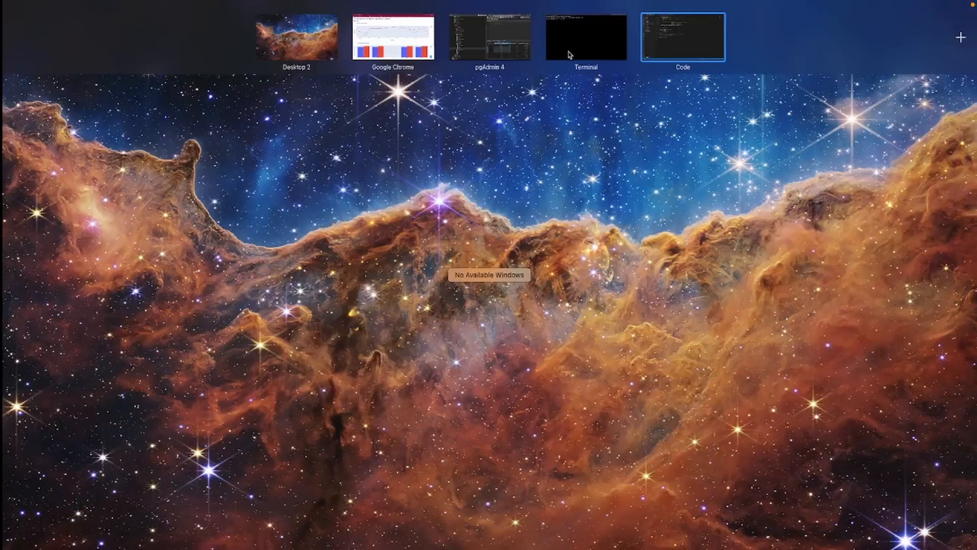
pyautogui.moveTo(573, 51)
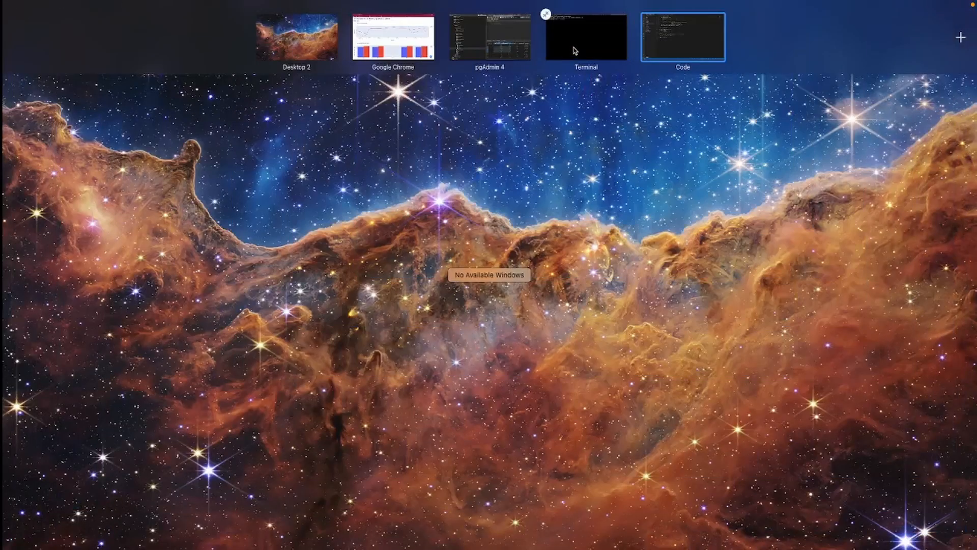
pyautogui.moveTo(553, 85)
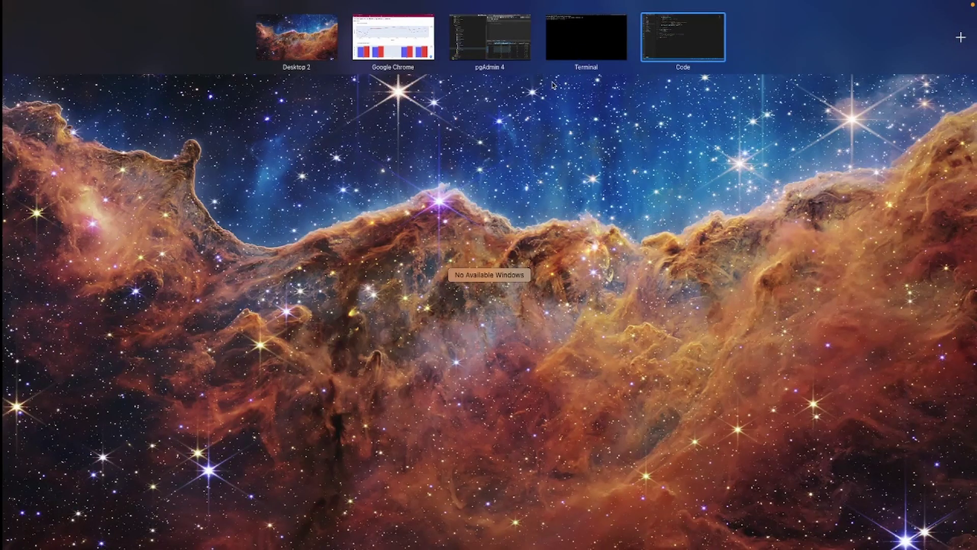
pyautogui.click(683, 37)
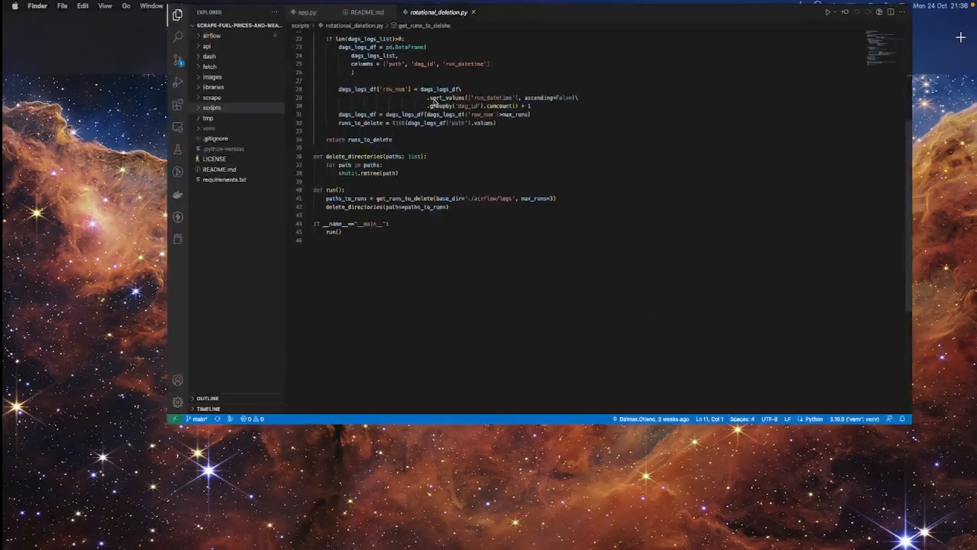